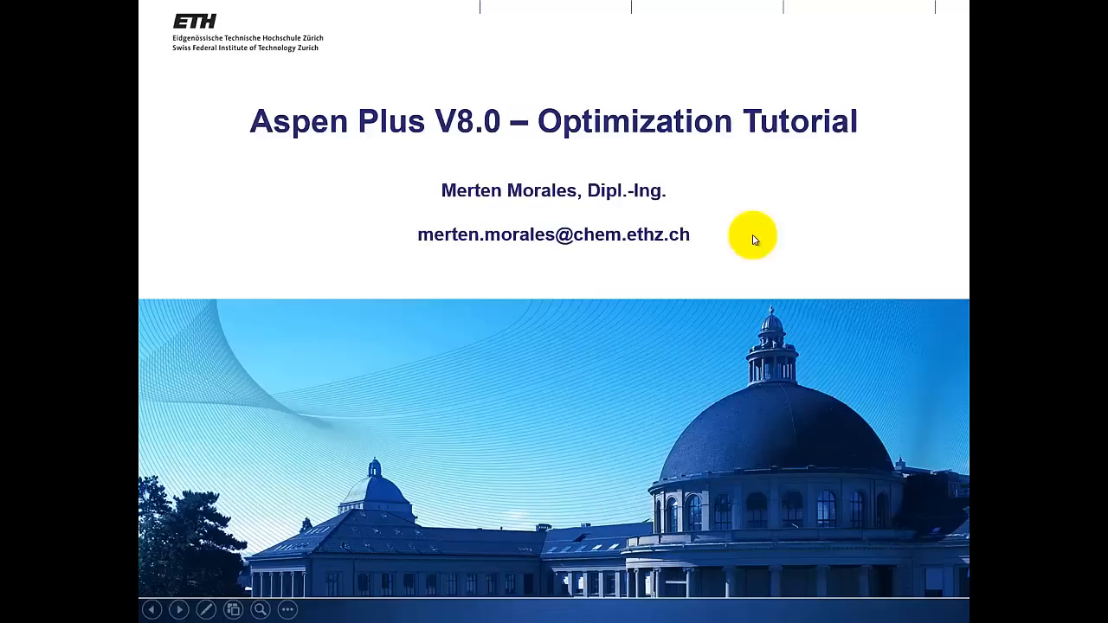
pyautogui.moveTo(738, 243)
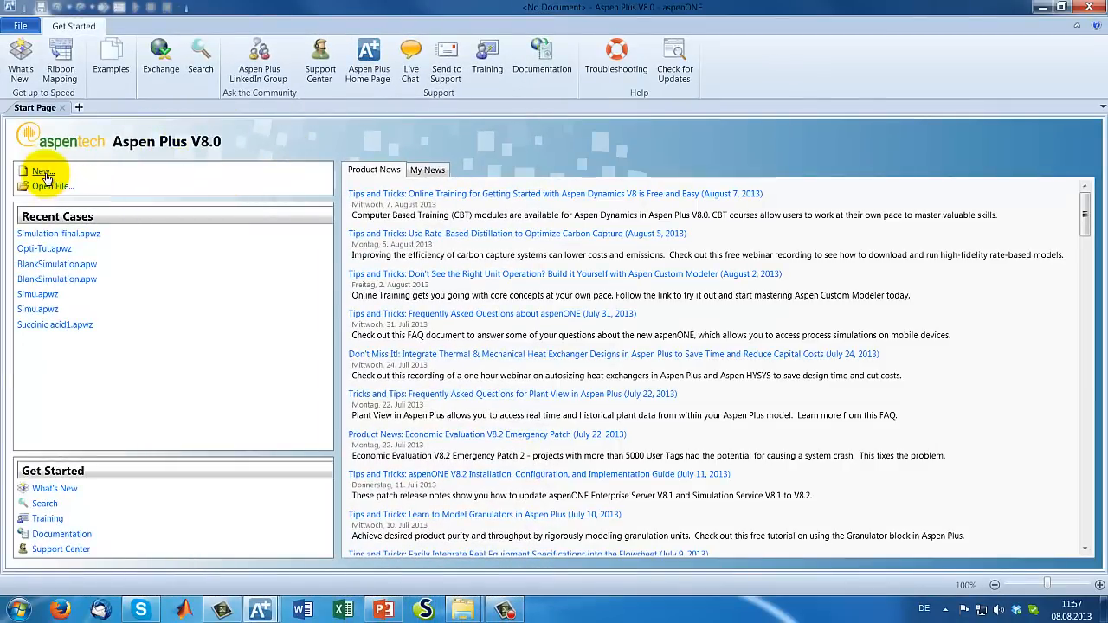
pyautogui.moveTo(543, 128)
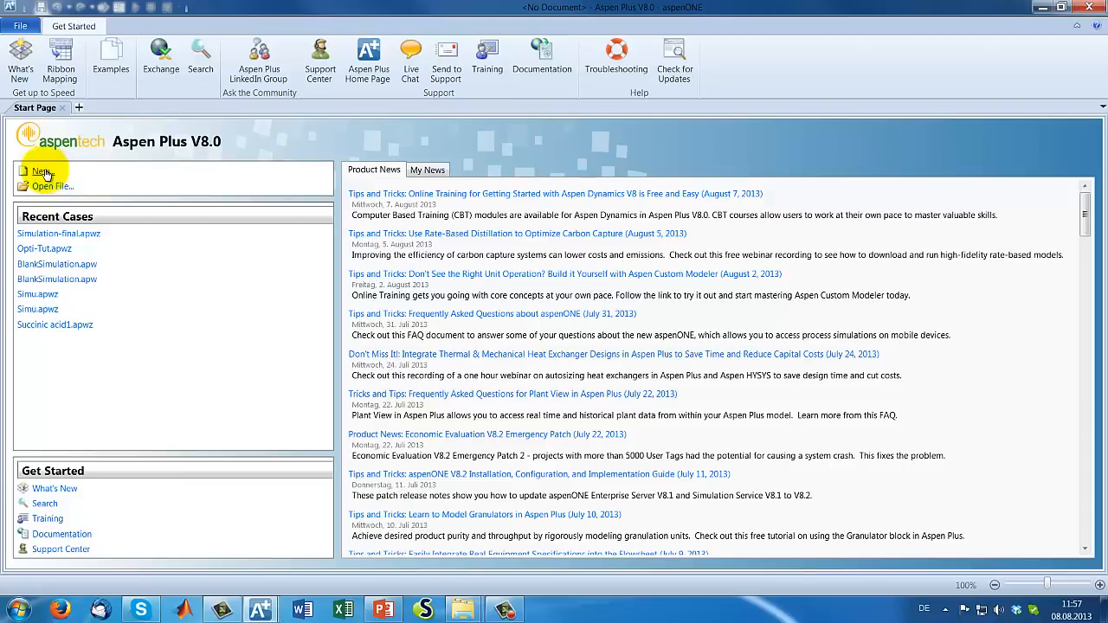
# - Create a new simulation from the Blank Simulation template
pyautogui.click(41, 171)
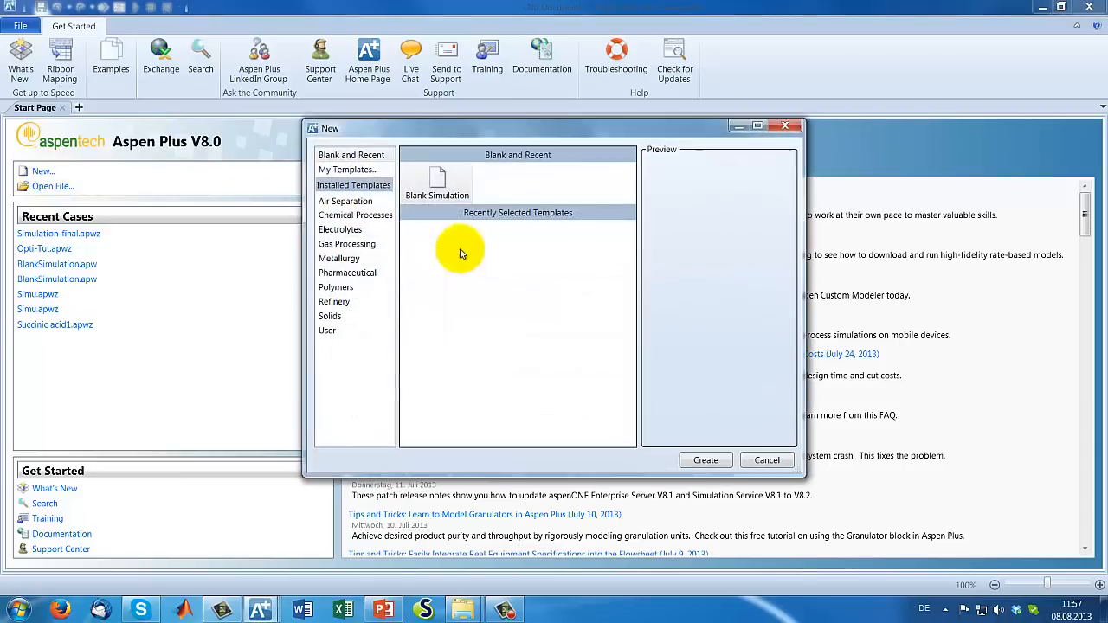
pyautogui.click(766, 461)
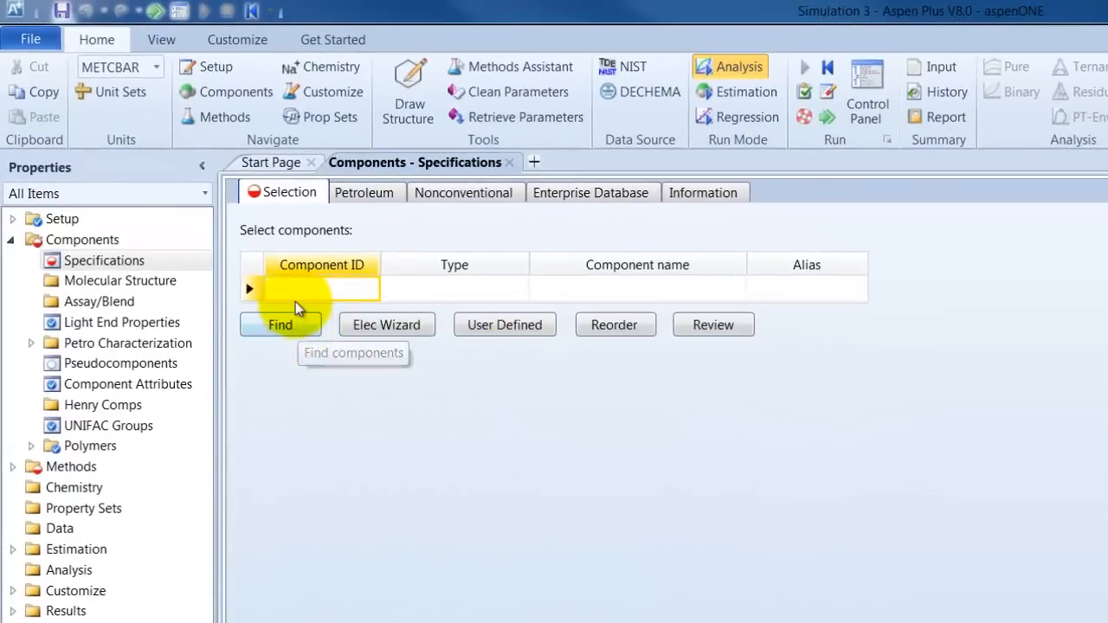
# - Enter ETHANOL and CO2 as the simulation components
pyautogui.write('ETHA')
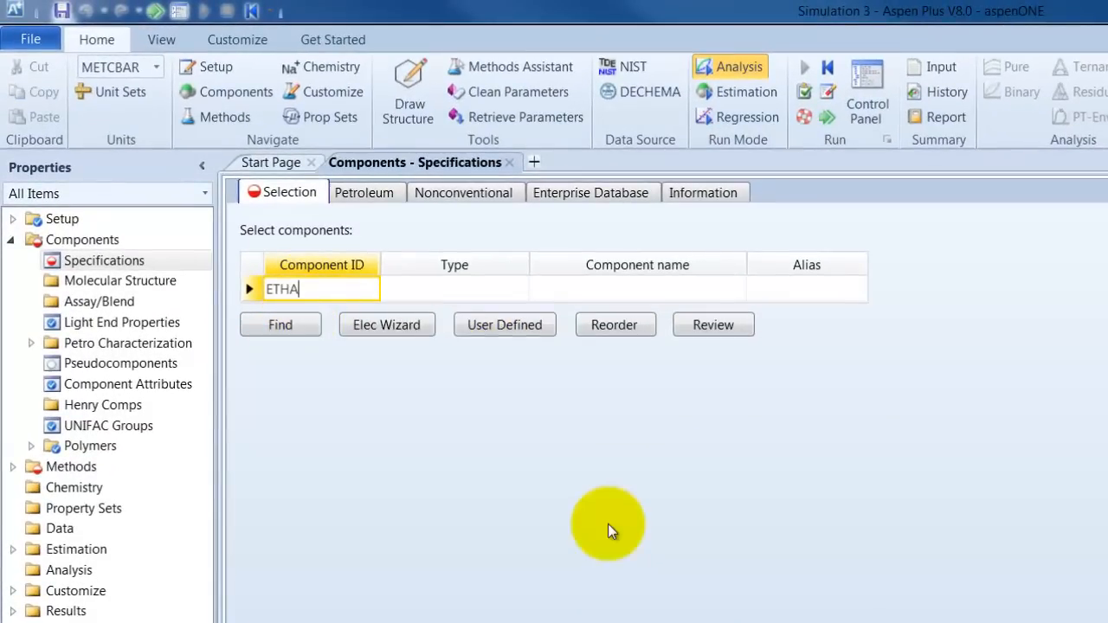
pyautogui.write('NO')
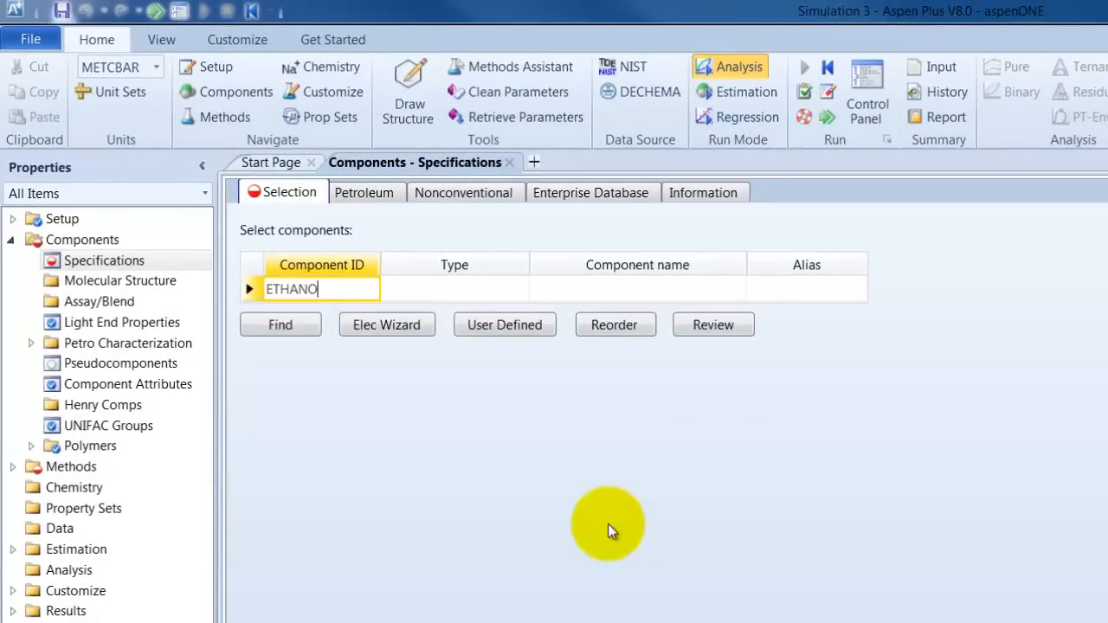
pyautogui.press('Return')
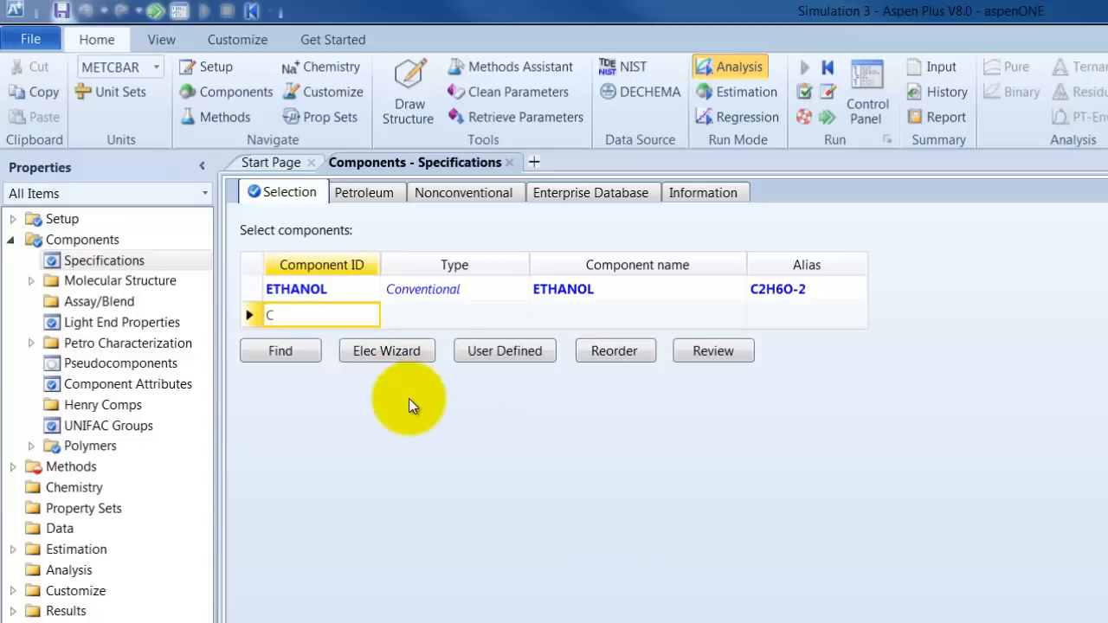
pyautogui.write('O2')
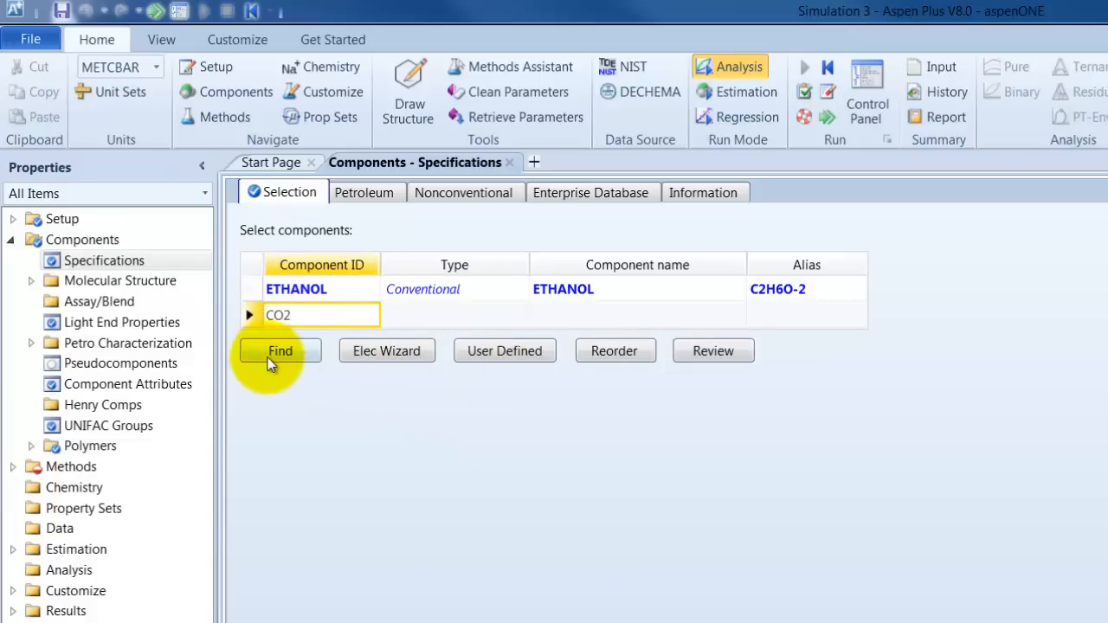
pyautogui.click(280, 350)
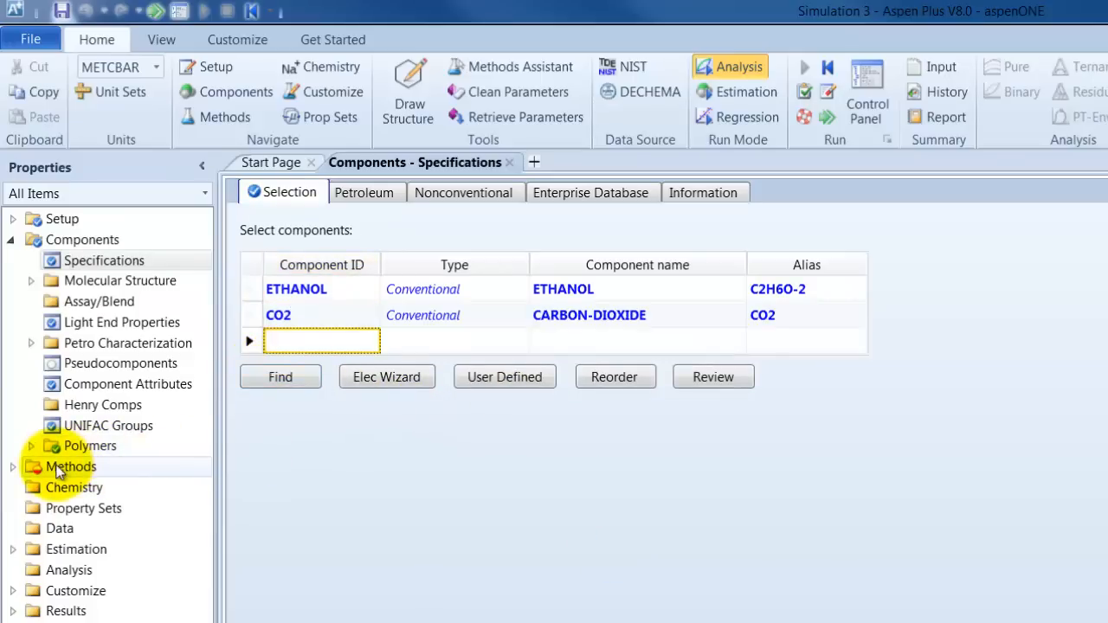
# - Set the base property method to UNIFAC
pyautogui.click(71, 468)
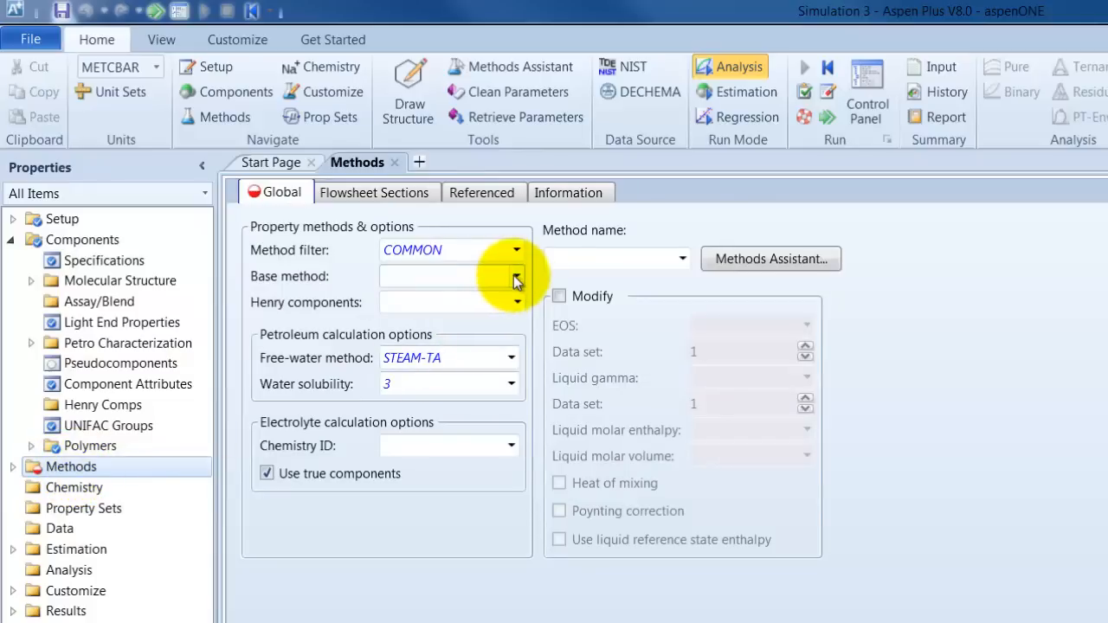
pyautogui.click(516, 277)
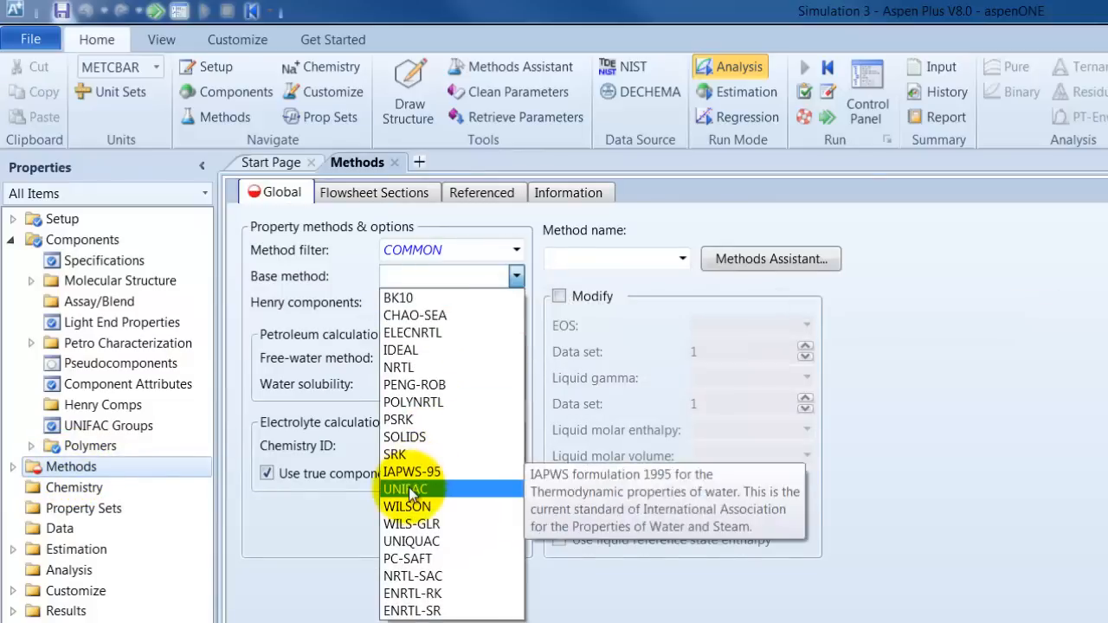
pyautogui.click(405, 488)
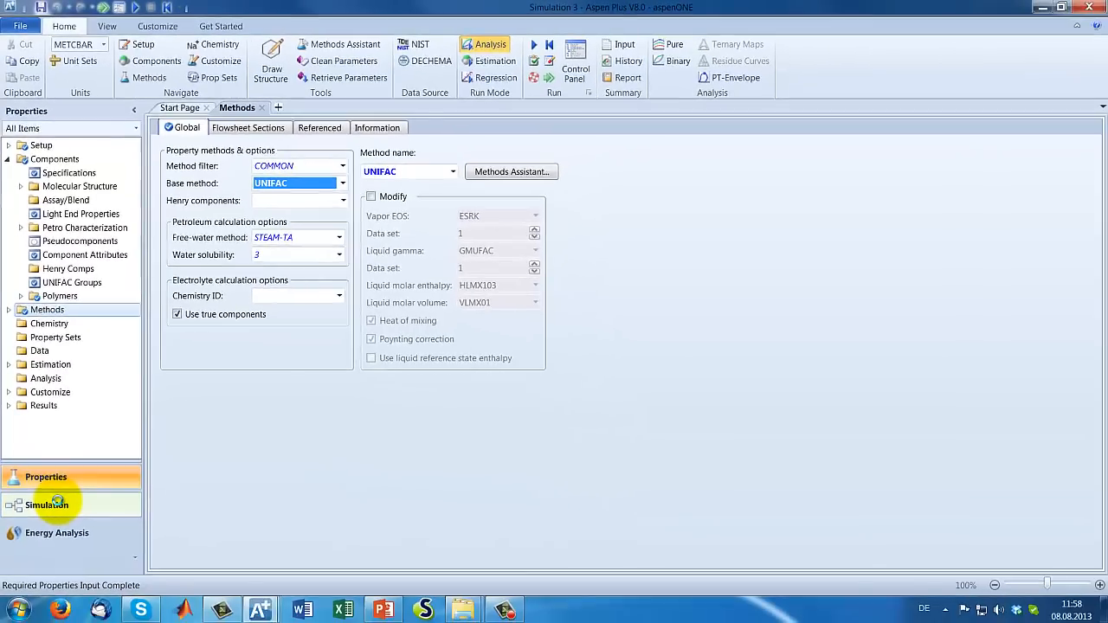
# - Place a Flash2 separator B1 on the flowsheet with feed stream ETH-CO2
pyautogui.click(47, 506)
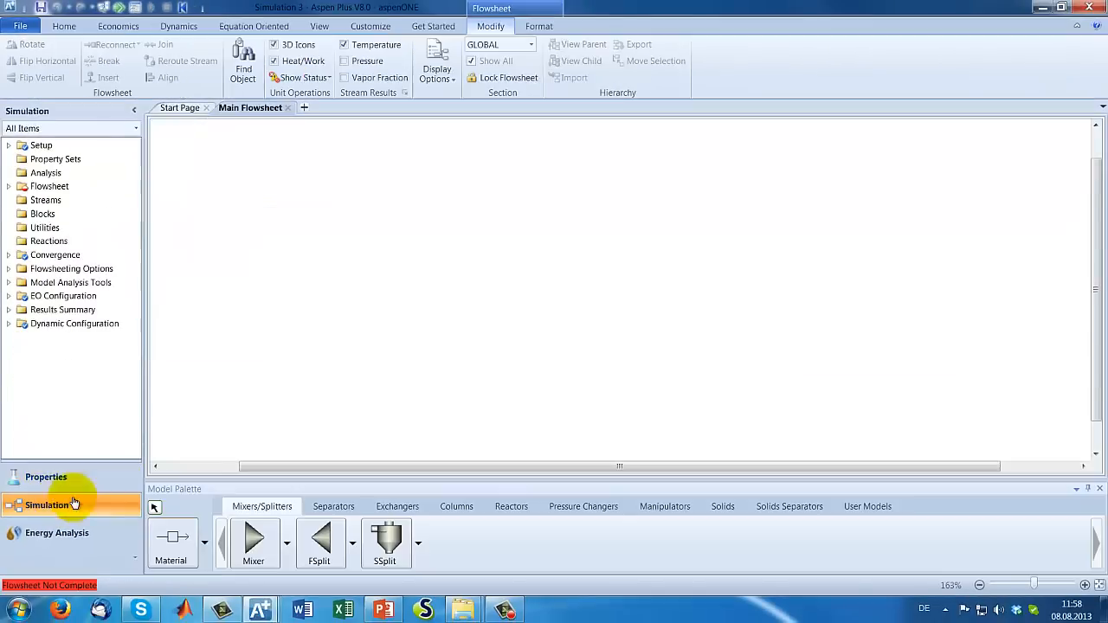
pyautogui.click(333, 506)
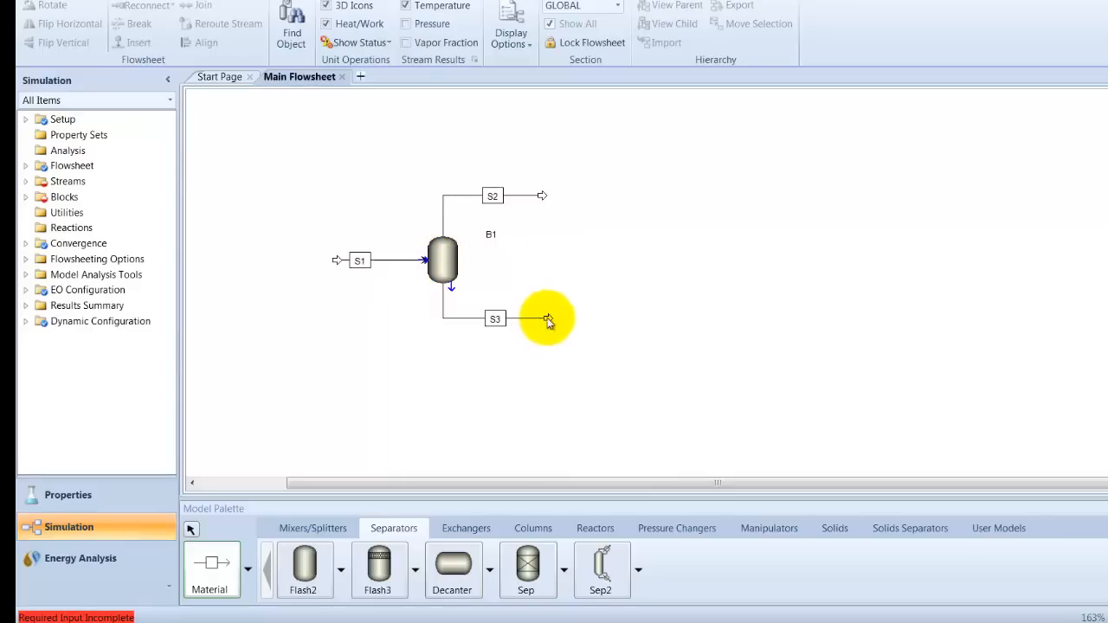
pyautogui.moveTo(360, 259)
pyautogui.write('ETH')
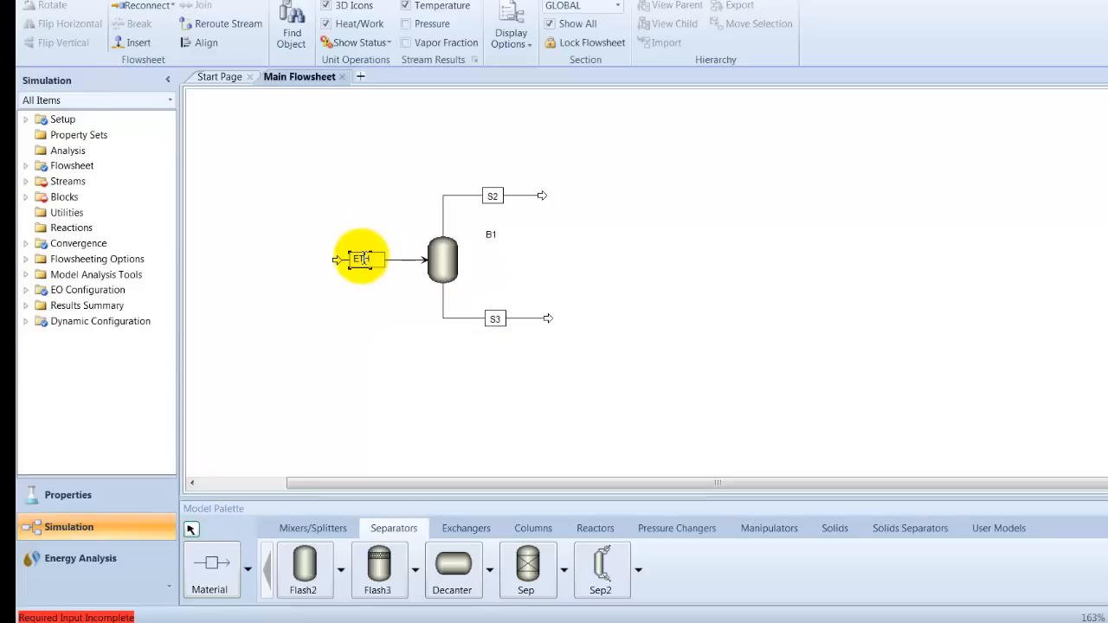
pyautogui.write('-CO2')
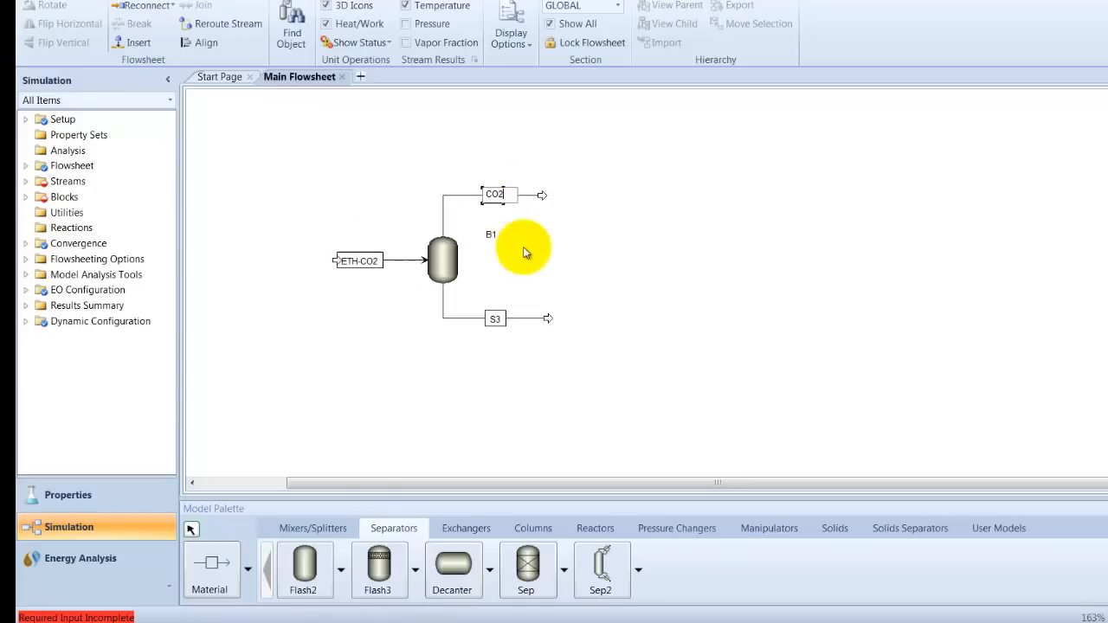
pyautogui.moveTo(528, 294)
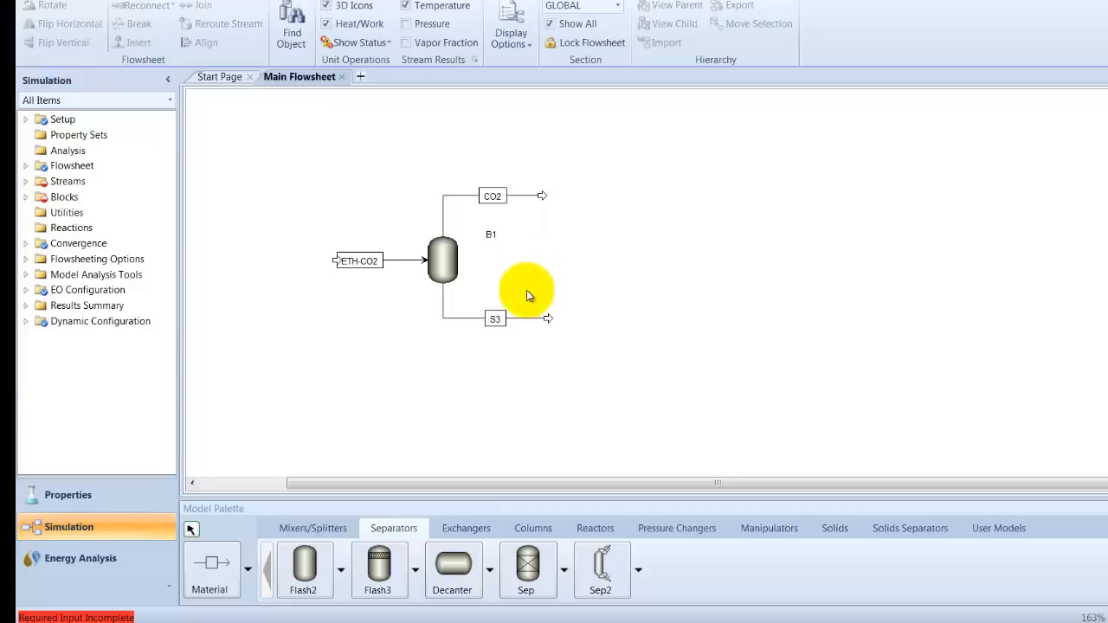
# - Rename the bottom outlet stream to ETH and go to the ETH-CO2 feed input
pyautogui.click(495, 319)
pyautogui.write('ET')
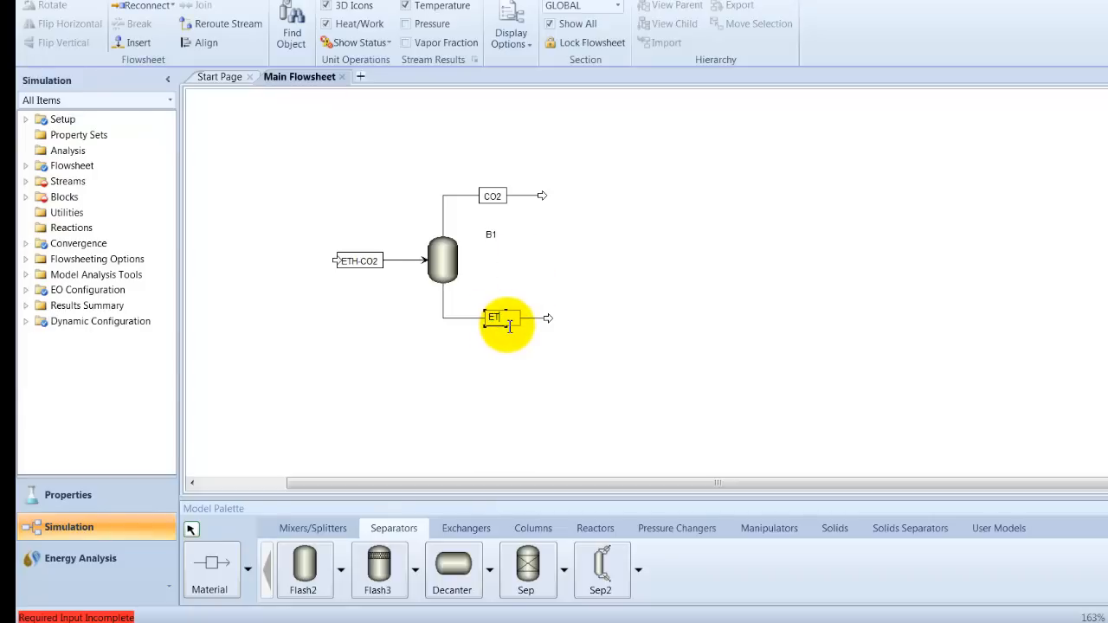
pyautogui.click(356, 260)
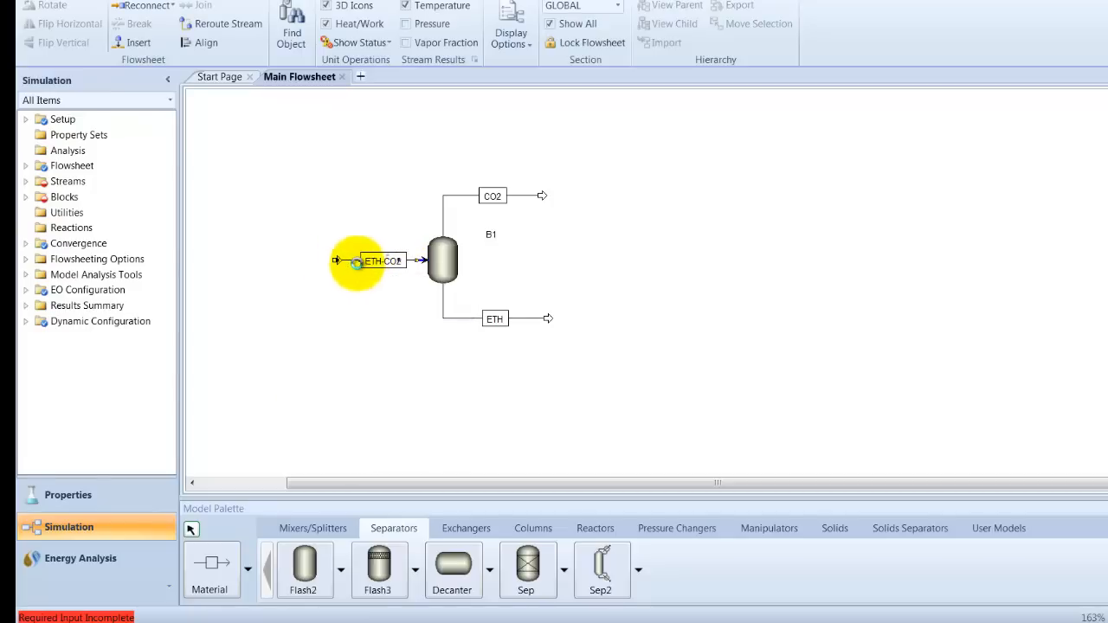
pyautogui.doubleClick(381, 260)
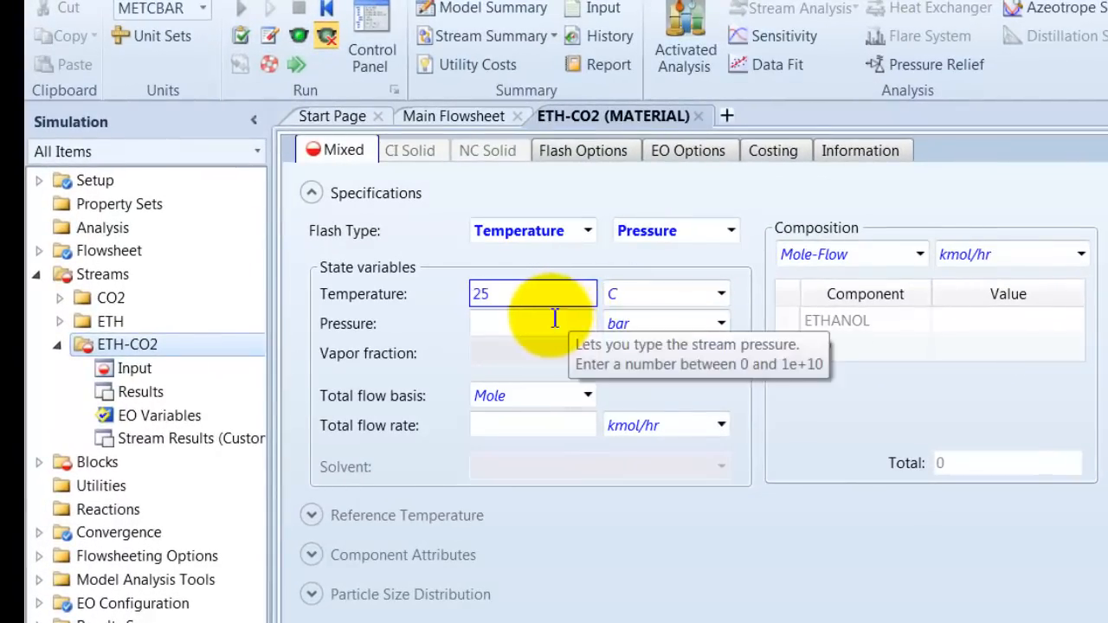
# - Set feed ETH-CO2 to 100 bar, 100 kg/hr mass flow, mass fractions 0.5 ethanol and 0.5 CO2
pyautogui.write('100')
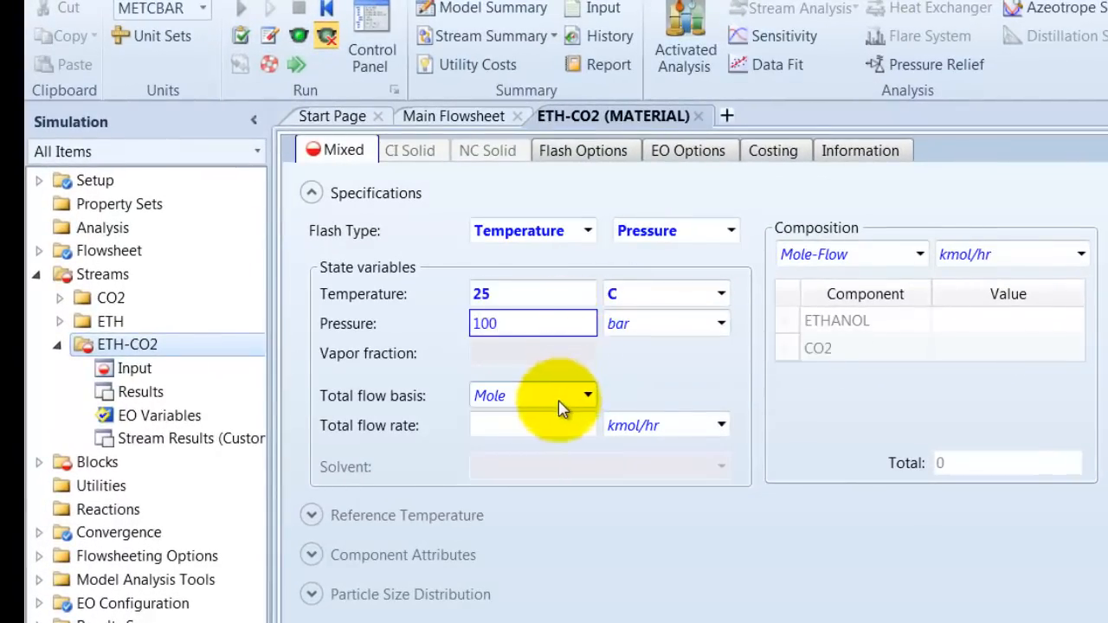
pyautogui.click(589, 395)
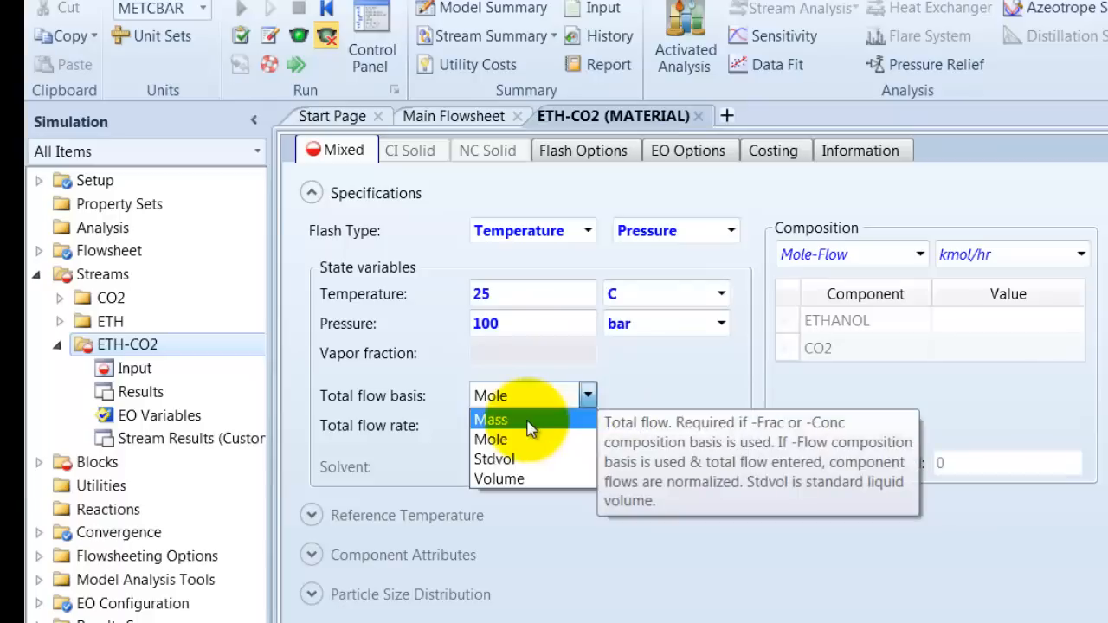
pyautogui.click(491, 419)
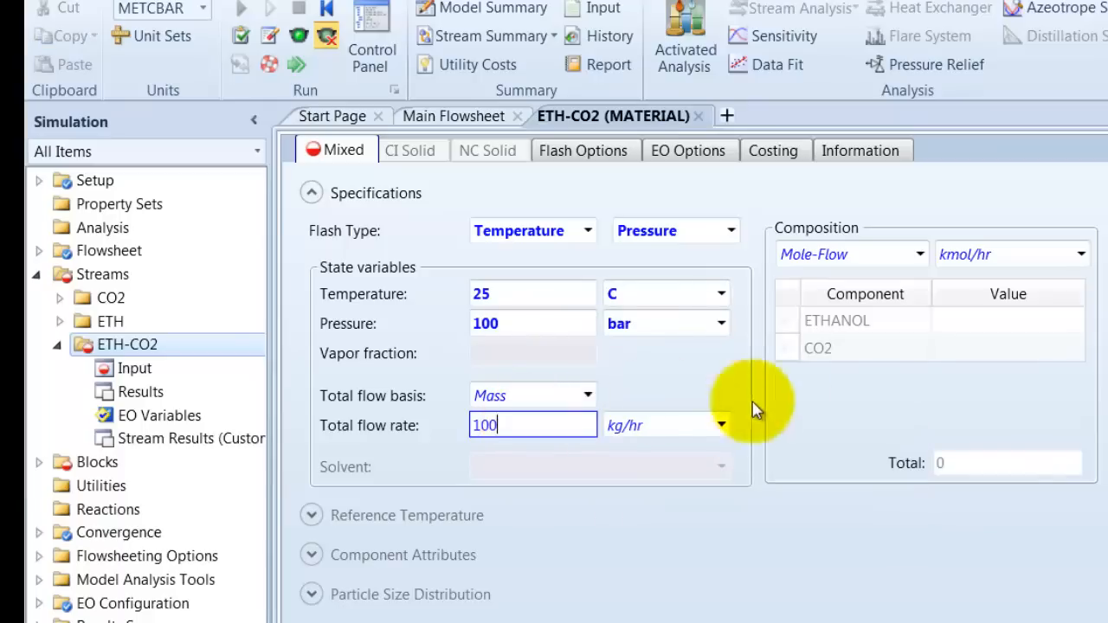
pyautogui.click(921, 253)
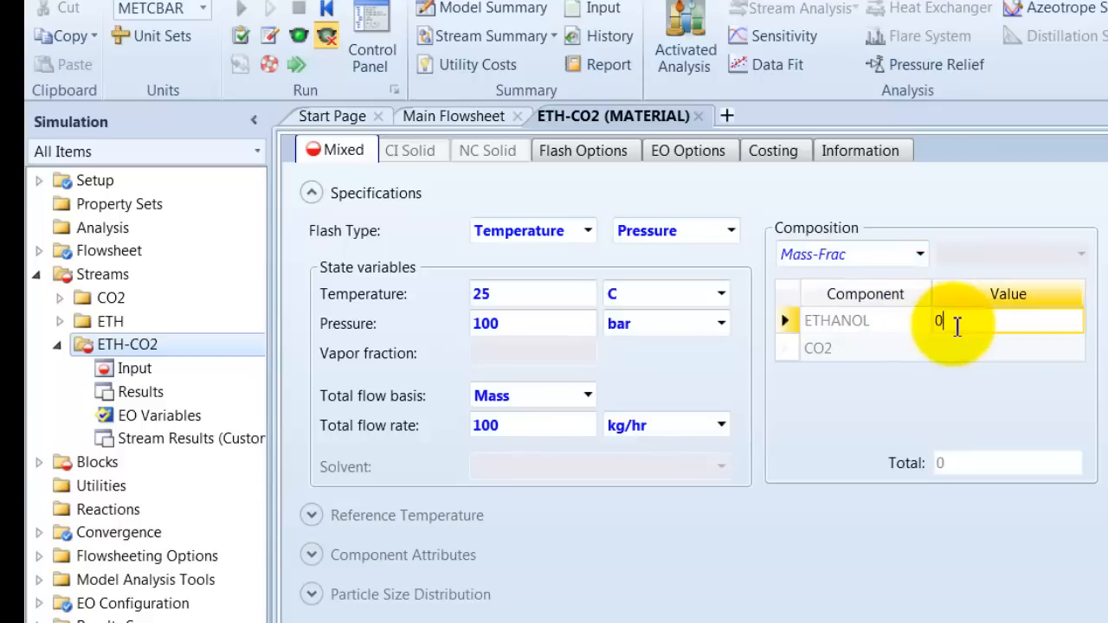
pyautogui.write('0.5')
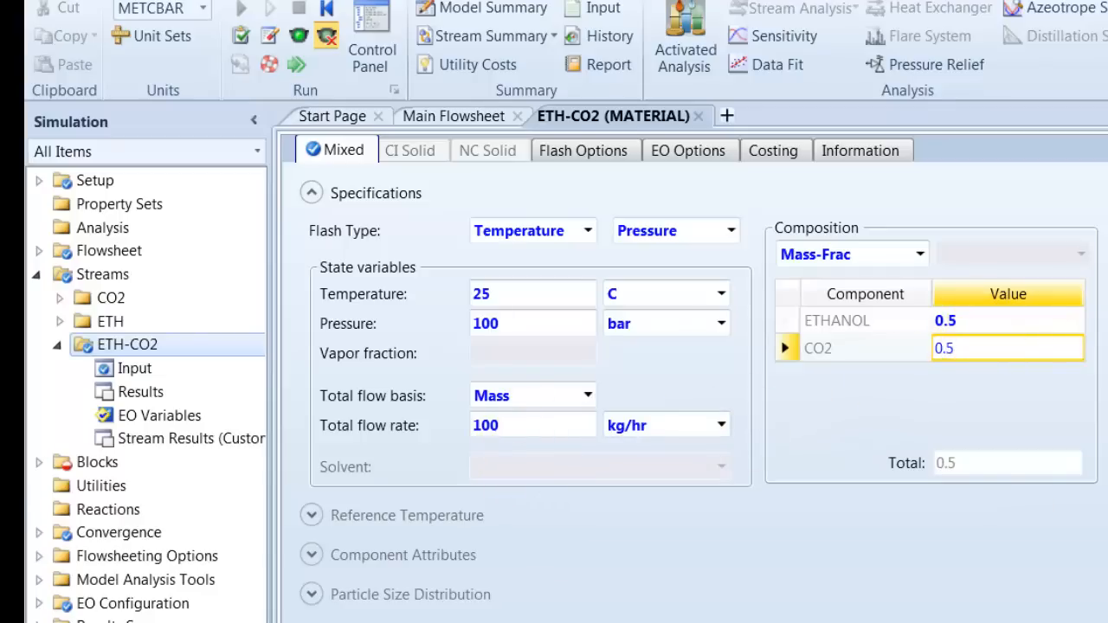
pyautogui.moveTo(97, 460)
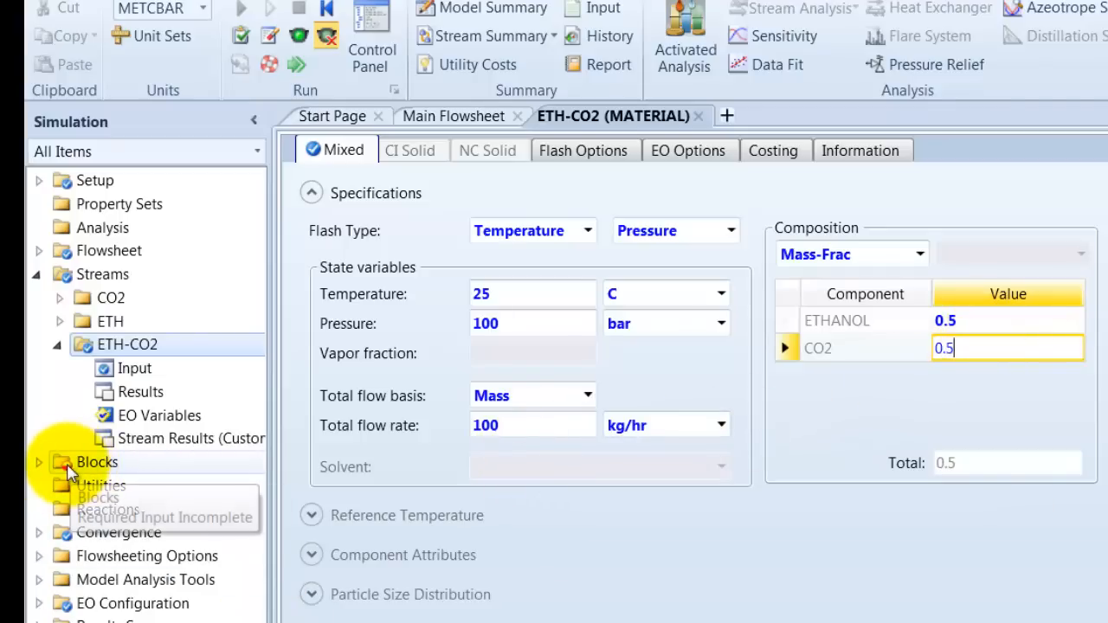
# - Specify flash block B1 at 25 °C and 1 bar
pyautogui.click(97, 461)
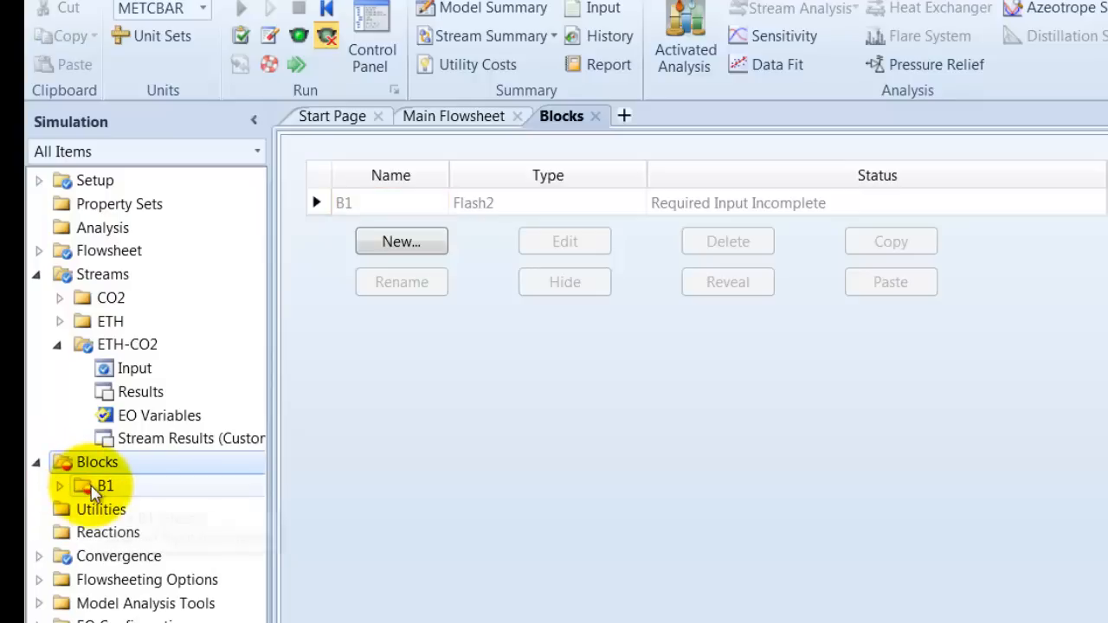
pyautogui.doubleClick(104, 485)
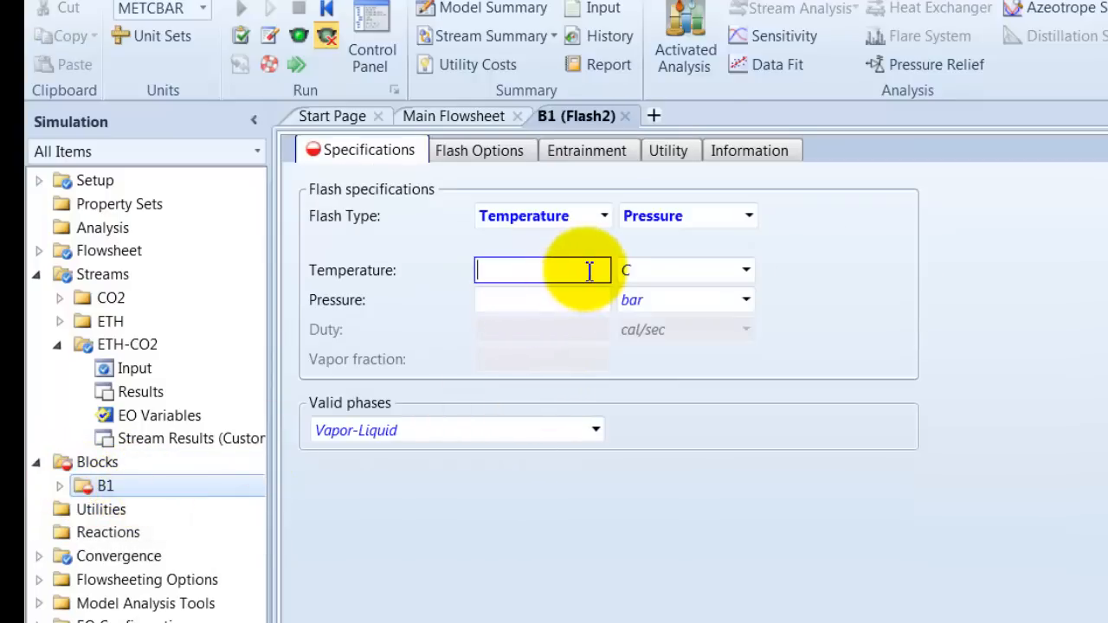
pyautogui.write('25')
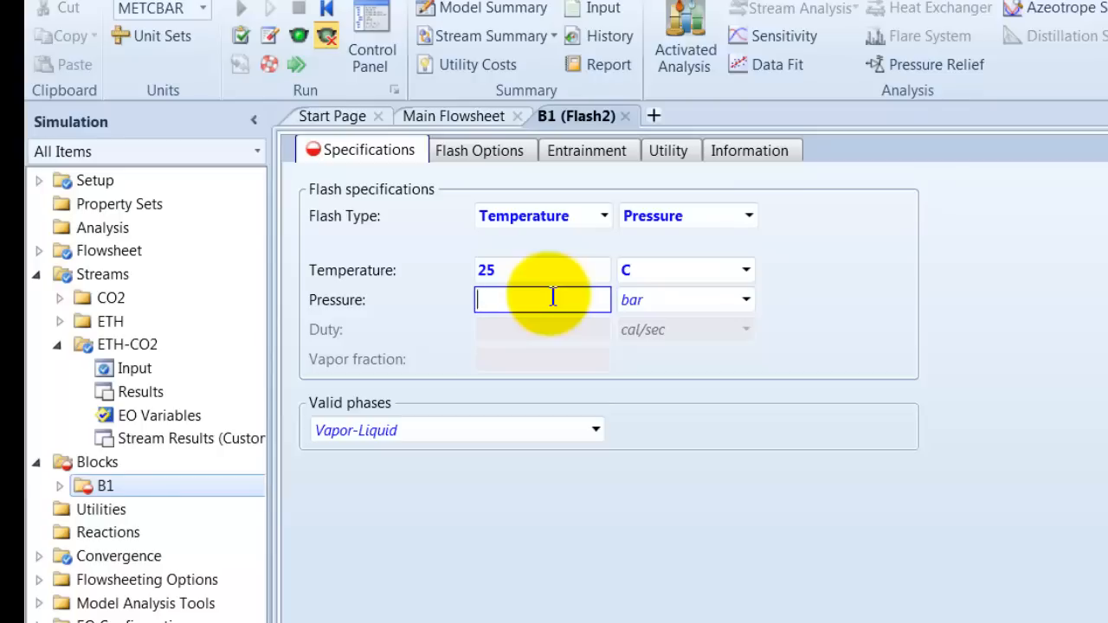
pyautogui.write('1')
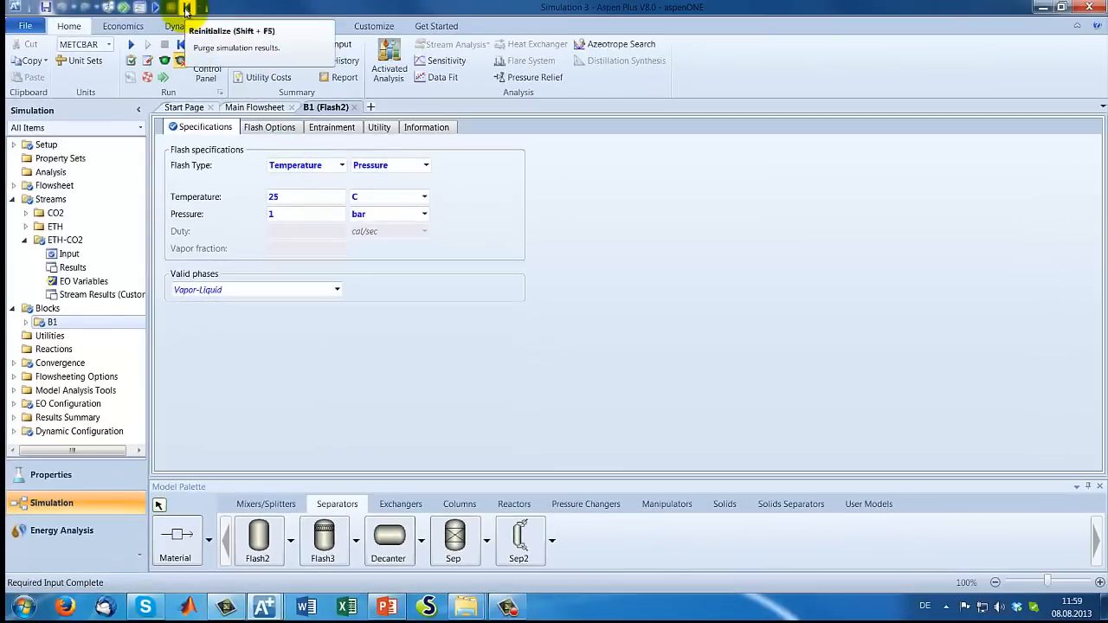
# - Purge results, confirm required input is complete and decline running the simulation
pyautogui.click(228, 31)
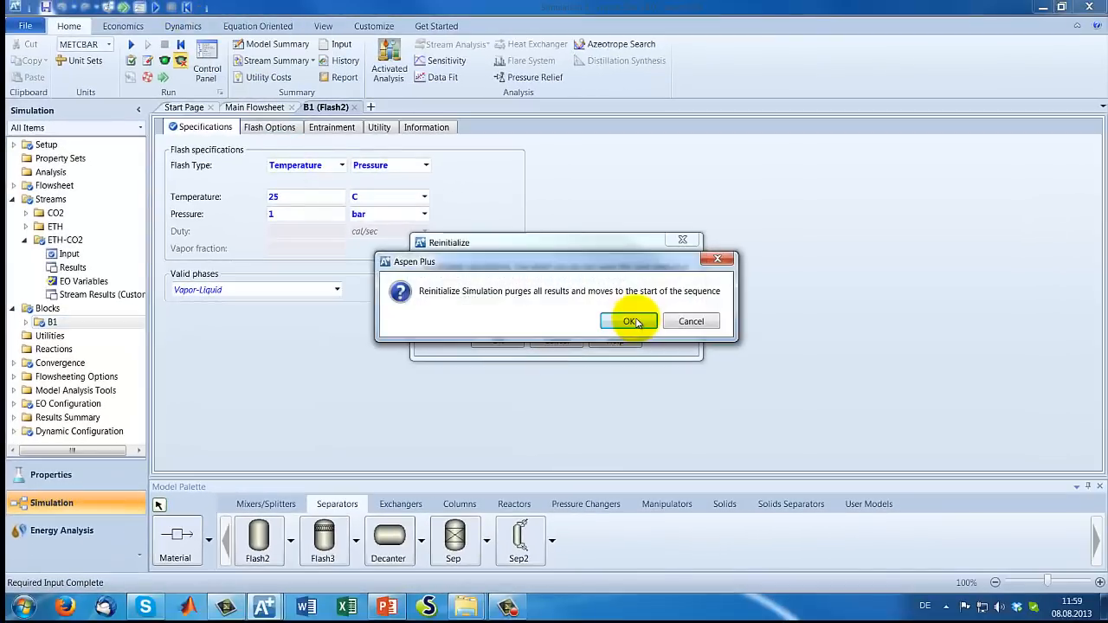
pyautogui.click(631, 320)
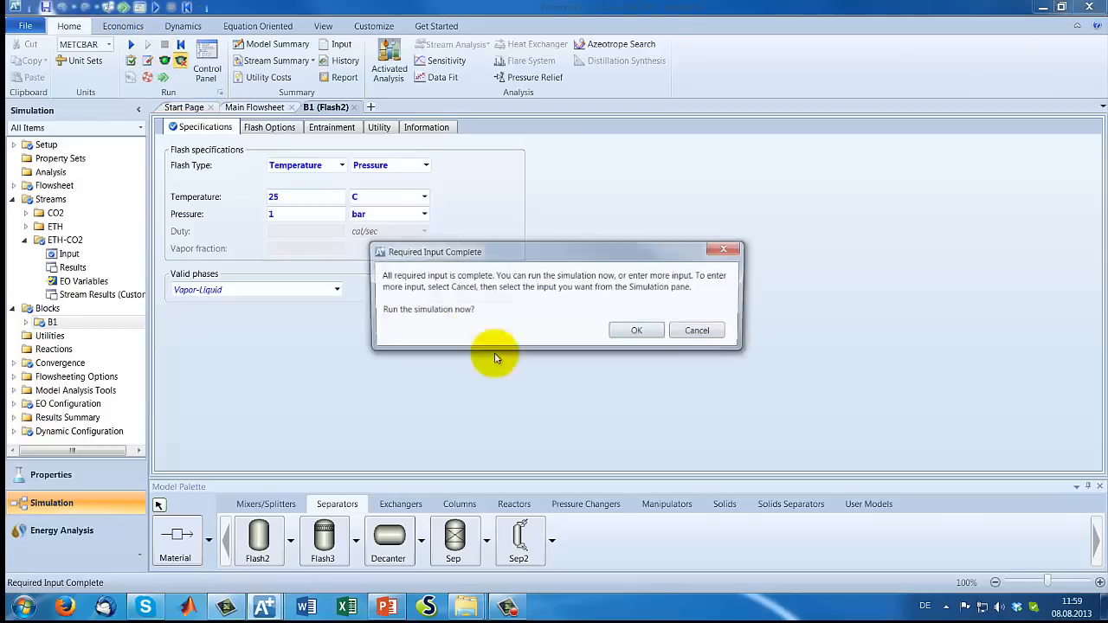
pyautogui.click(637, 329)
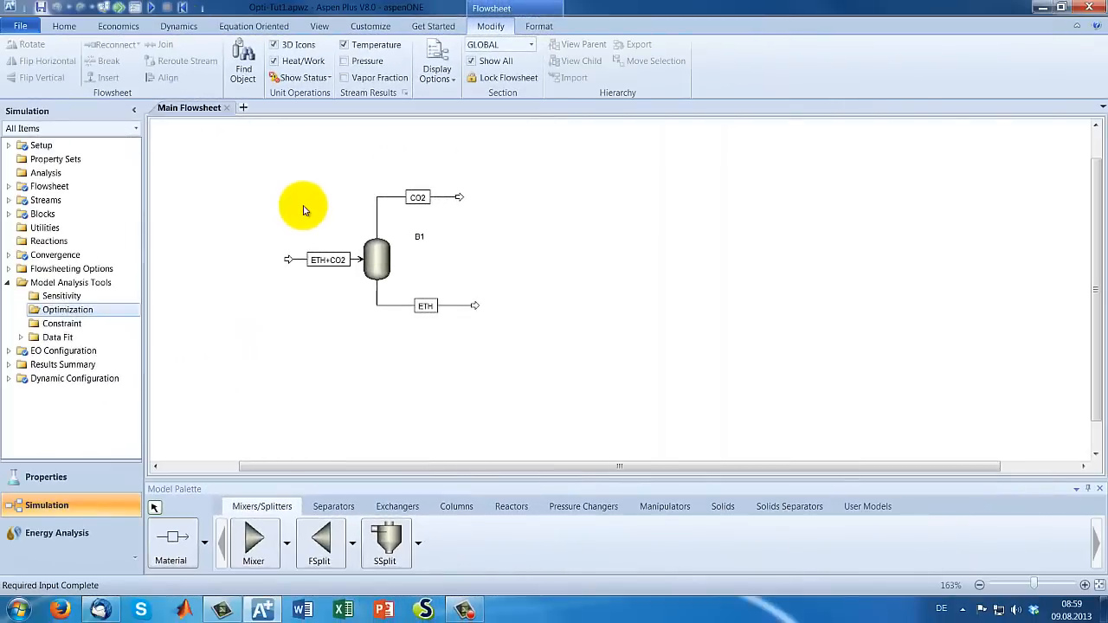
pyautogui.moveTo(286, 222)
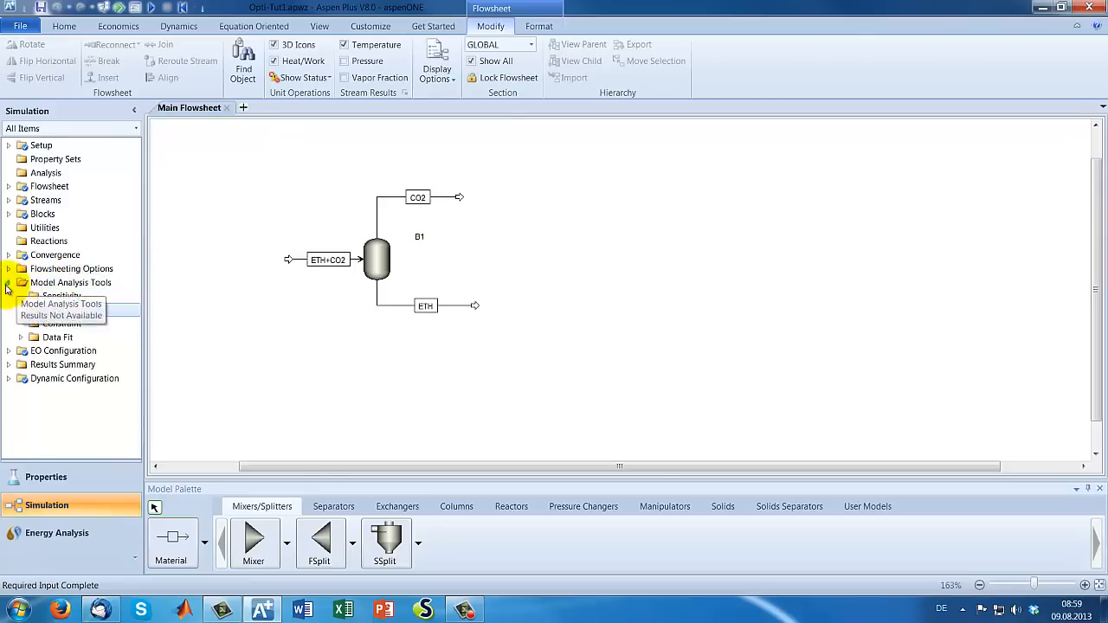
# - Create a new optimization case with the default ID O-1
pyautogui.click(10, 282)
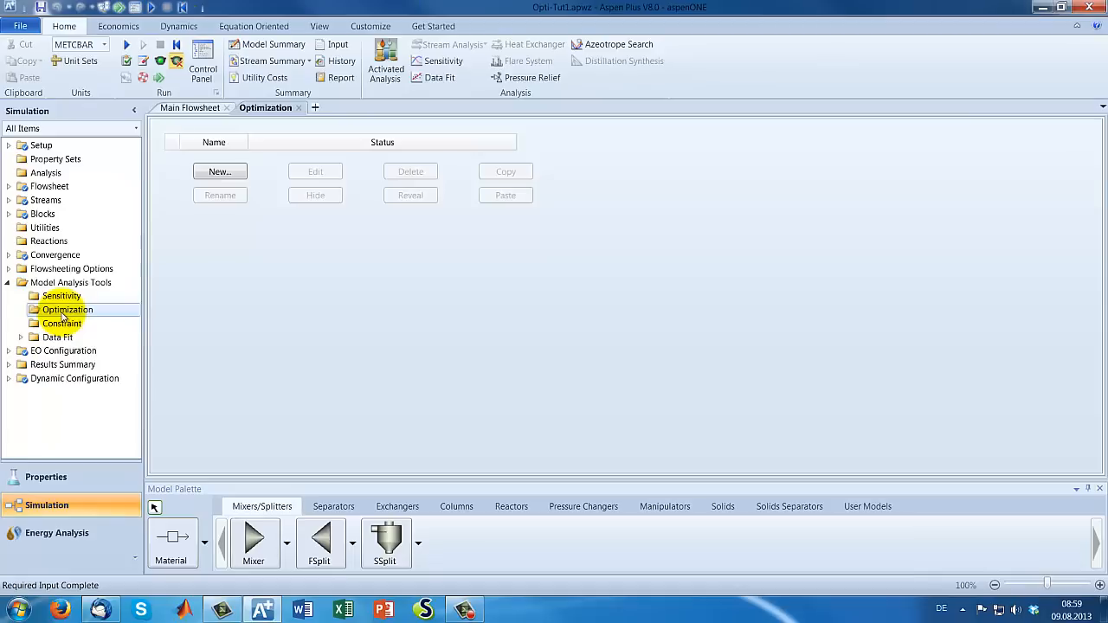
pyautogui.click(218, 171)
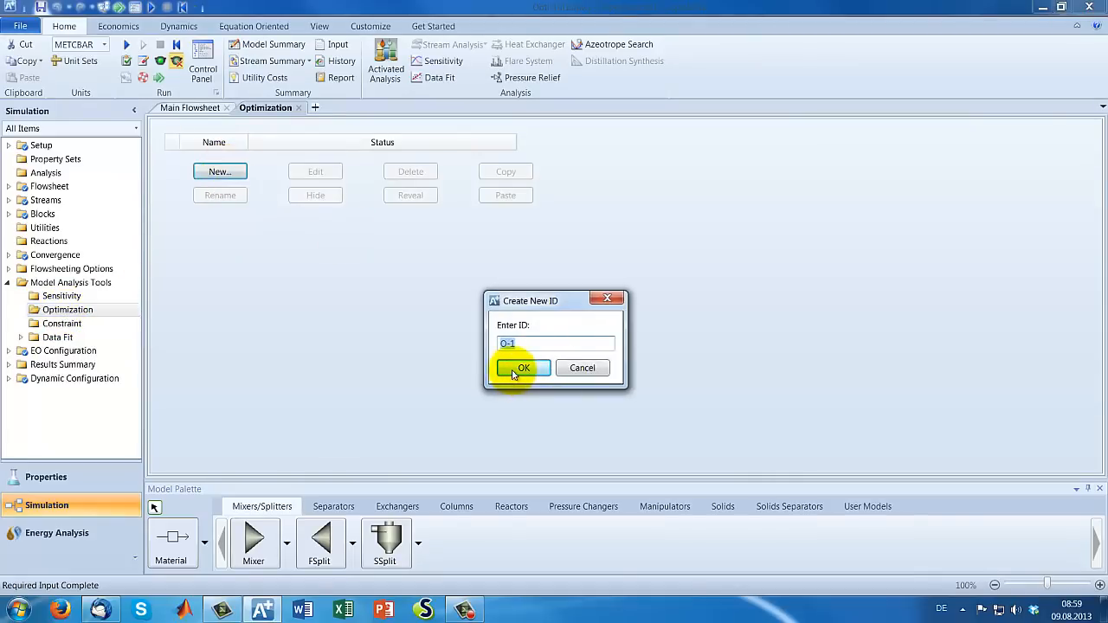
pyautogui.click(523, 367)
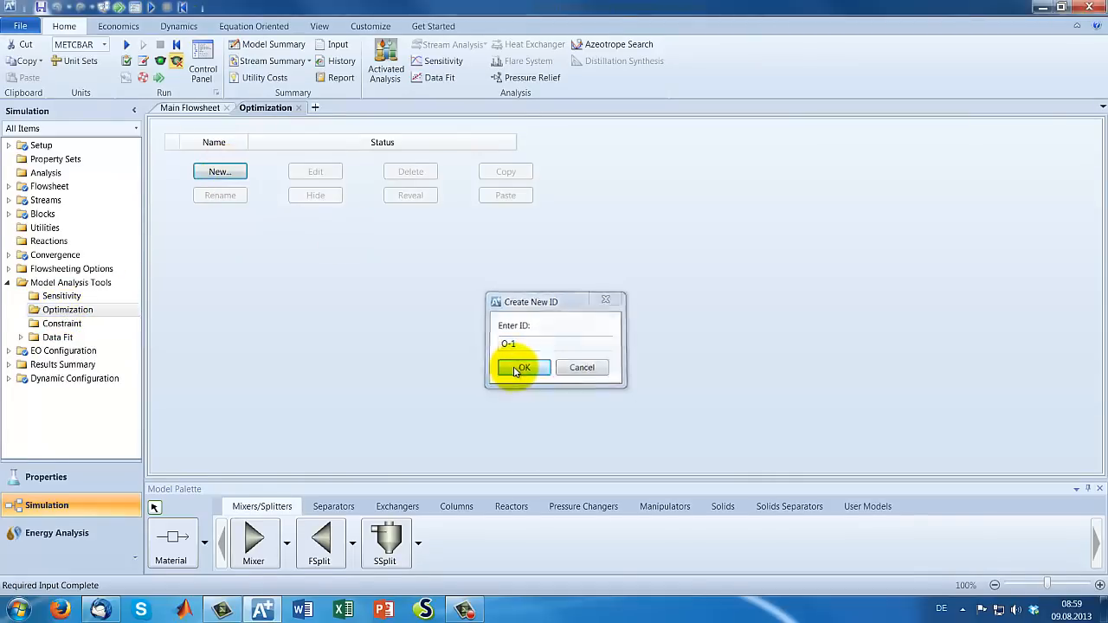
pyautogui.click(522, 367)
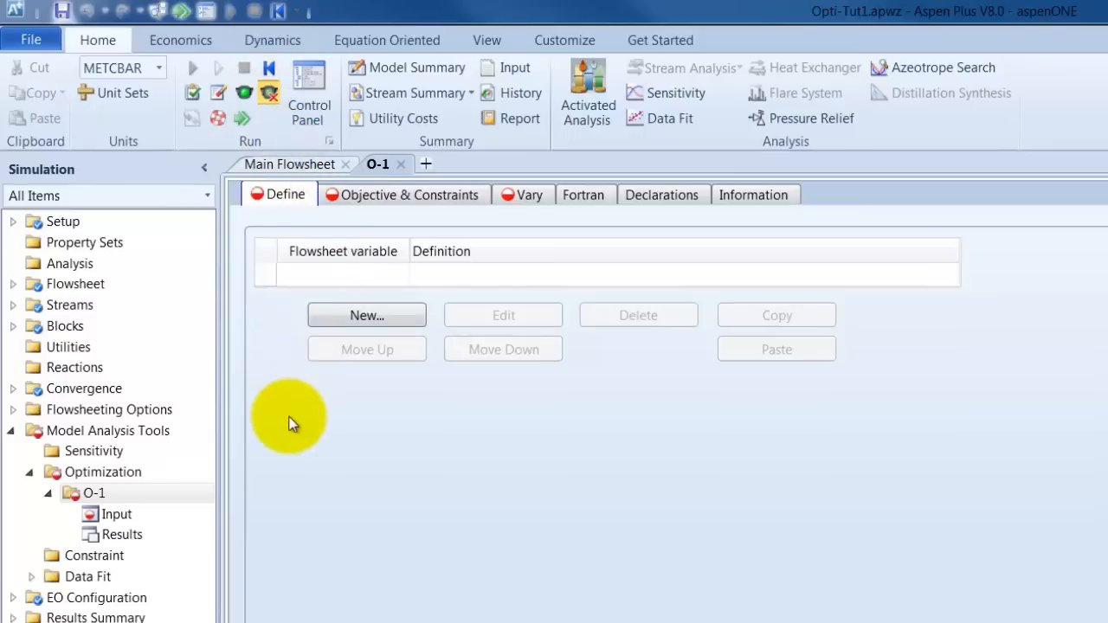
pyautogui.moveTo(315, 312)
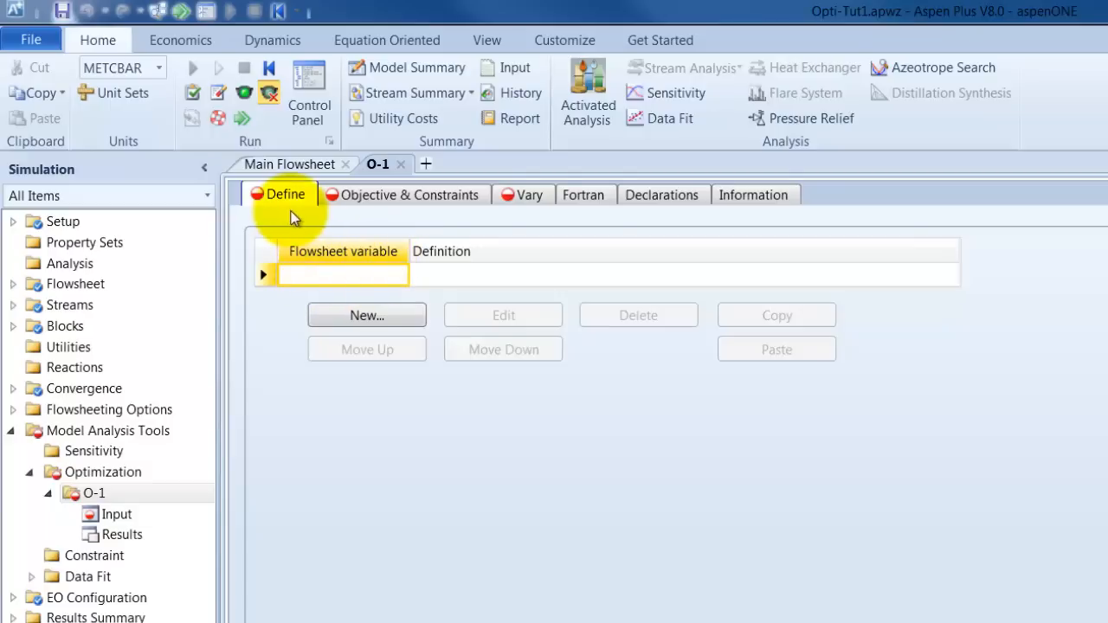
pyautogui.moveTo(378, 276)
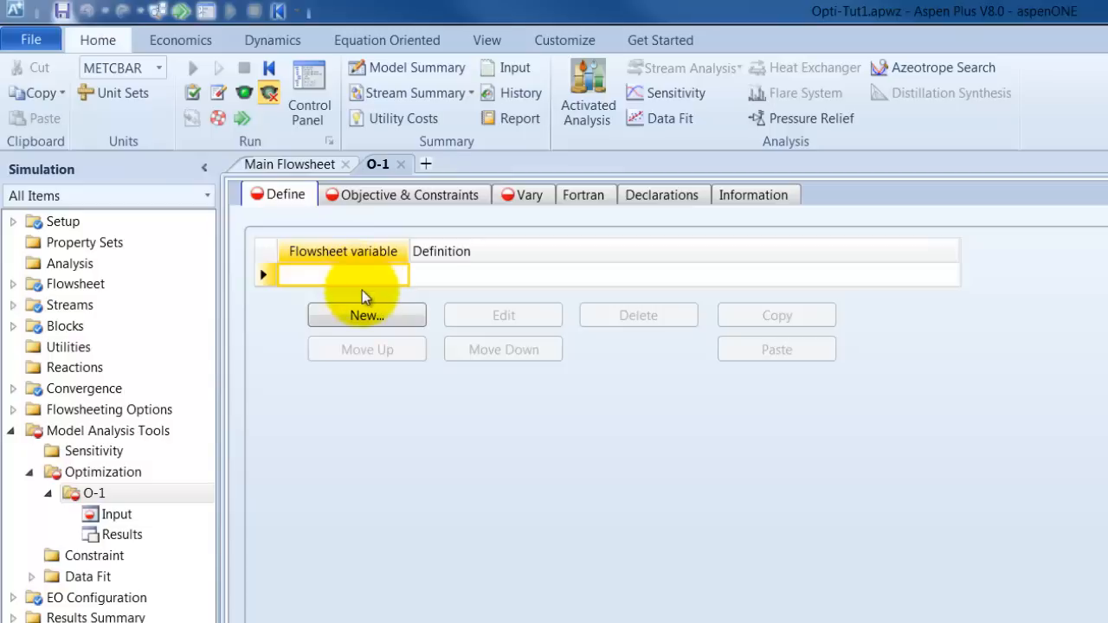
# - Create a new flowsheet variable named CO2 in O-1
pyautogui.click(367, 315)
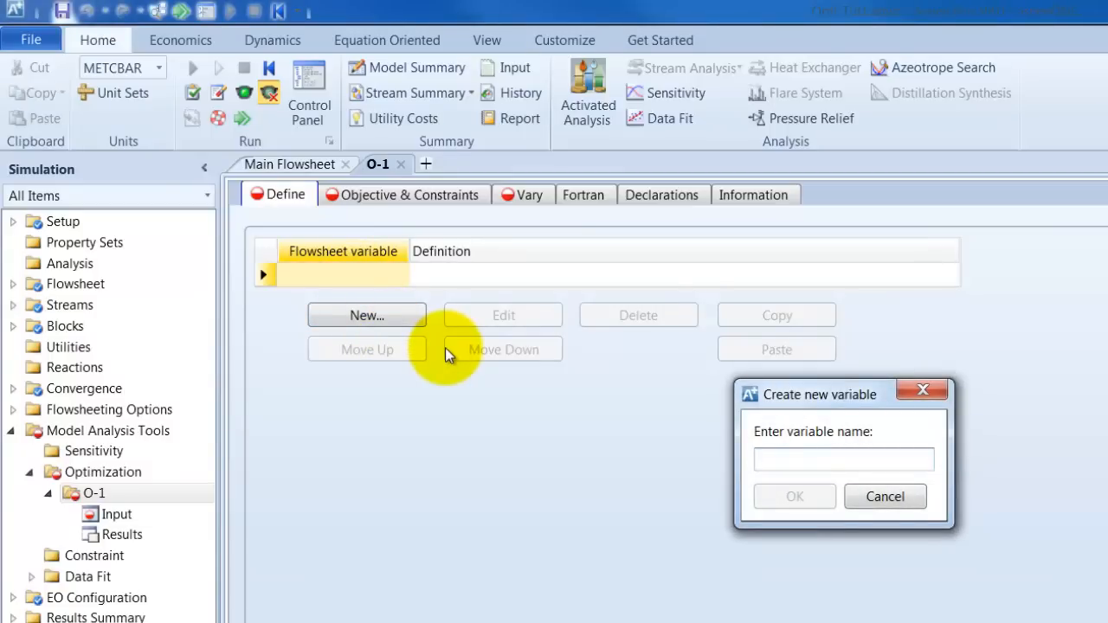
pyautogui.click(843, 459)
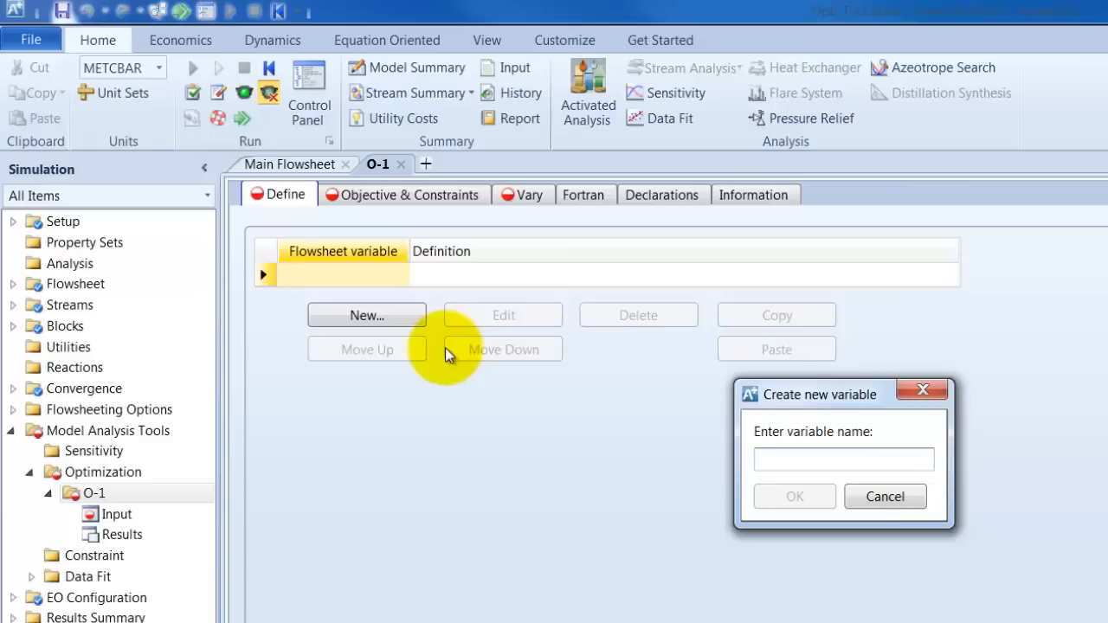
pyautogui.click(841, 459)
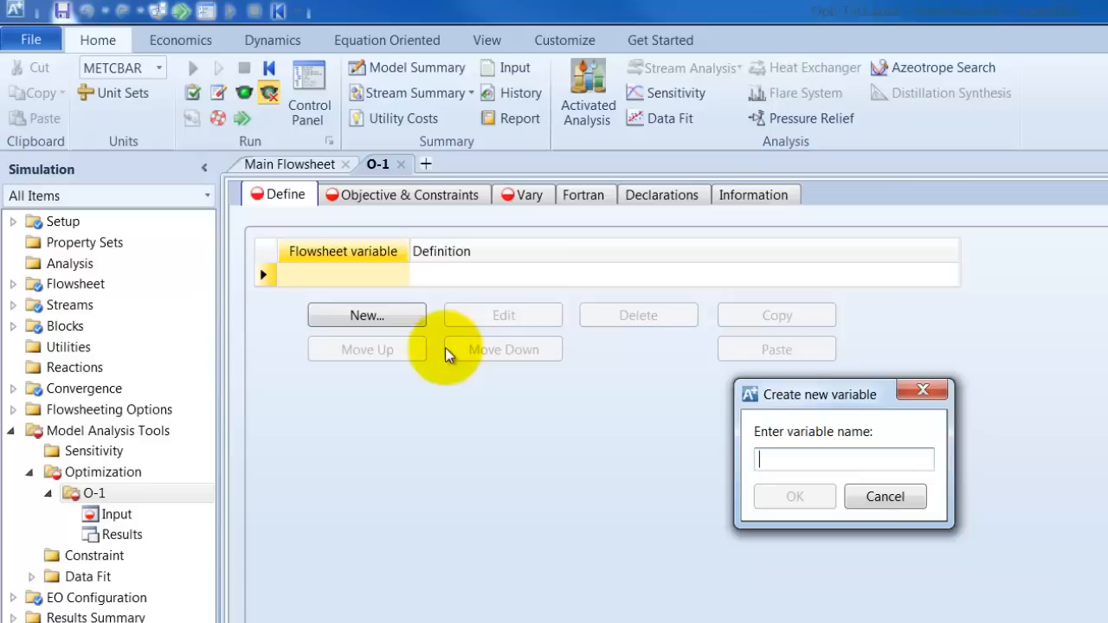
pyautogui.write('C')
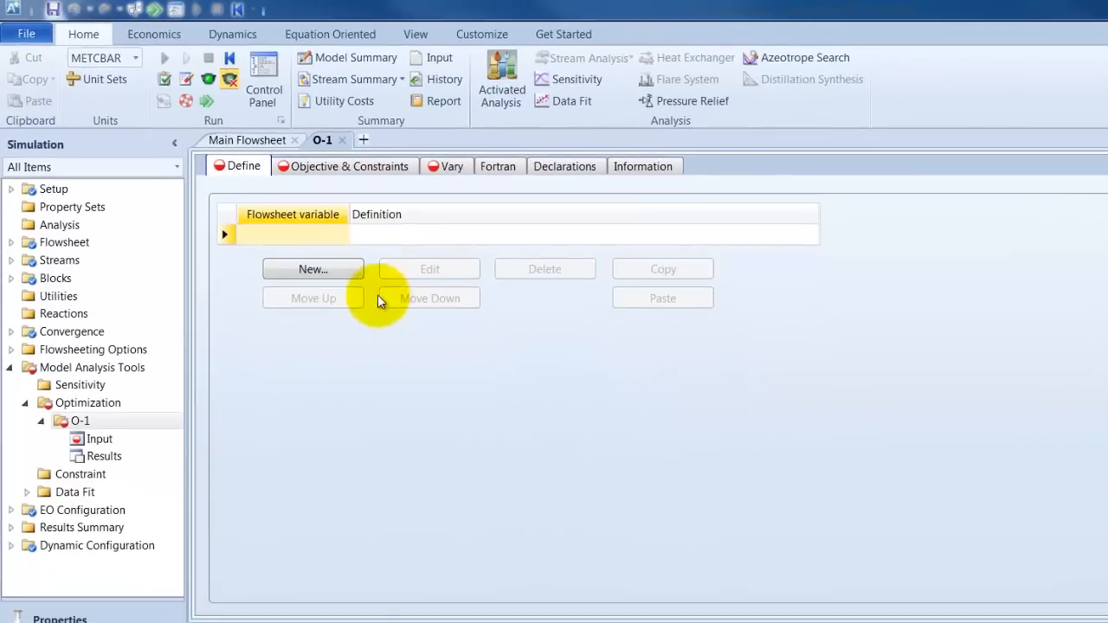
pyautogui.click(311, 270)
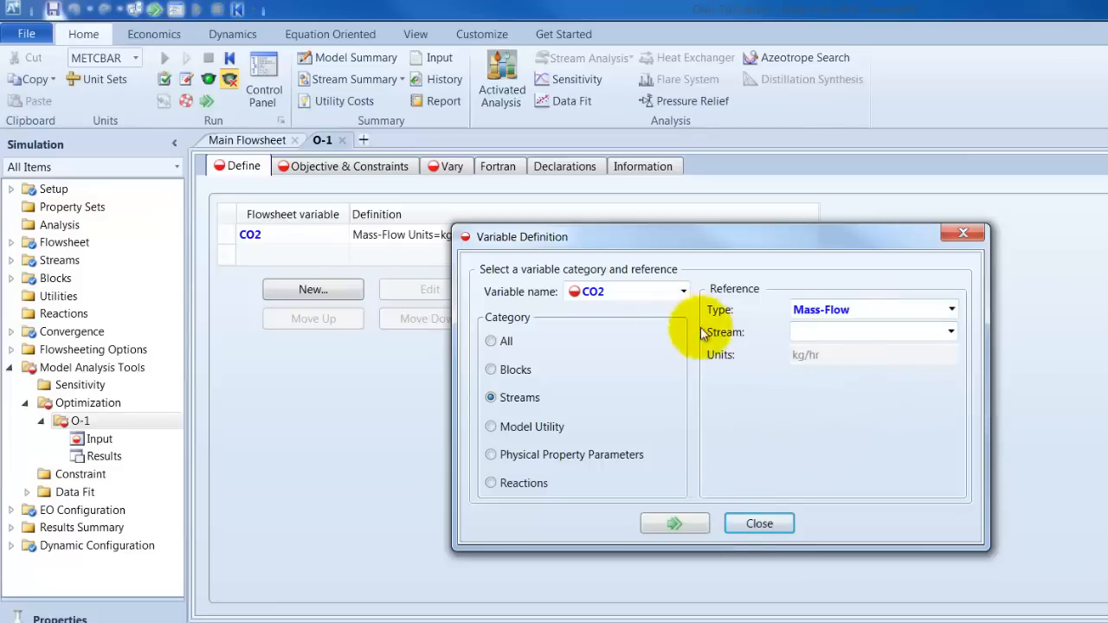
pyautogui.moveTo(546, 384)
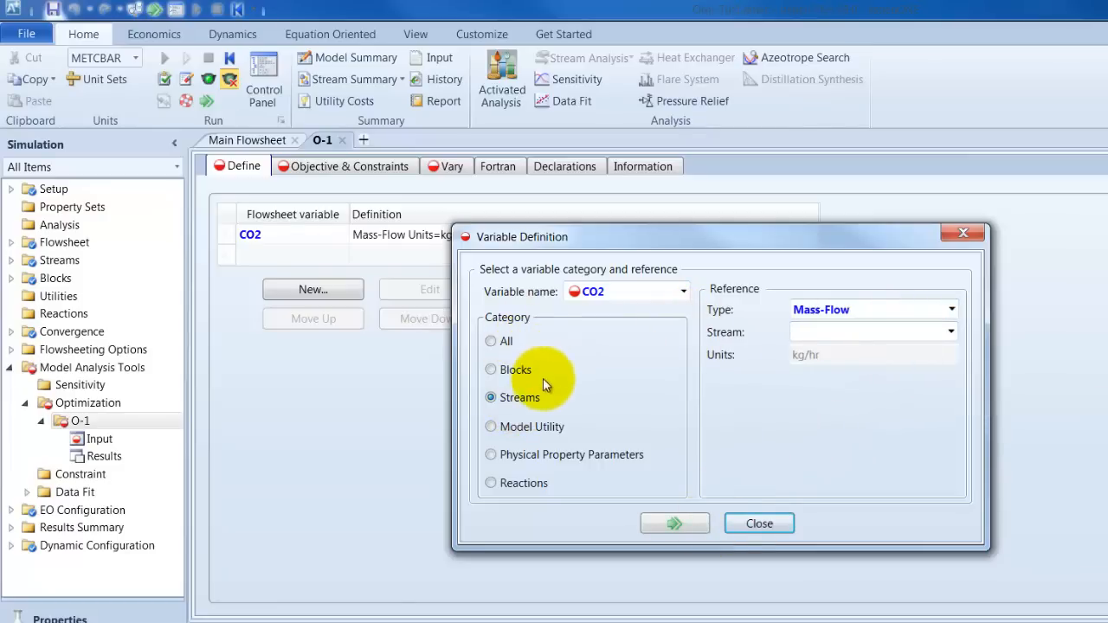
# - Define CO2 as the Mass-Flow of component CO2 in stream CO2
pyautogui.click(869, 333)
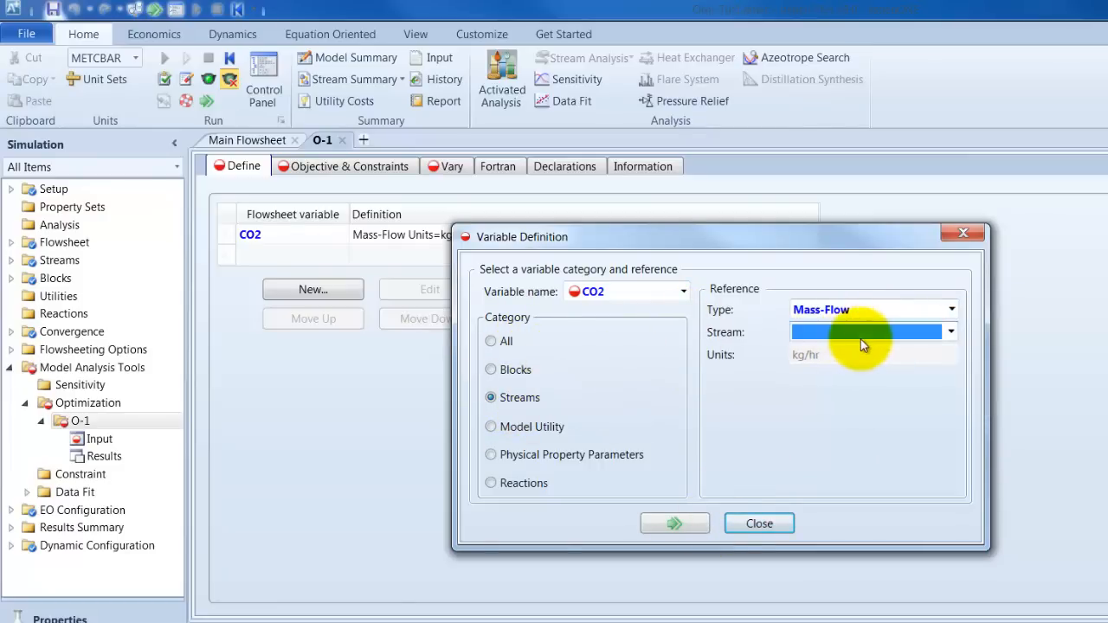
pyautogui.click(953, 332)
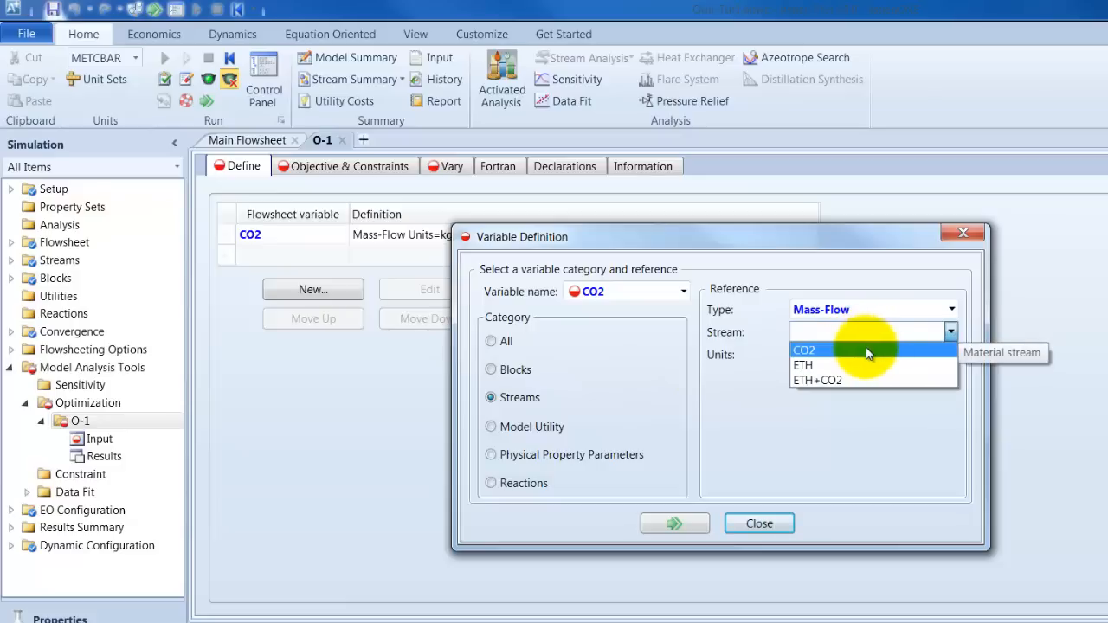
pyautogui.click(803, 350)
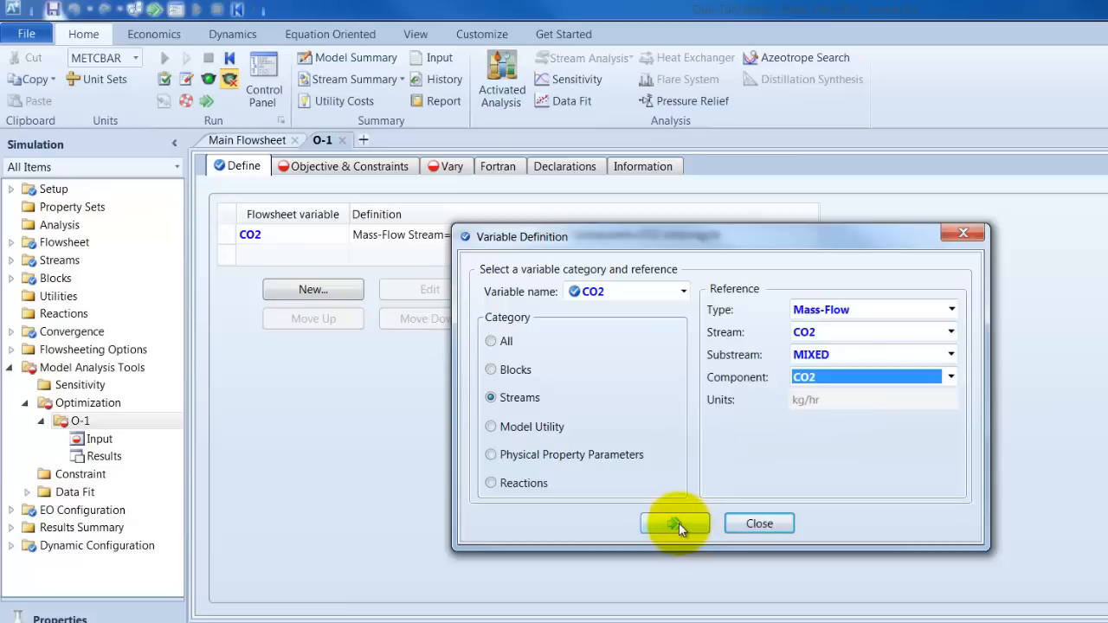
# - Create a second flowsheet variable named ETH
pyautogui.click(683, 291)
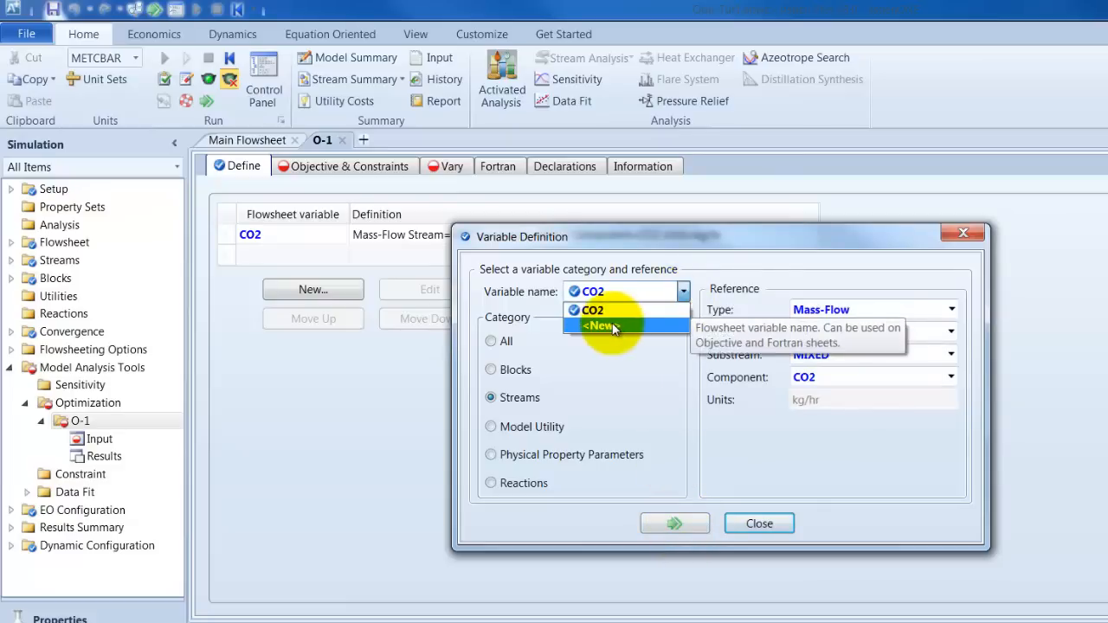
pyautogui.click(598, 325)
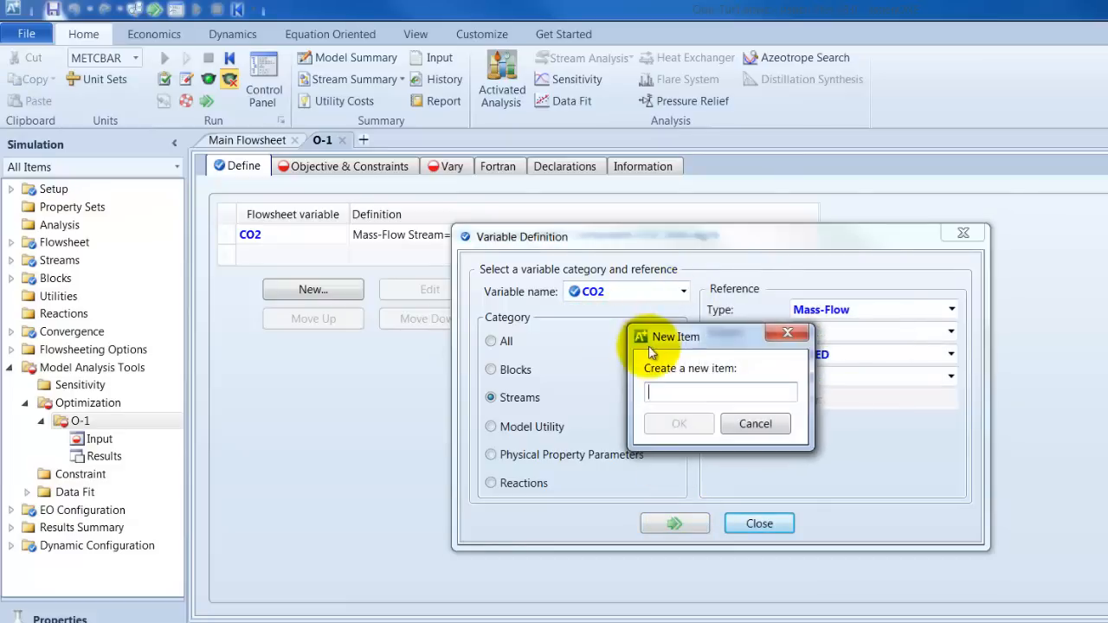
pyautogui.write('ETH')
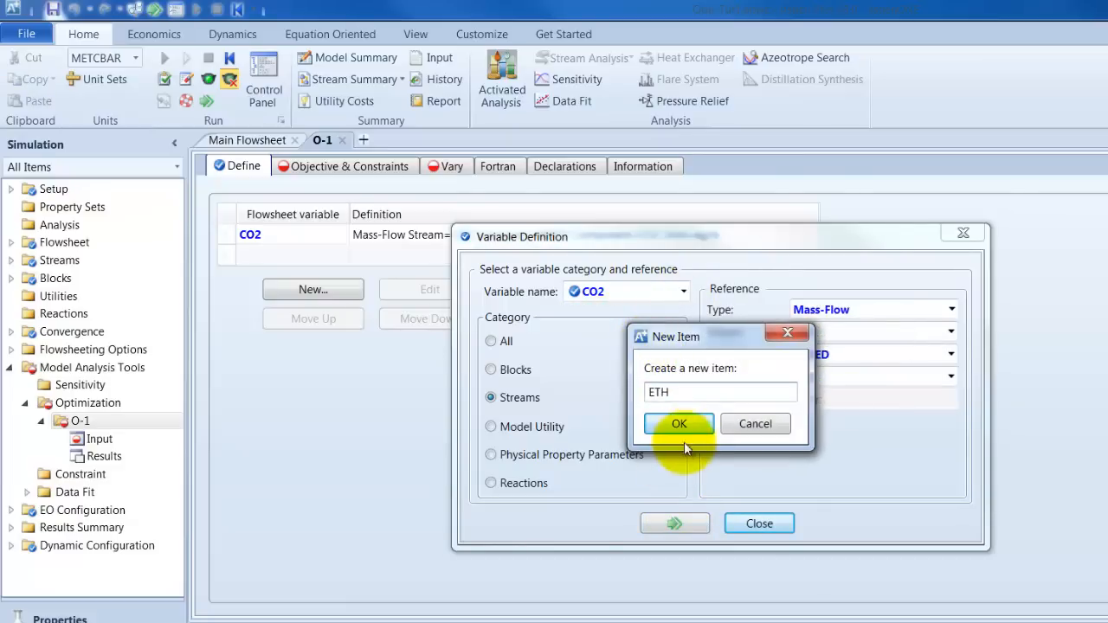
pyautogui.click(678, 422)
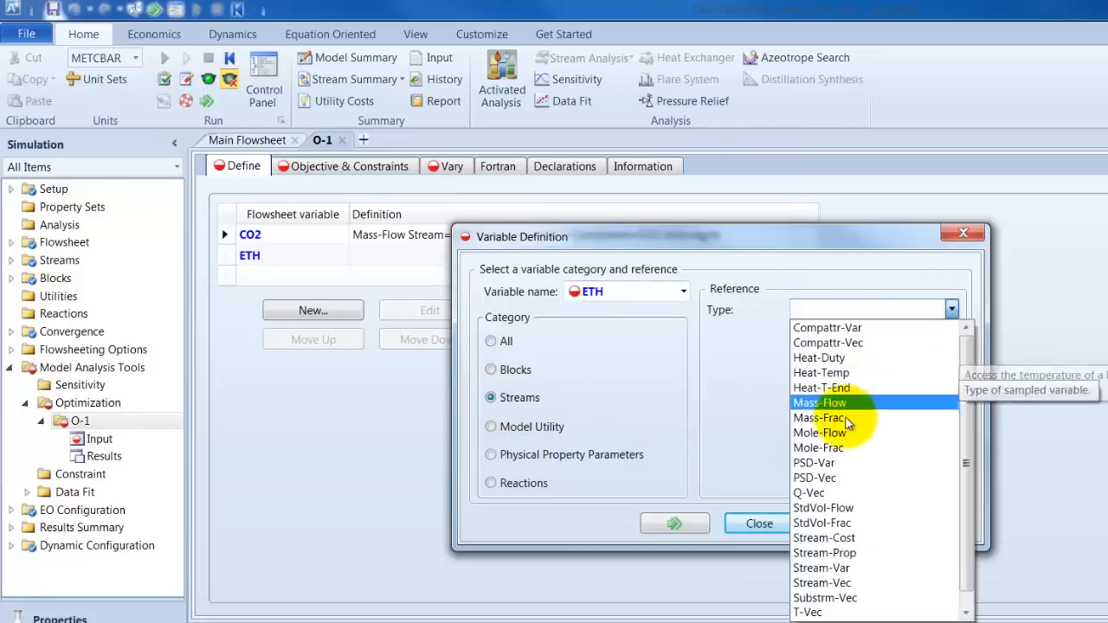
pyautogui.moveTo(820, 402)
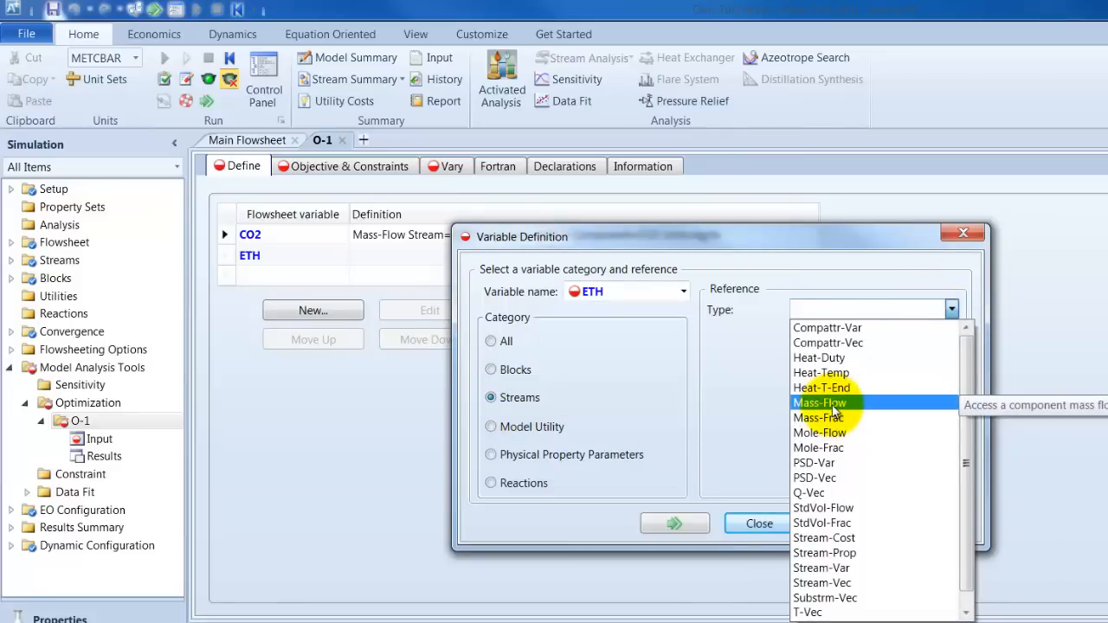
pyautogui.moveTo(880, 412)
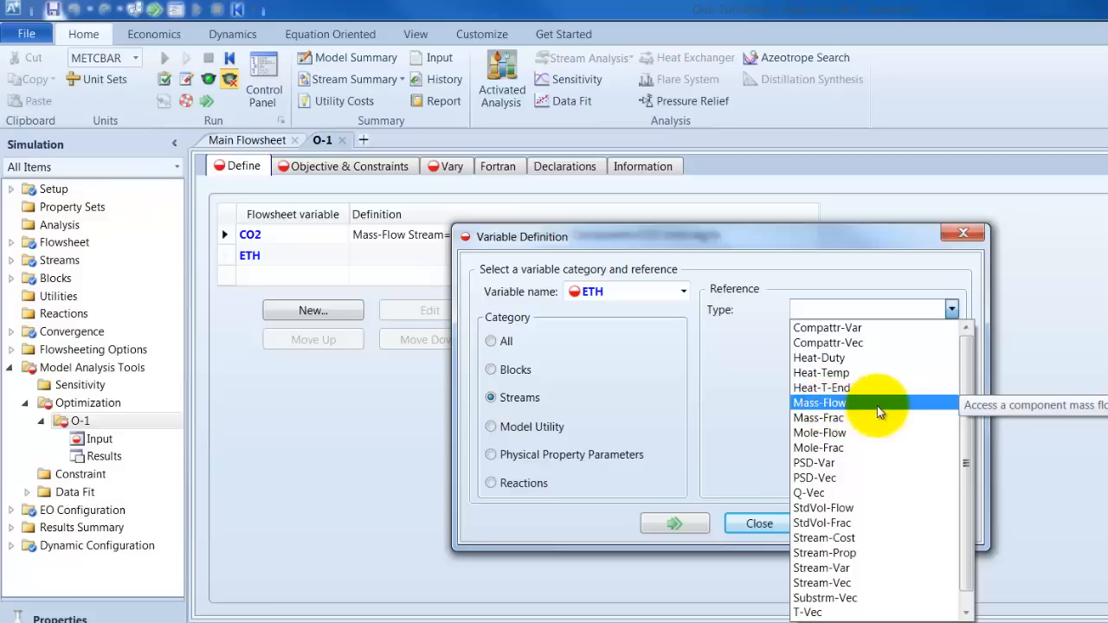
pyautogui.moveTo(858, 414)
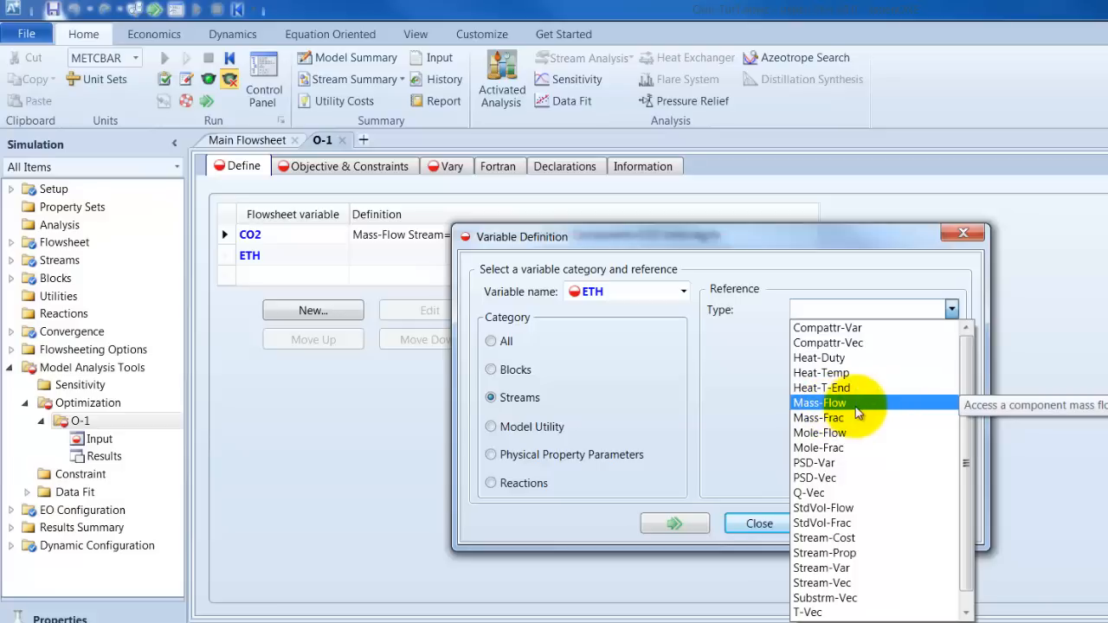
pyautogui.moveTo(839, 568)
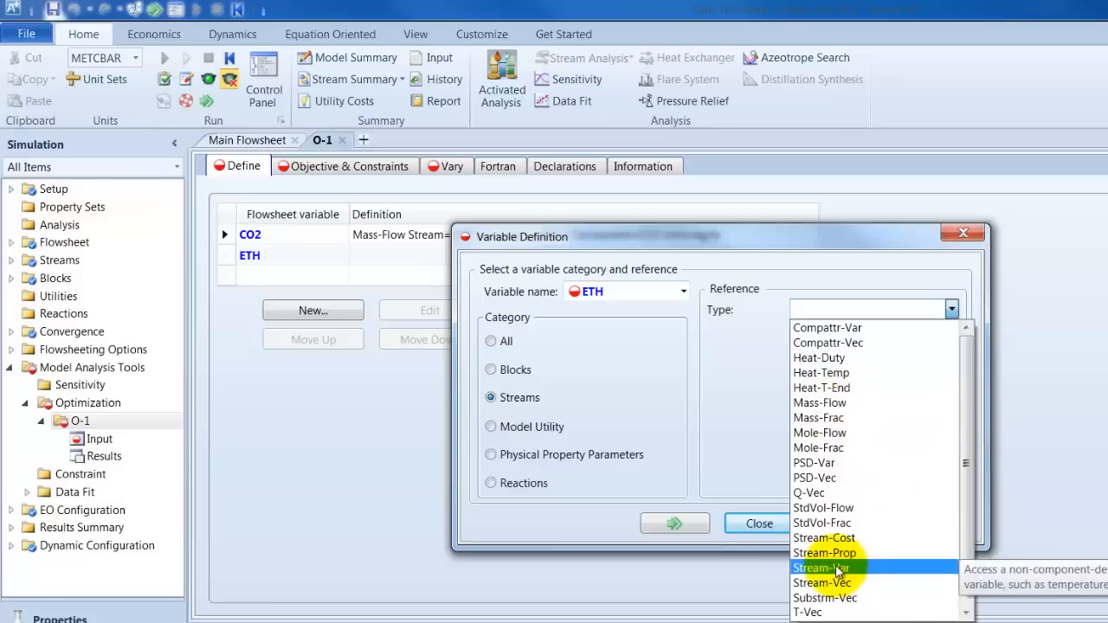
# - Define ETH as the MASS-FLOW Stream-Var of stream ETH, substream MIXED
pyautogui.click(821, 568)
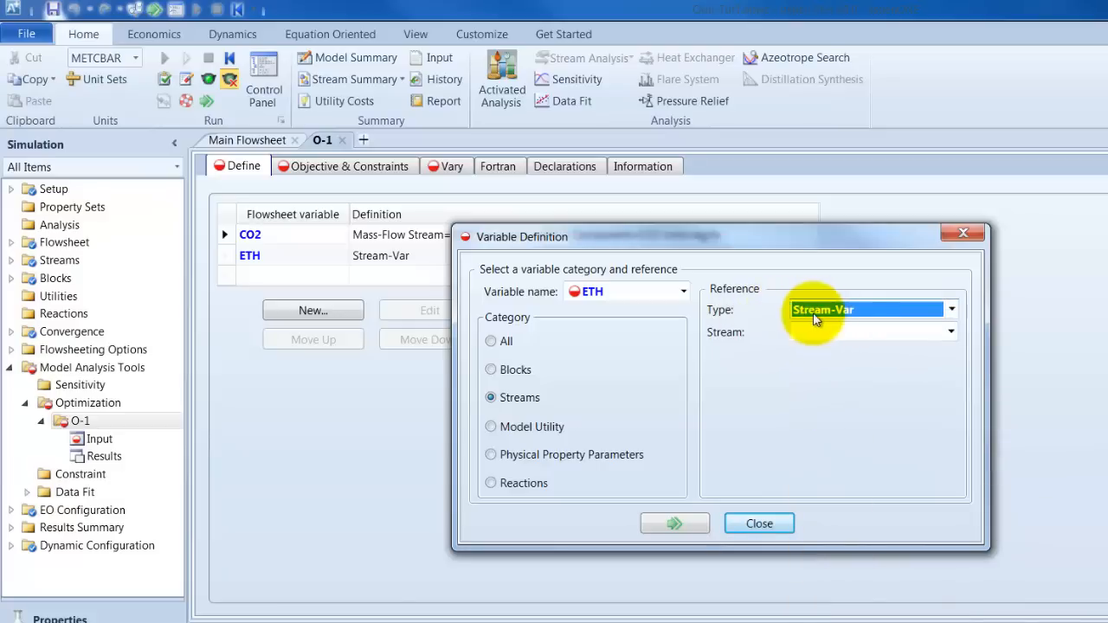
pyautogui.click(950, 333)
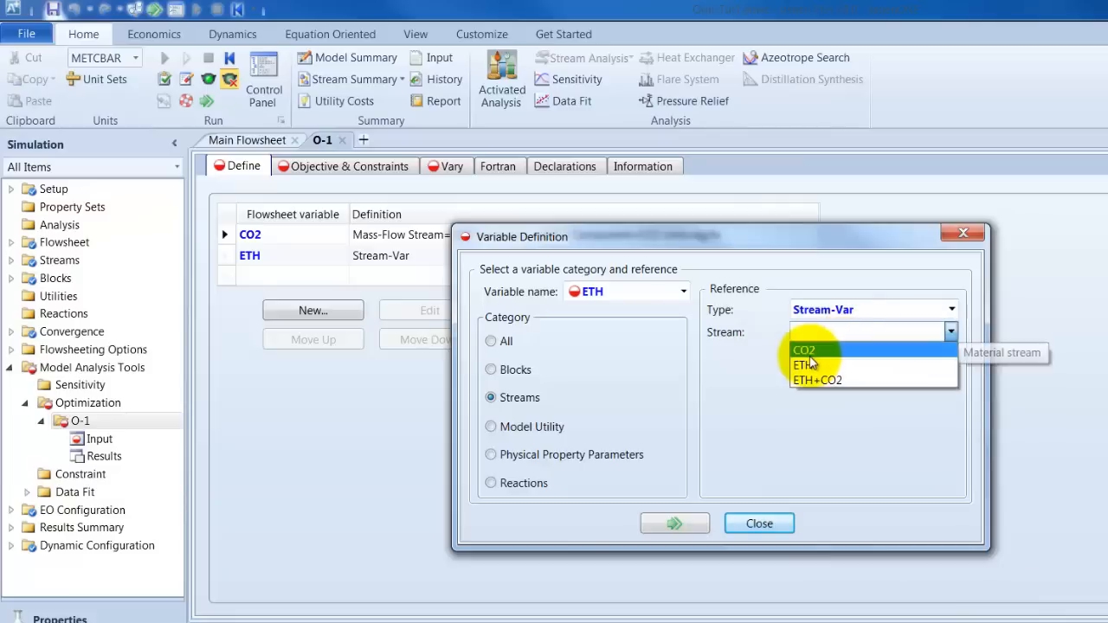
pyautogui.click(803, 364)
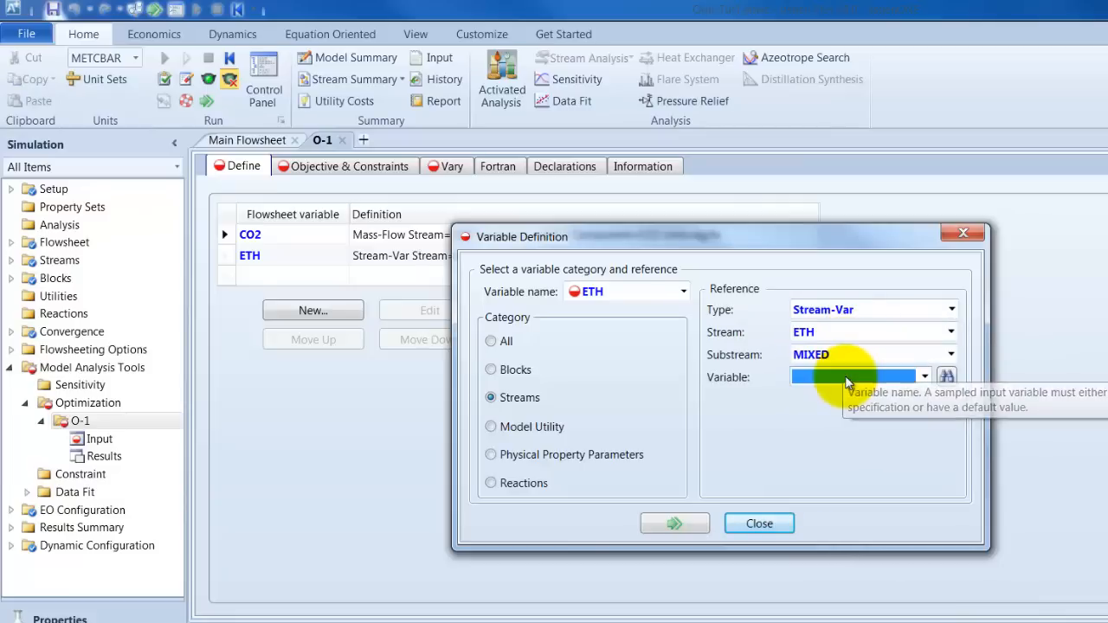
pyautogui.click(925, 377)
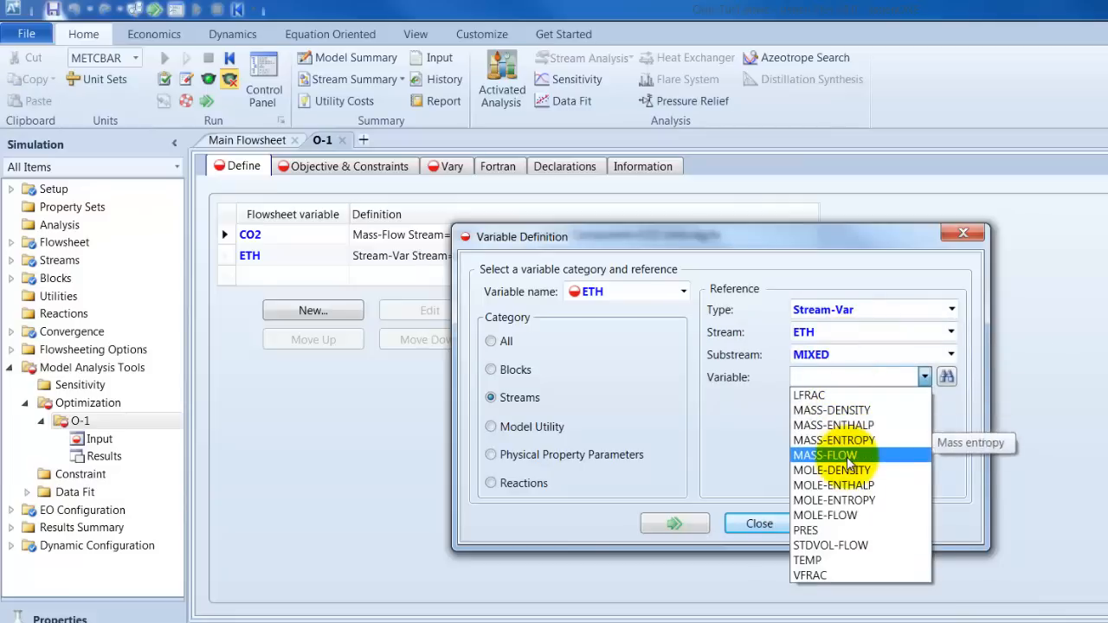
pyautogui.click(824, 453)
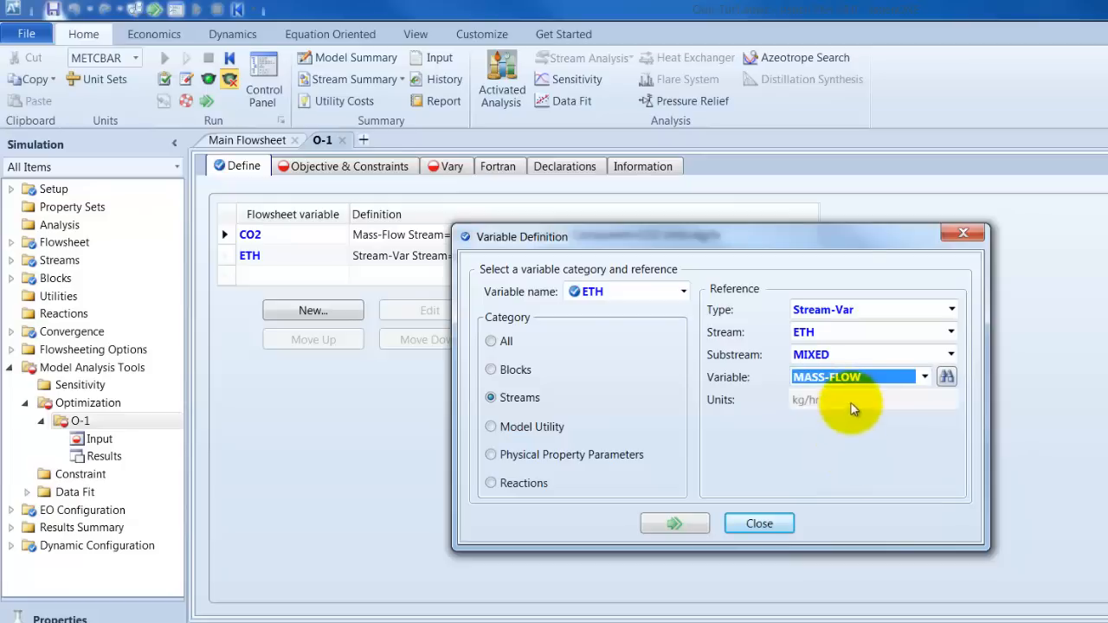
pyautogui.moveTo(708, 249)
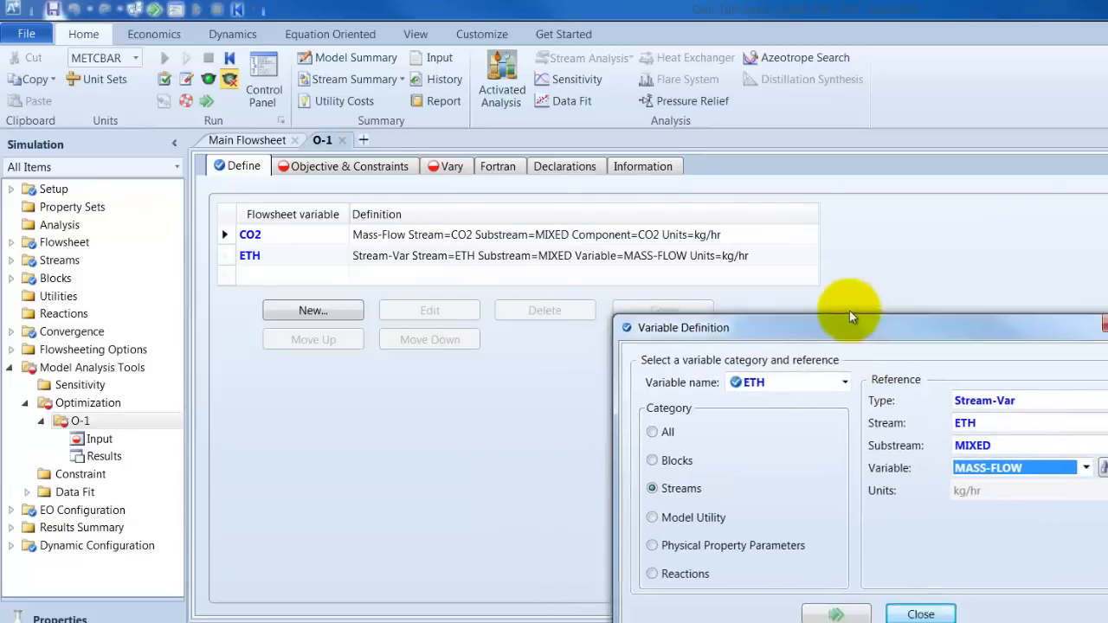
# - Change ETH to the Mass-Flow of component ETHANOL in stream ETH
pyautogui.moveTo(852, 315); pyautogui.dragTo(813, 277)
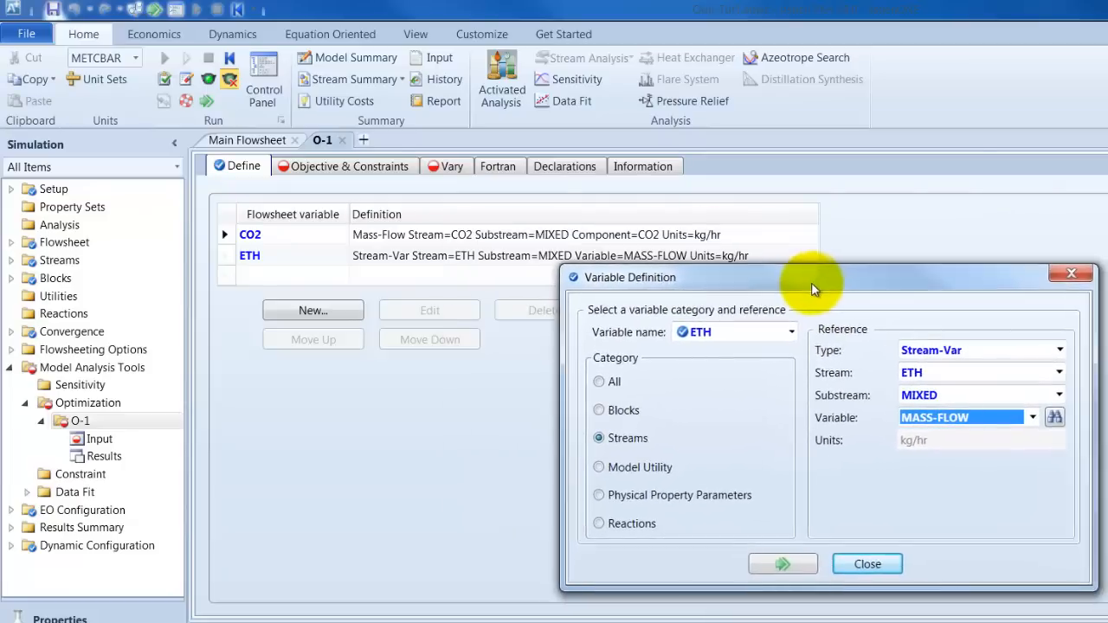
pyautogui.moveTo(814, 277); pyautogui.dragTo(777, 263)
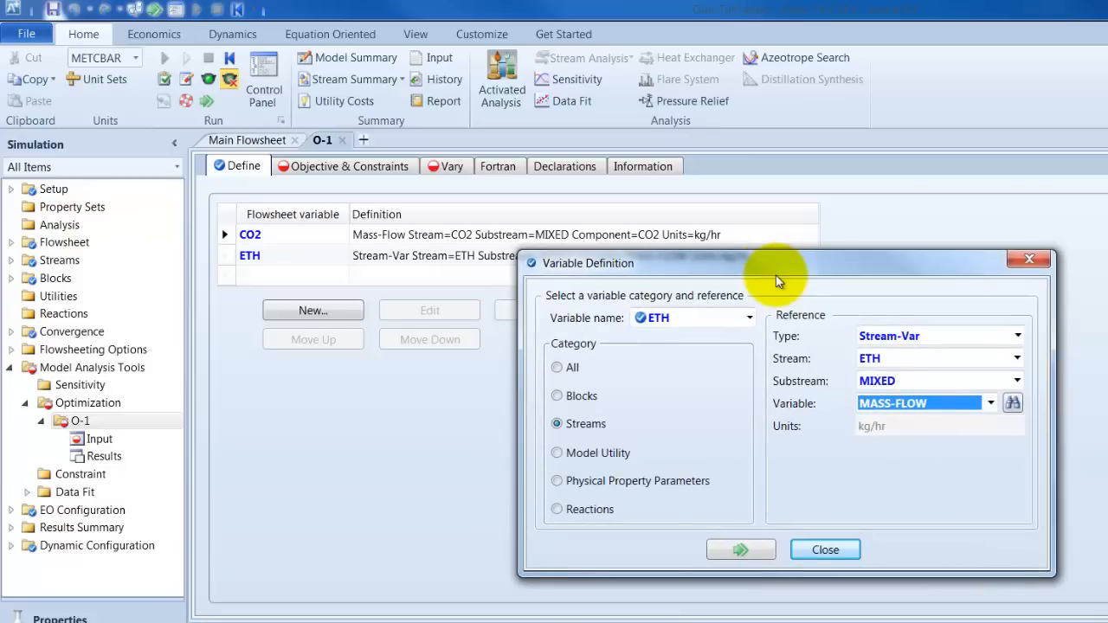
pyautogui.moveTo(850, 328)
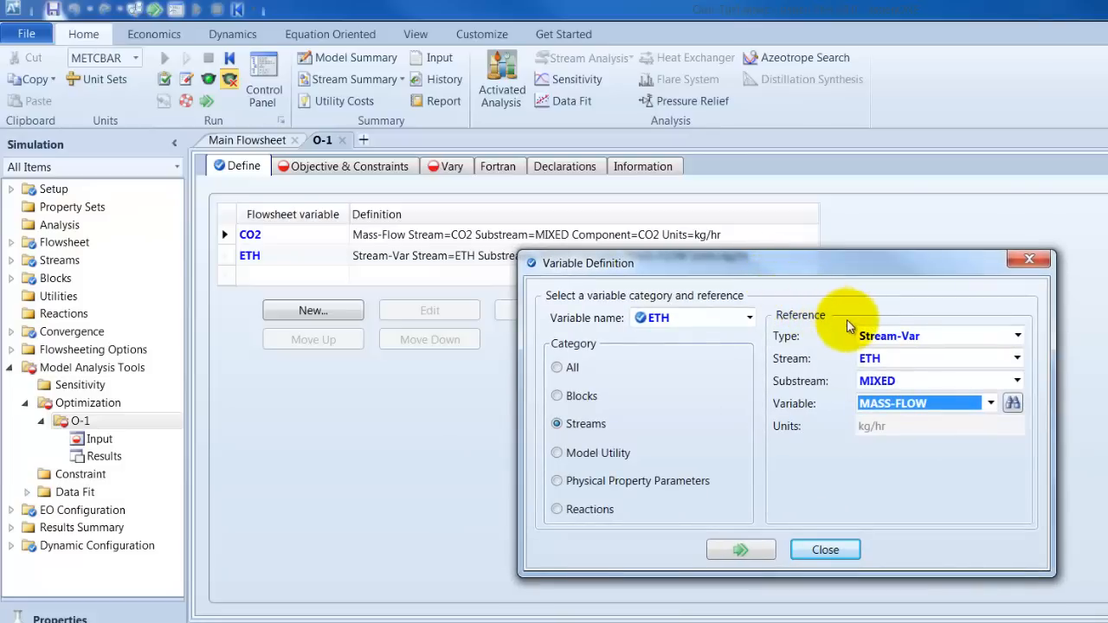
pyautogui.moveTo(845, 320)
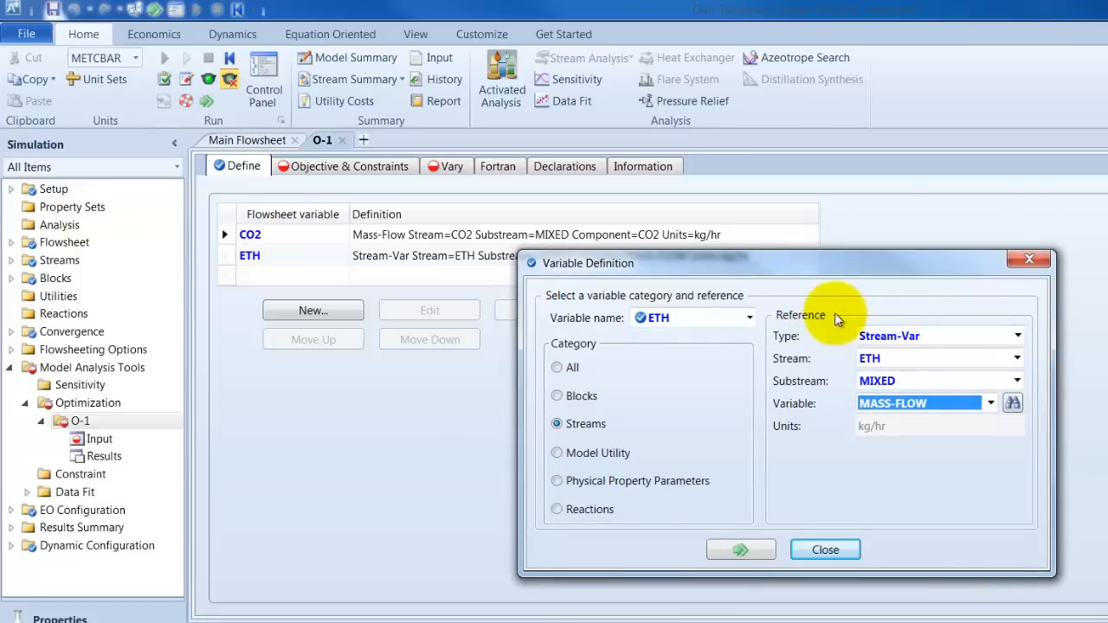
pyautogui.moveTo(926, 338)
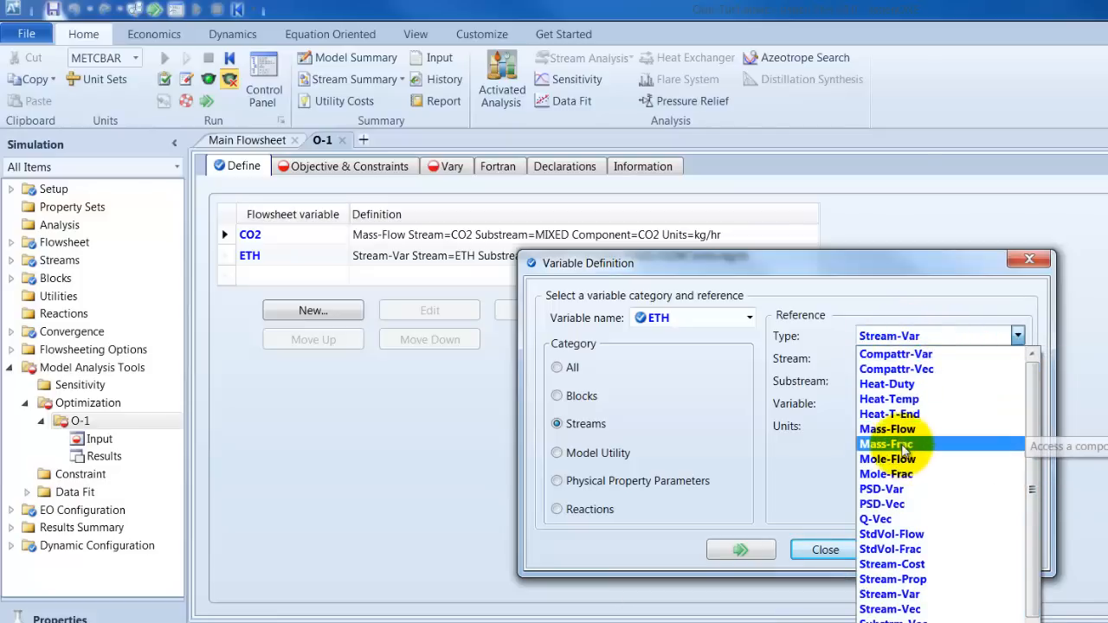
pyautogui.click(886, 430)
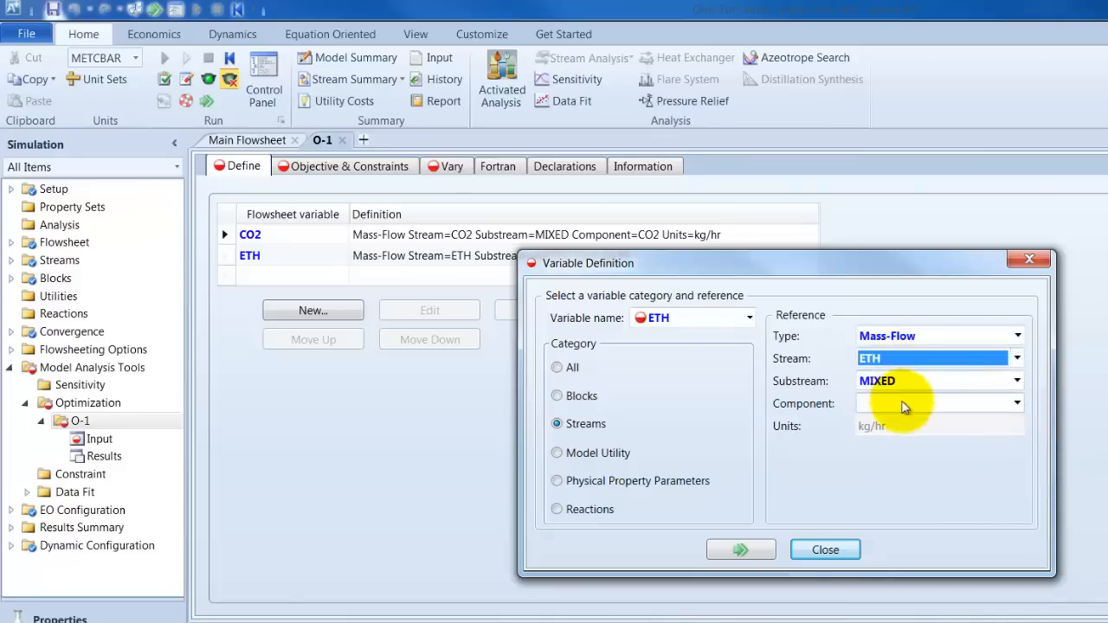
pyautogui.click(1017, 402)
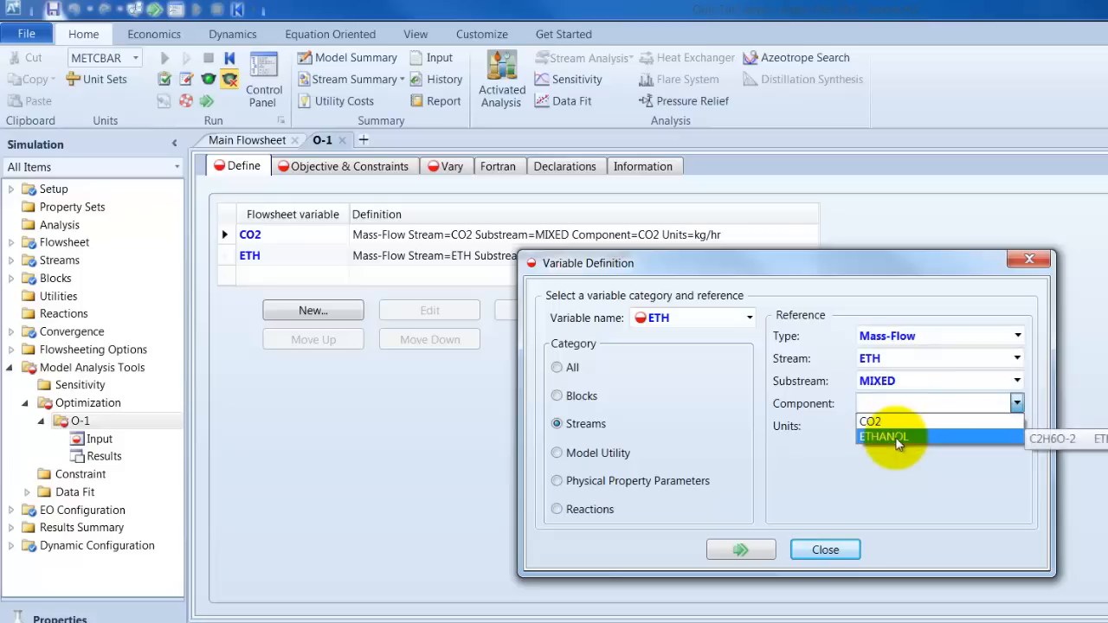
pyautogui.click(883, 437)
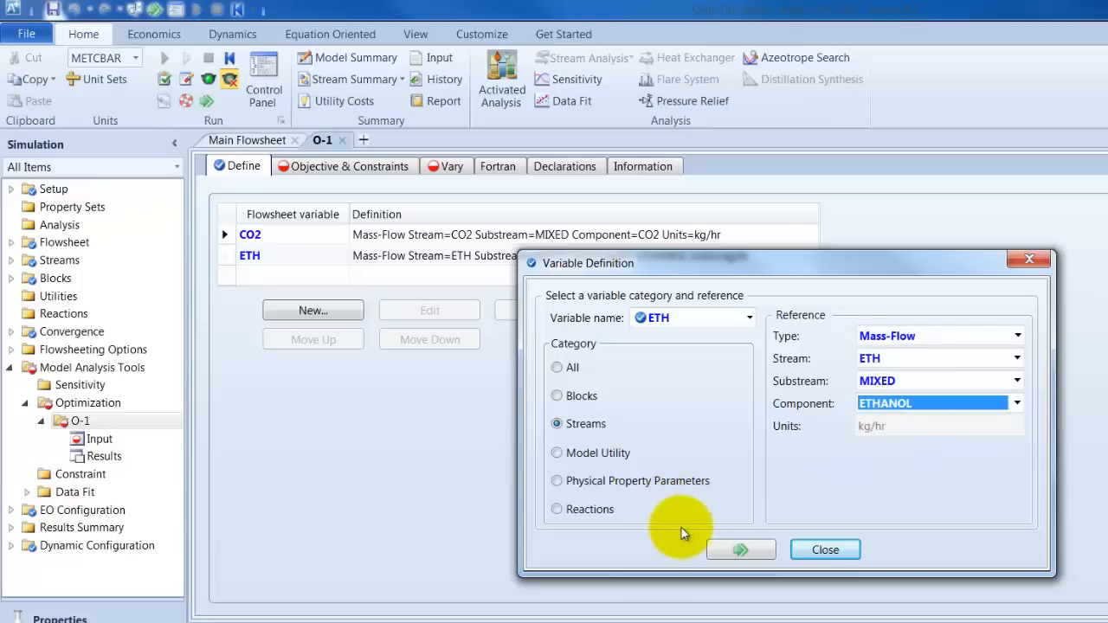
pyautogui.moveTo(741, 549)
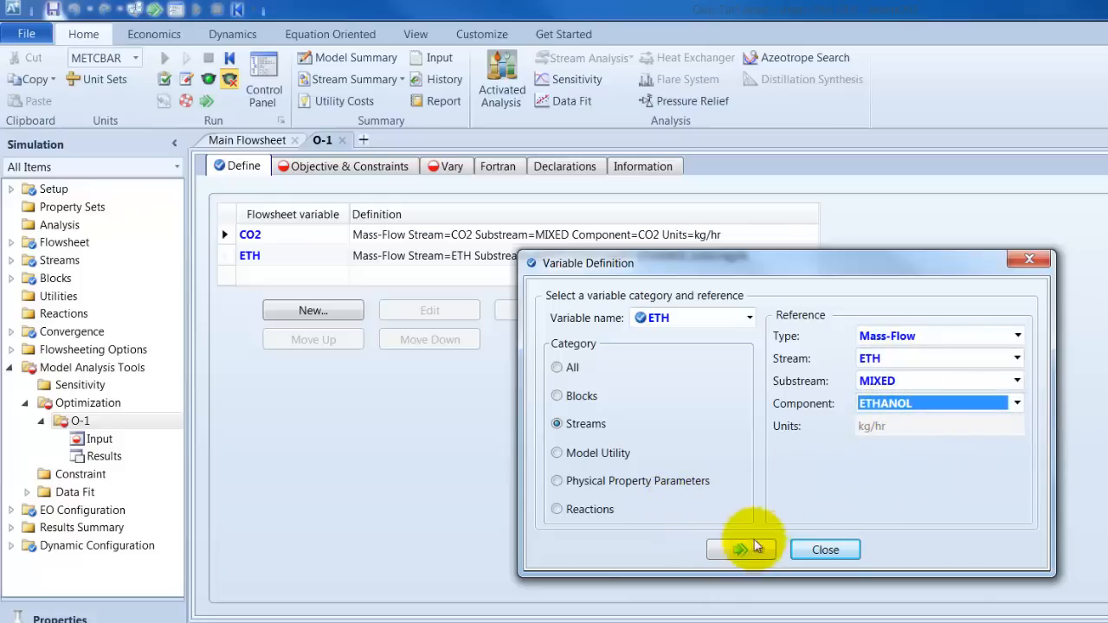
# - Create a third flowsheet variable named PRESSURE
pyautogui.click(748, 319)
pyautogui.write('PR')
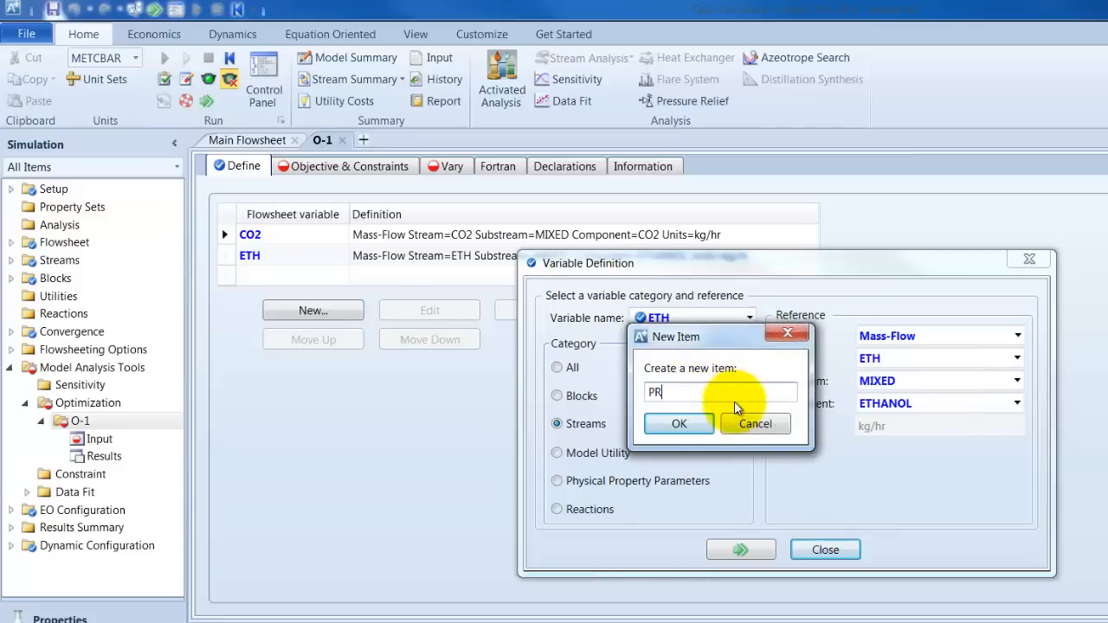
pyautogui.write('ESSURE')
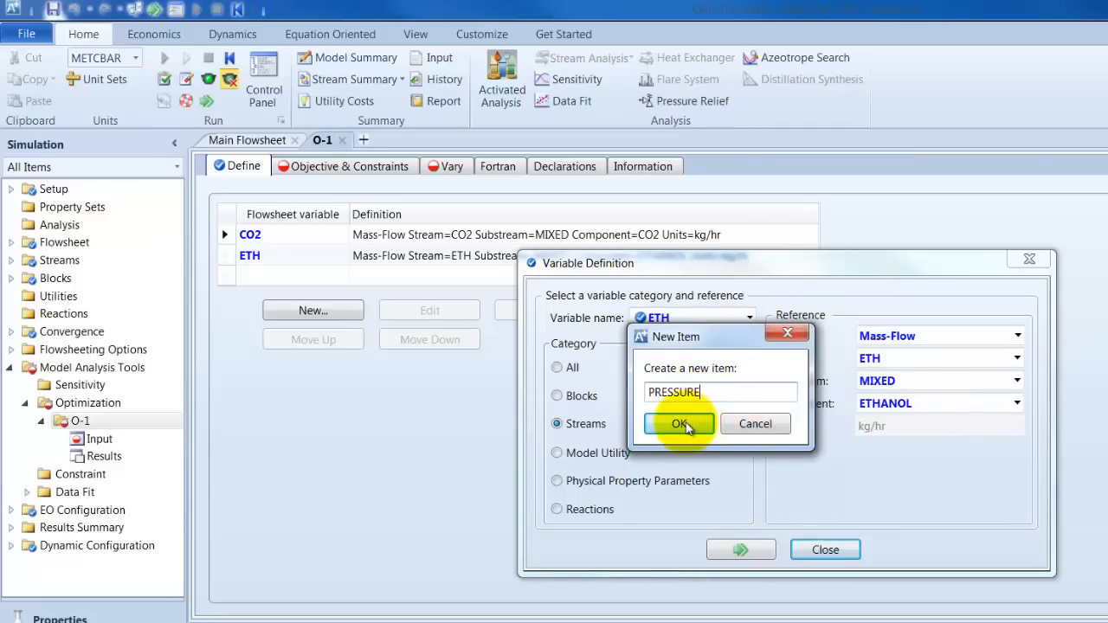
pyautogui.click(679, 423)
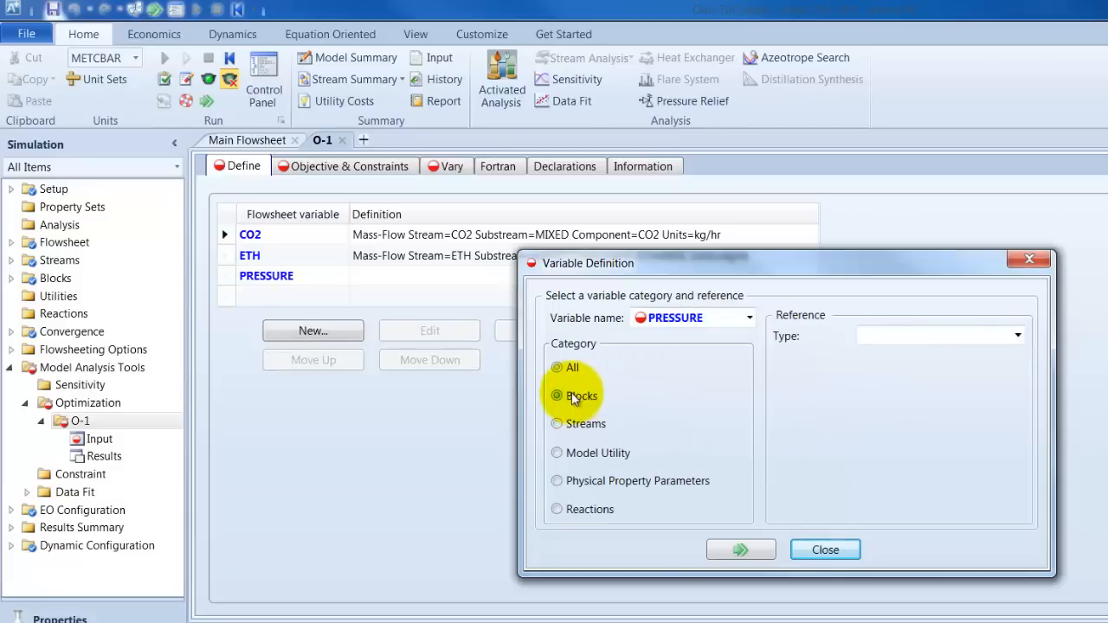
# - Define PRESSURE as Block-Var PRES of block B1
pyautogui.click(1018, 336)
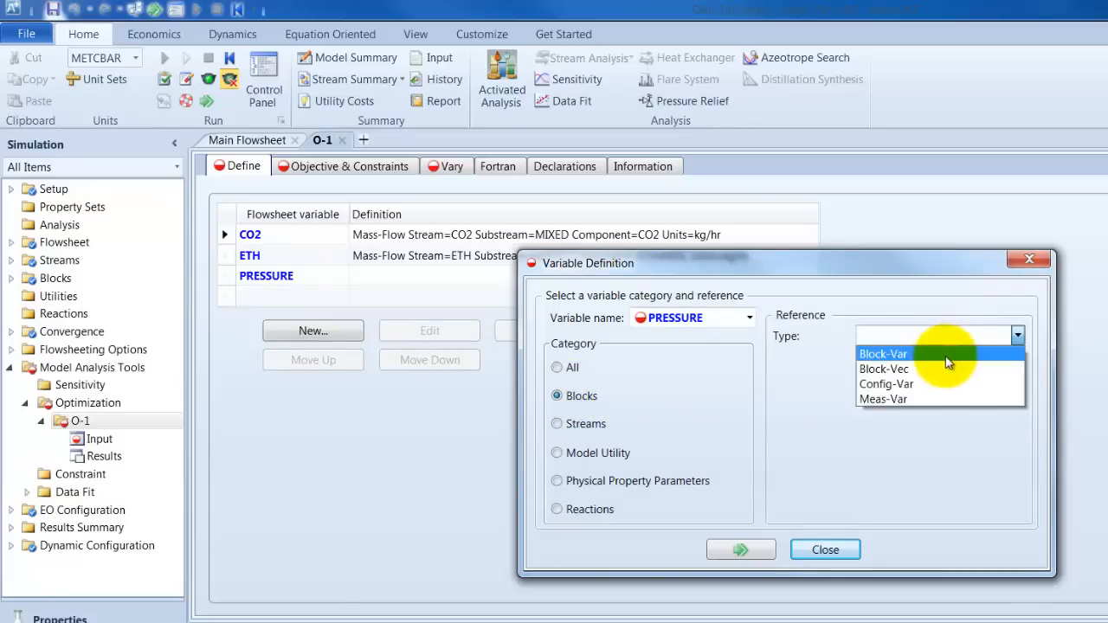
pyautogui.click(884, 353)
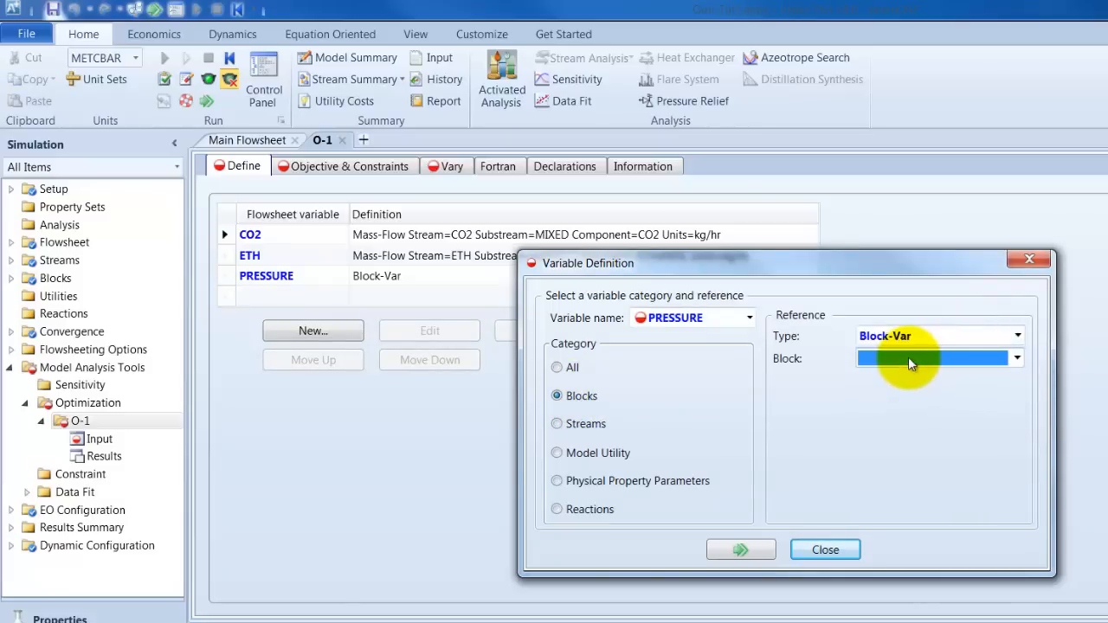
pyautogui.click(939, 357)
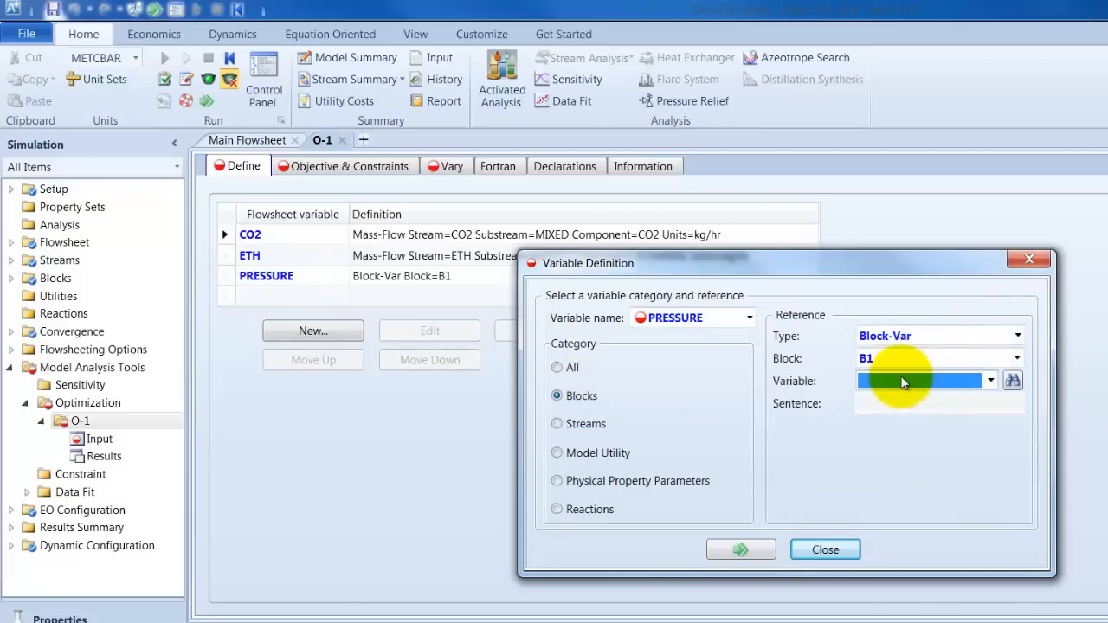
pyautogui.click(990, 381)
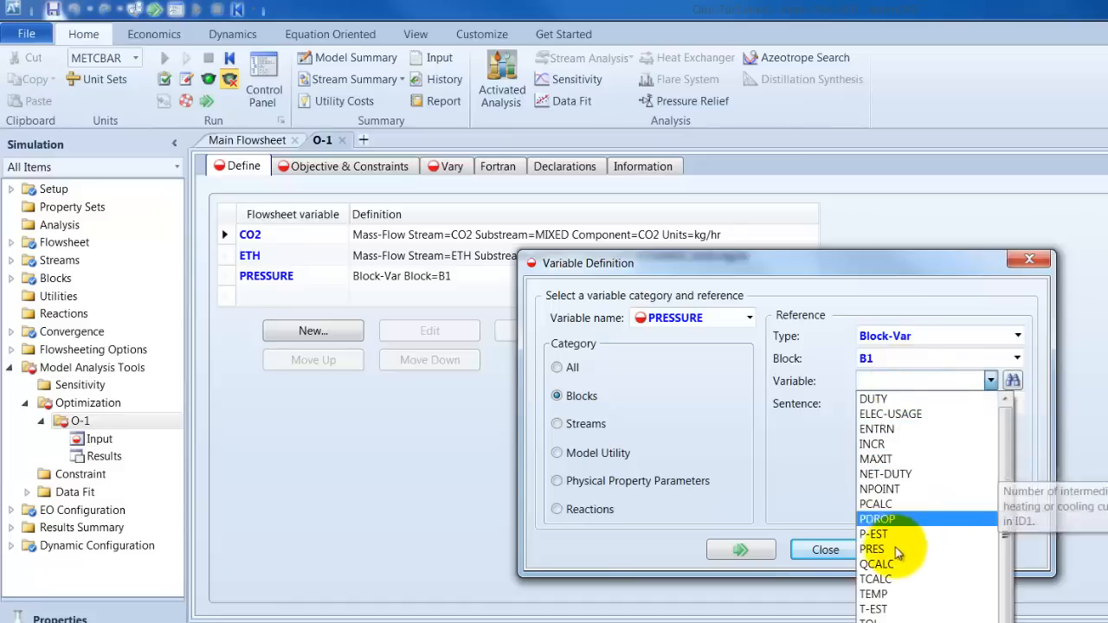
pyautogui.click(873, 548)
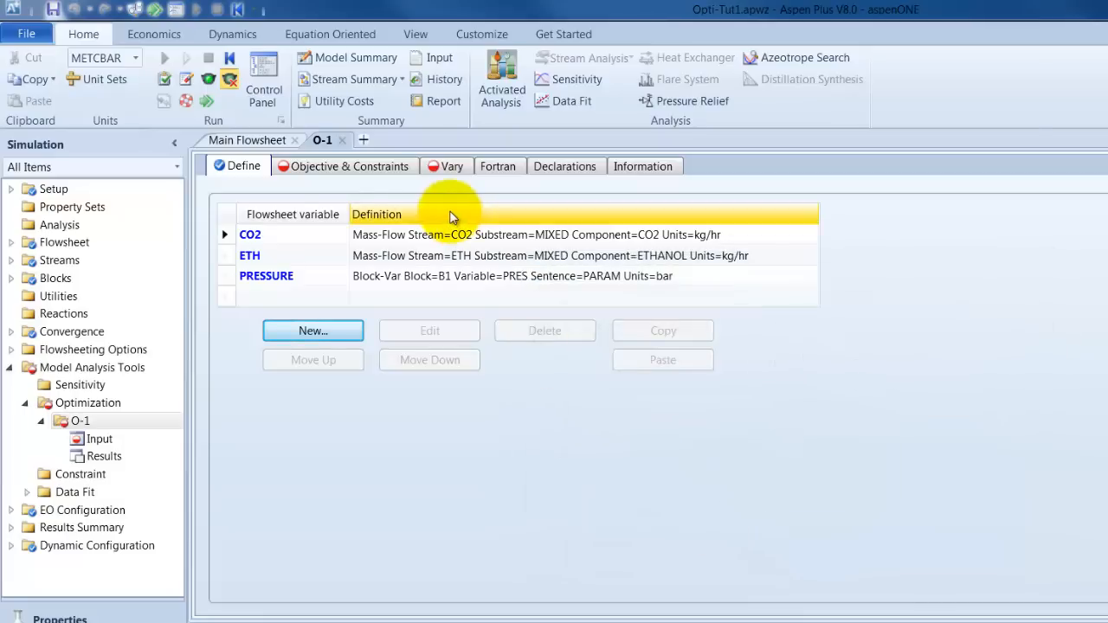
pyautogui.moveTo(332, 276)
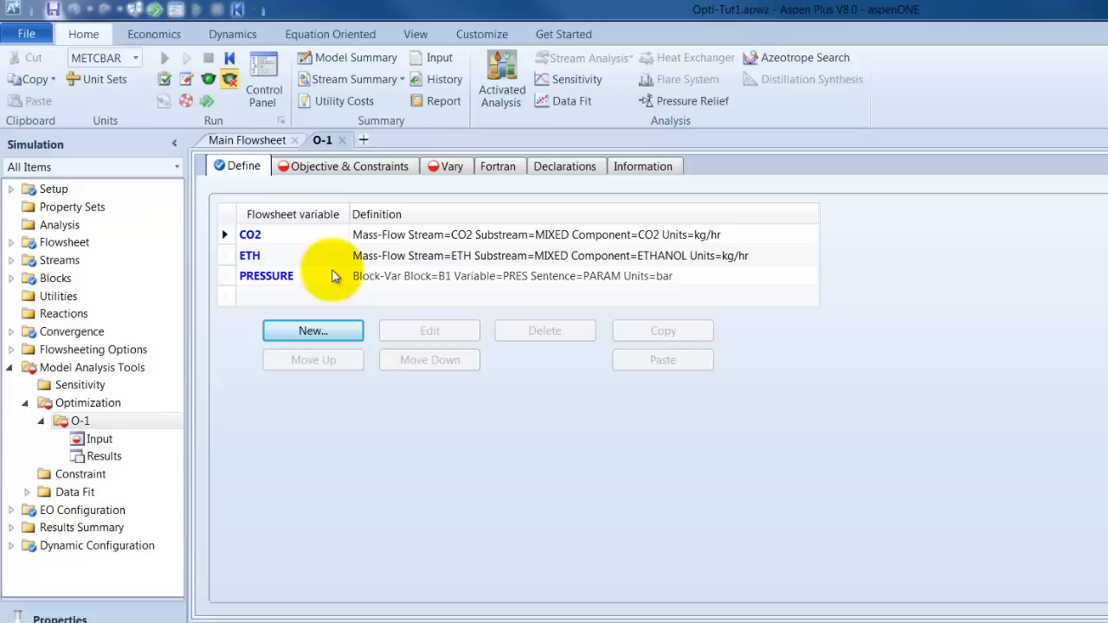
pyautogui.moveTo(332, 275)
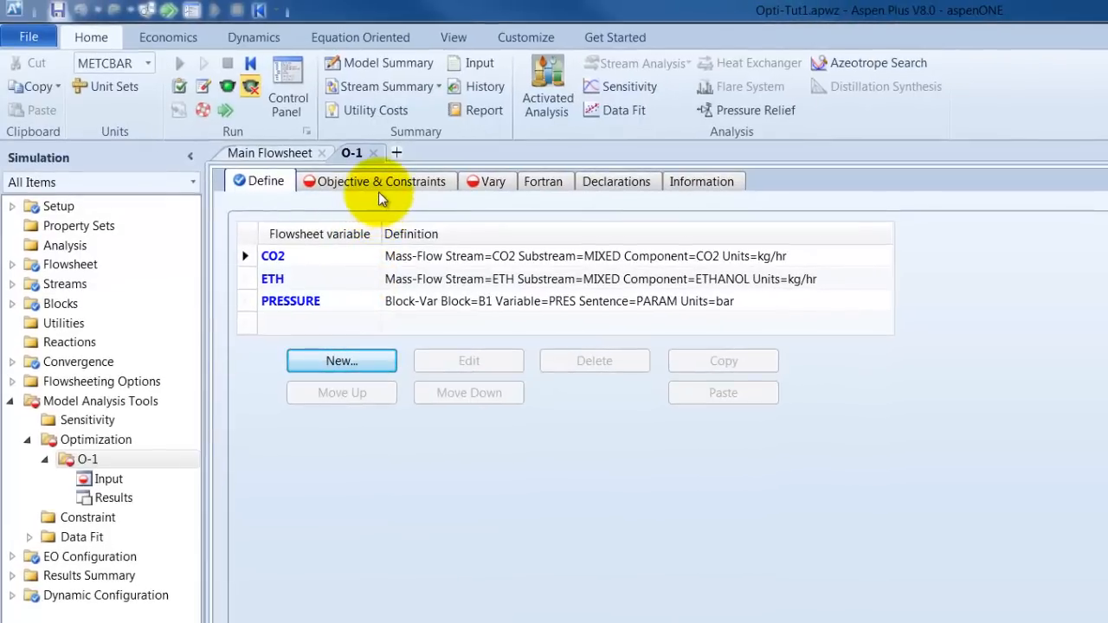
# - Set O-1's objective to Maximize with PROFIT as the objective function expression
pyautogui.click(381, 182)
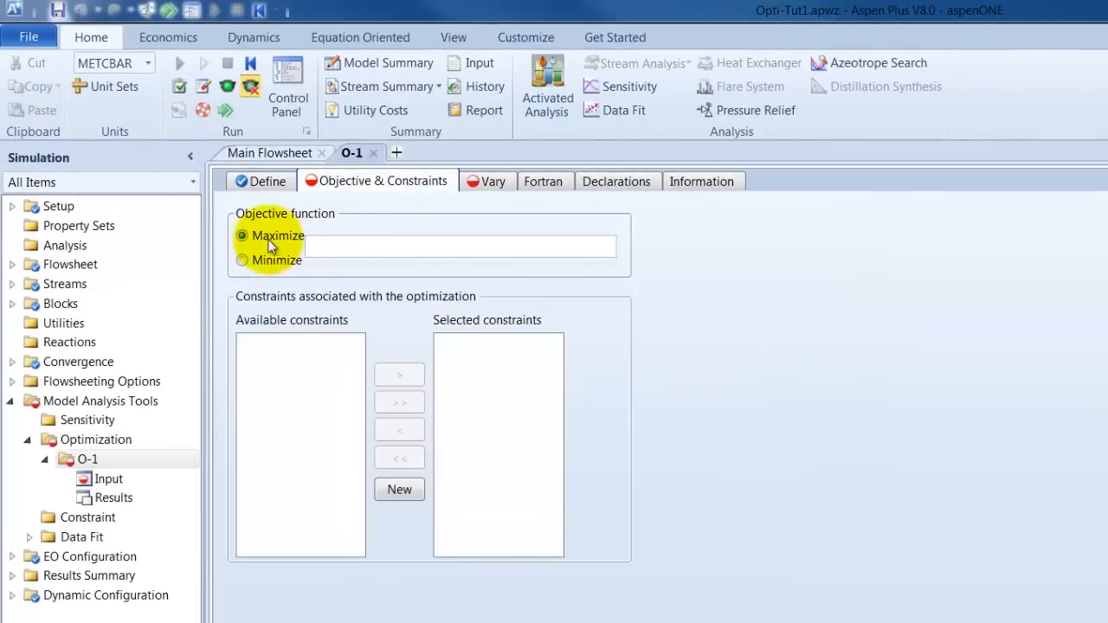
pyautogui.moveTo(424, 270)
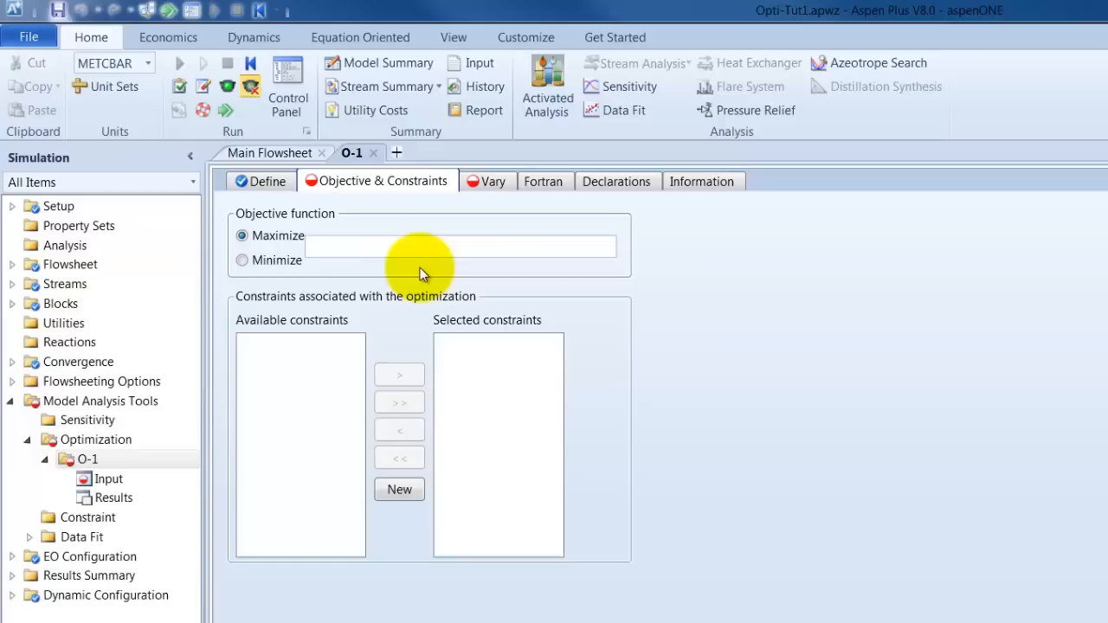
pyautogui.click(461, 246)
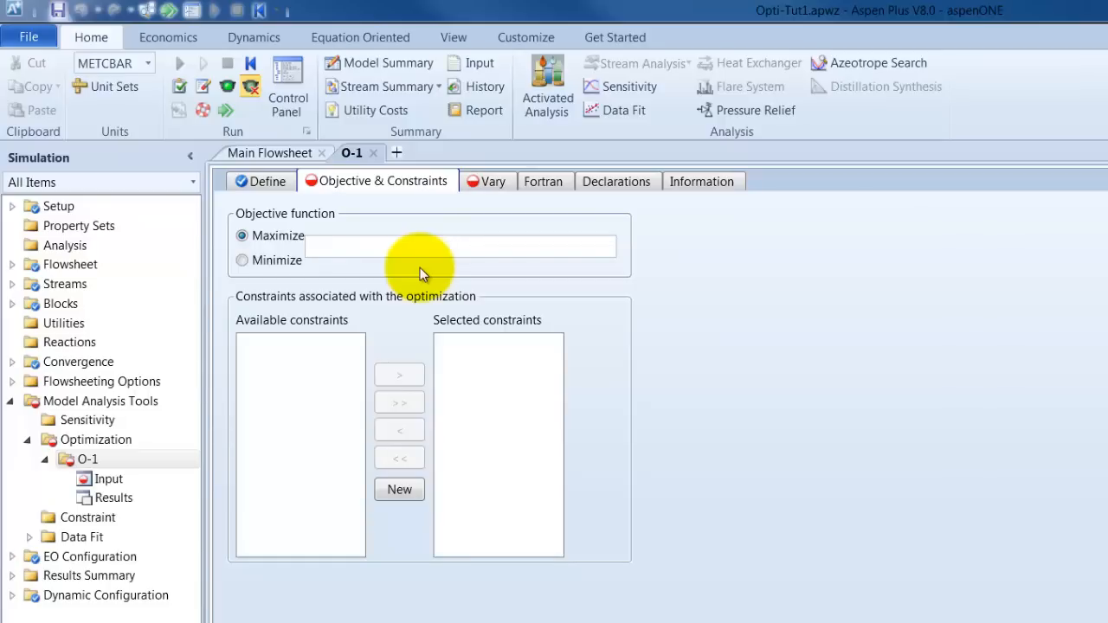
pyautogui.click(461, 246)
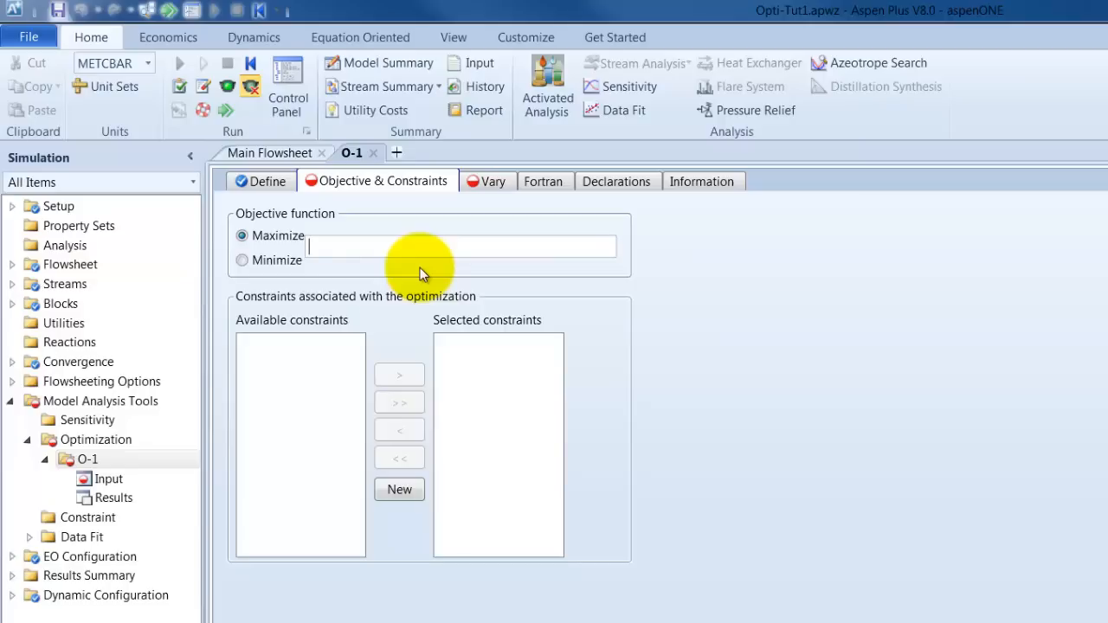
pyautogui.write('PROF')
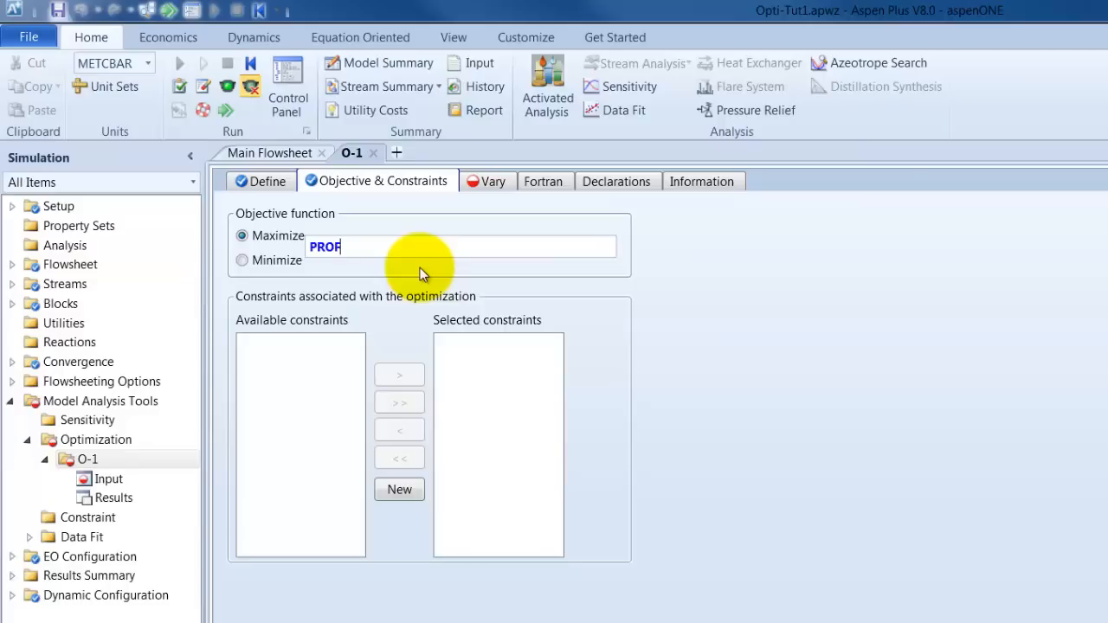
pyautogui.write('IT')
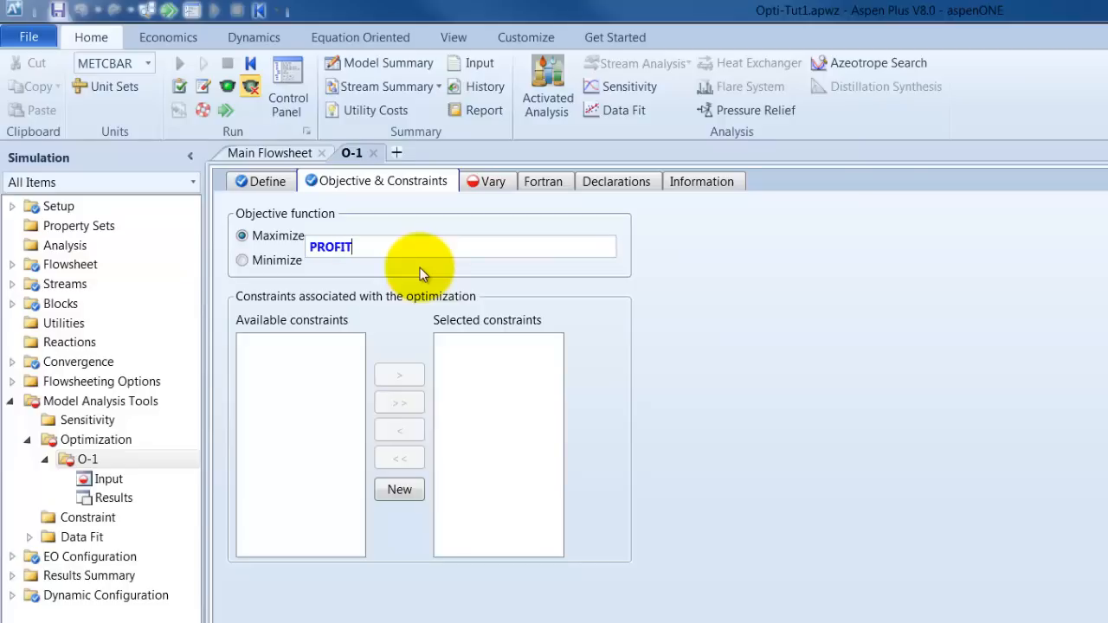
pyautogui.moveTo(511, 305)
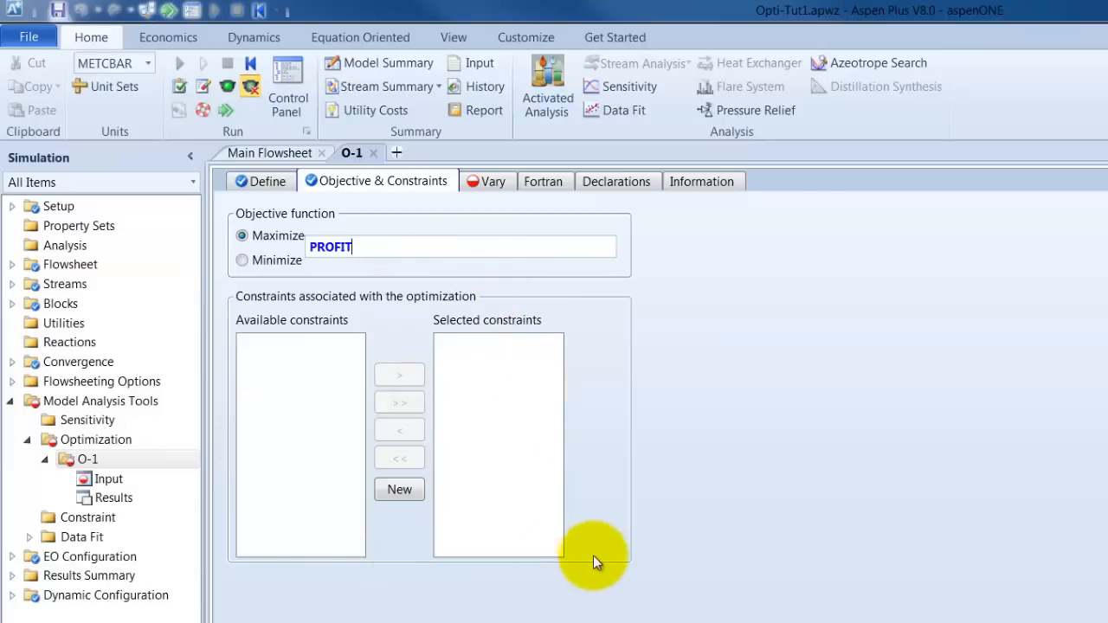
pyautogui.moveTo(606, 384)
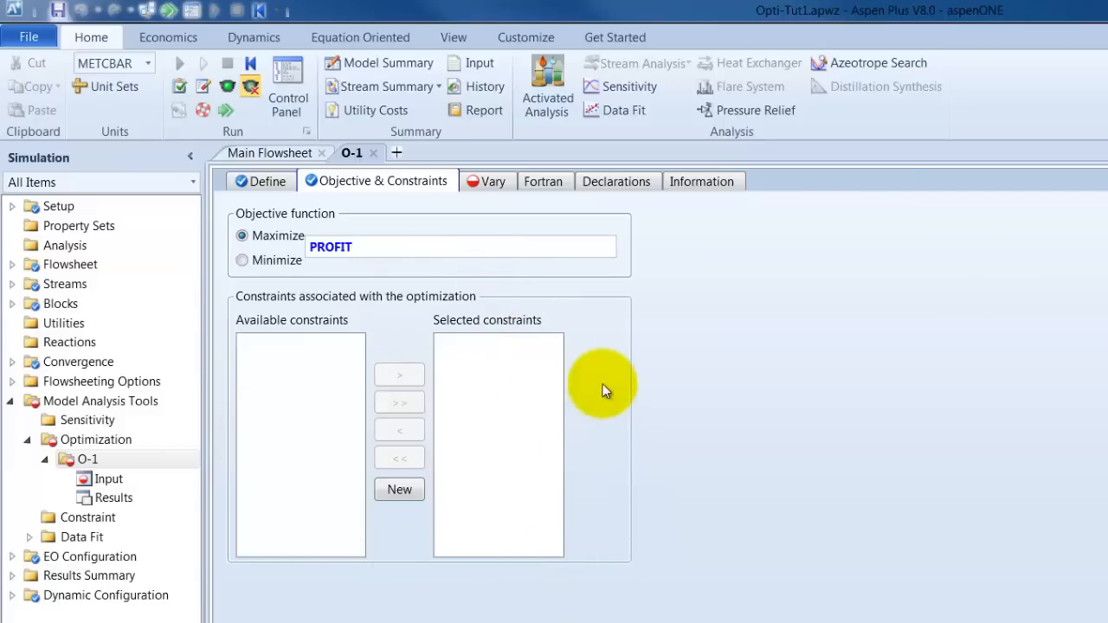
pyautogui.moveTo(349, 263)
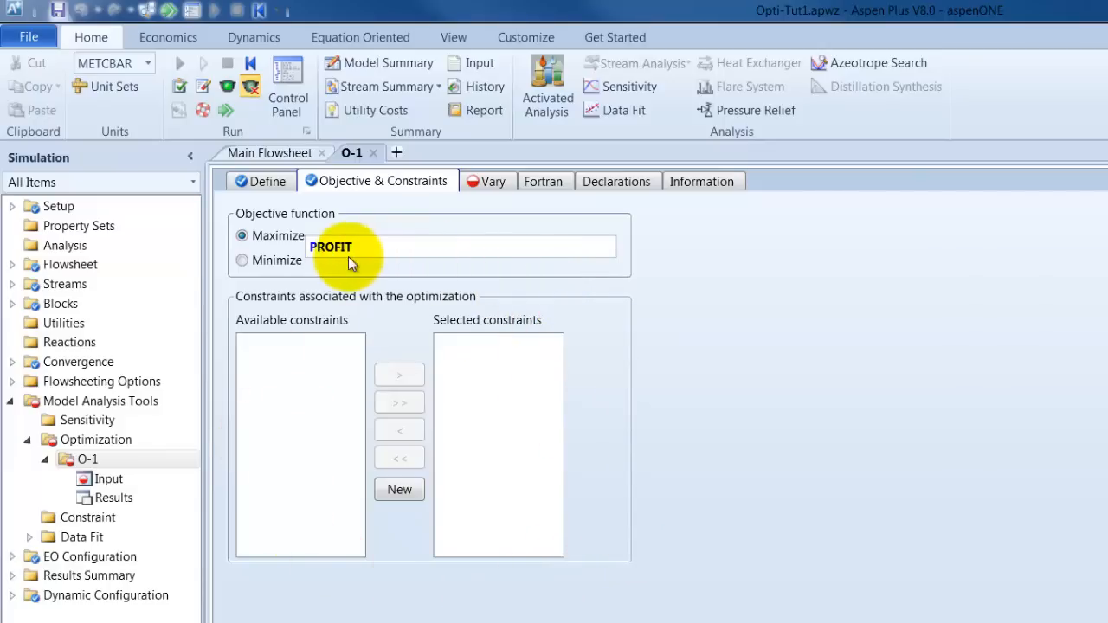
pyautogui.click(494, 182)
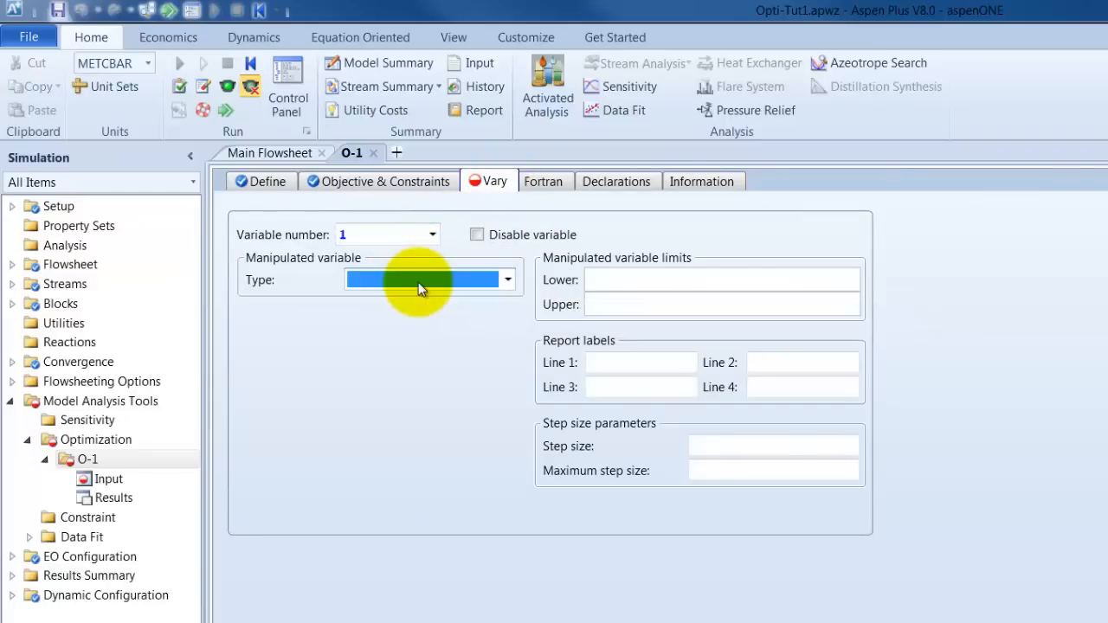
# - Vary Block-Var B1 PRES between lower limit 1 and upper limit 80 bar
pyautogui.click(505, 278)
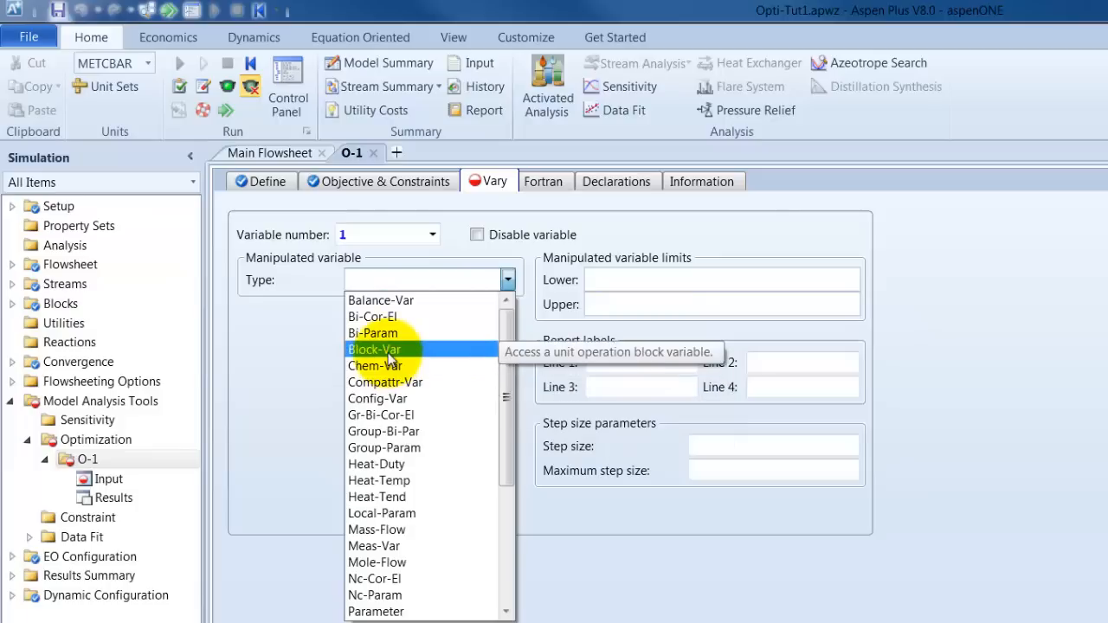
pyautogui.click(375, 349)
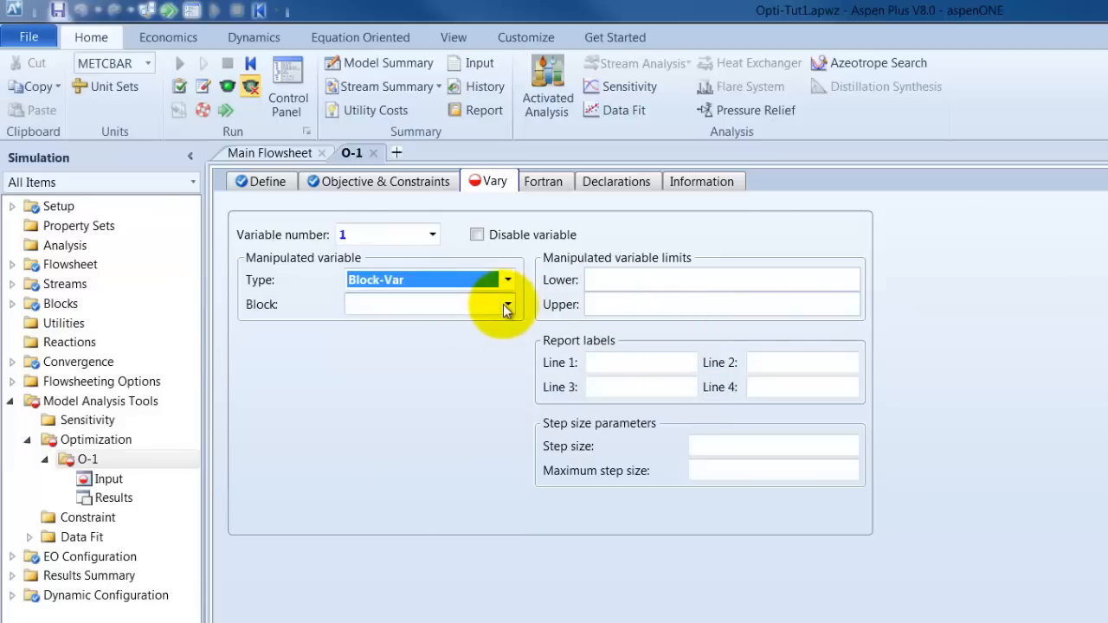
pyautogui.click(507, 305)
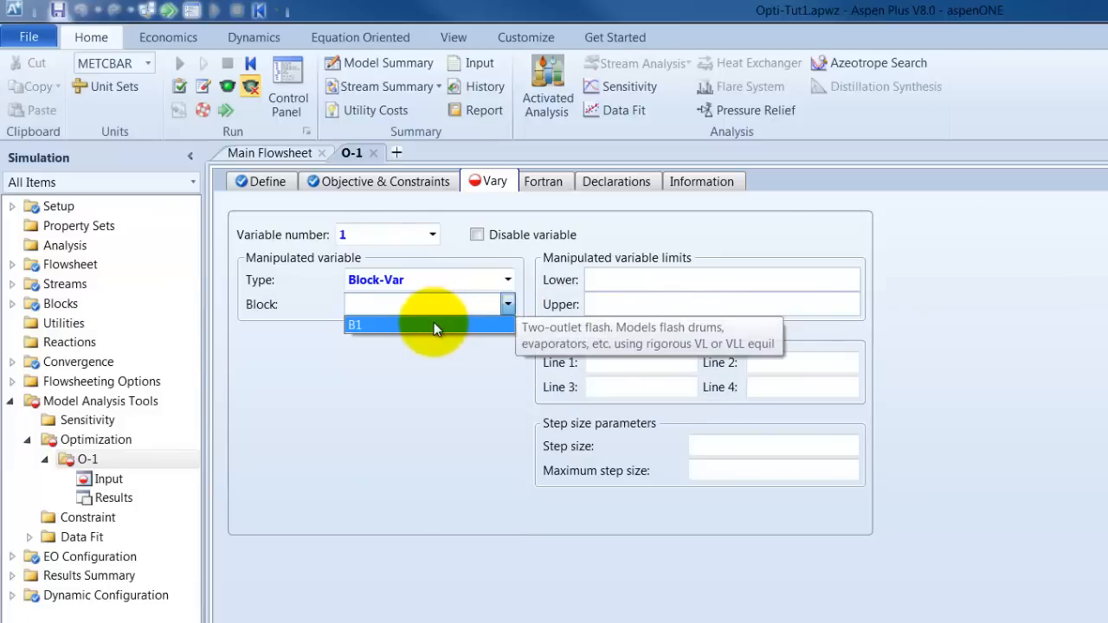
pyautogui.click(355, 324)
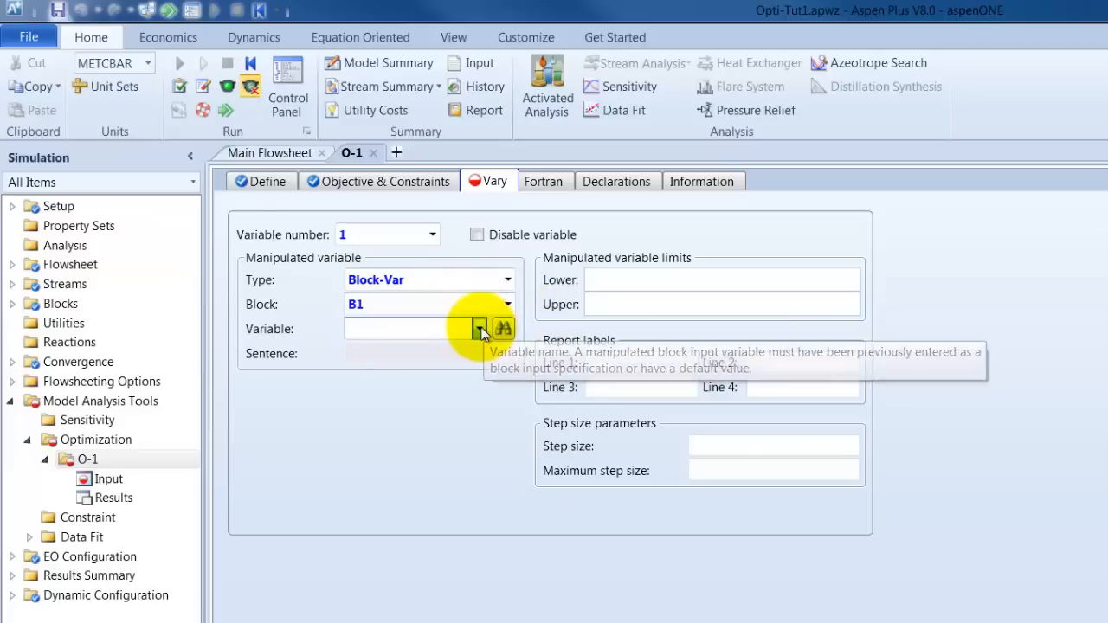
pyautogui.click(478, 329)
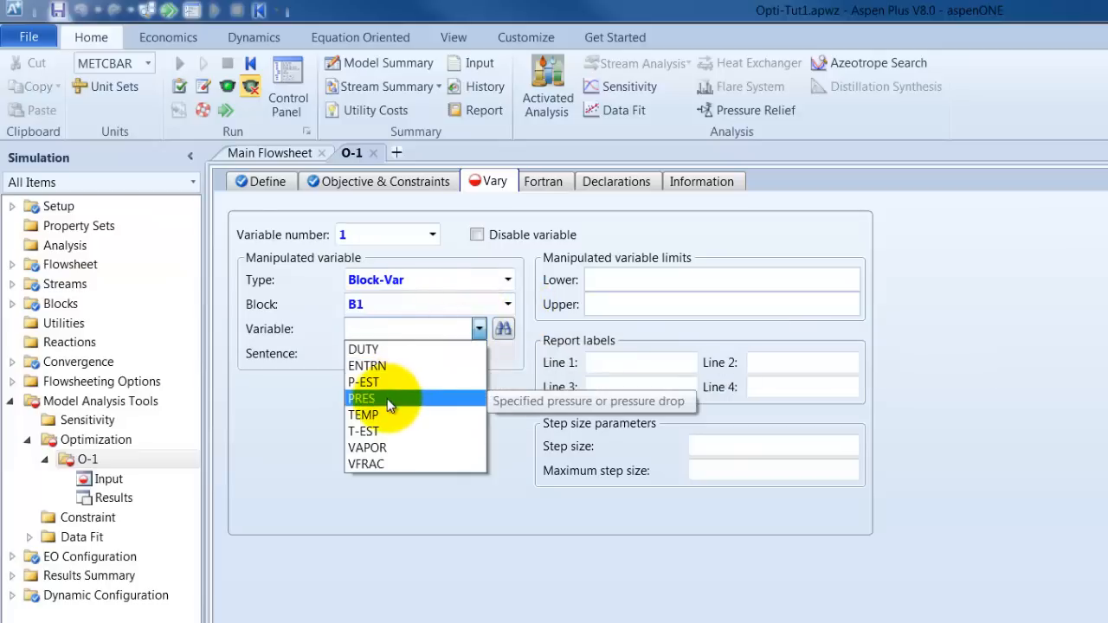
pyautogui.click(362, 398)
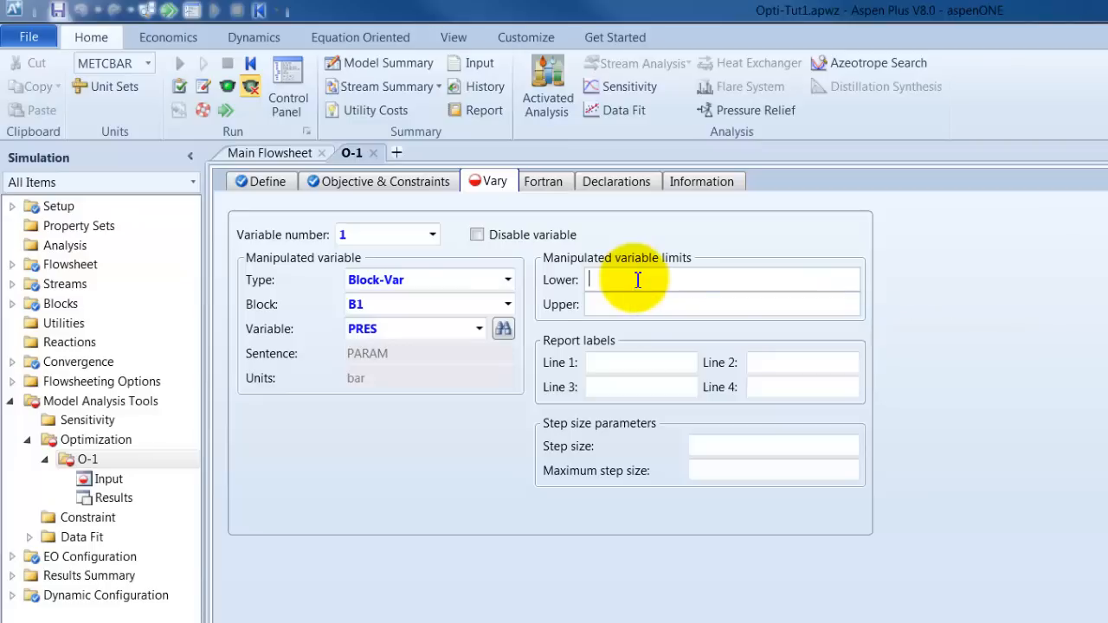
pyautogui.write('1')
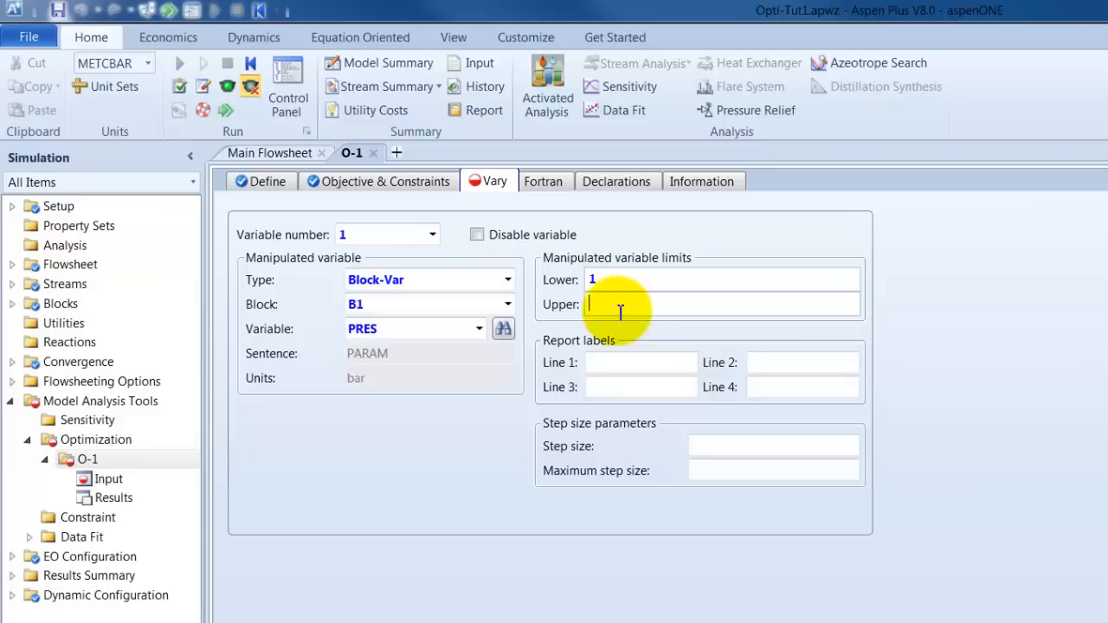
pyautogui.write('80')
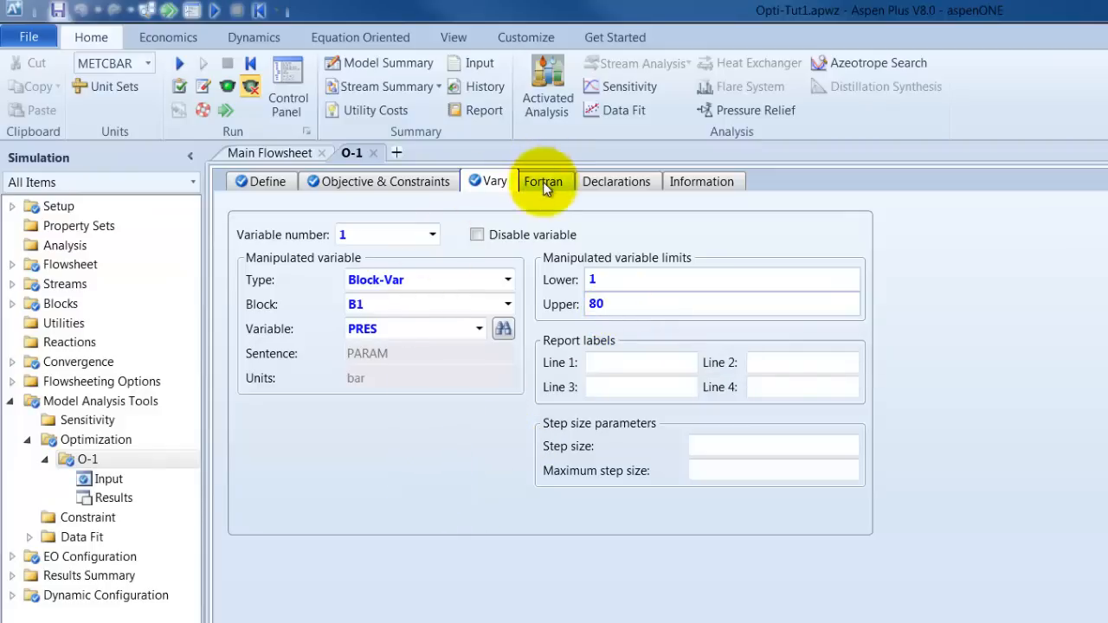
# - Enter the Fortran statement PROFIT=5*CO2+30*ETH, inserting ETH from the Defined Variable List
pyautogui.click(543, 182)
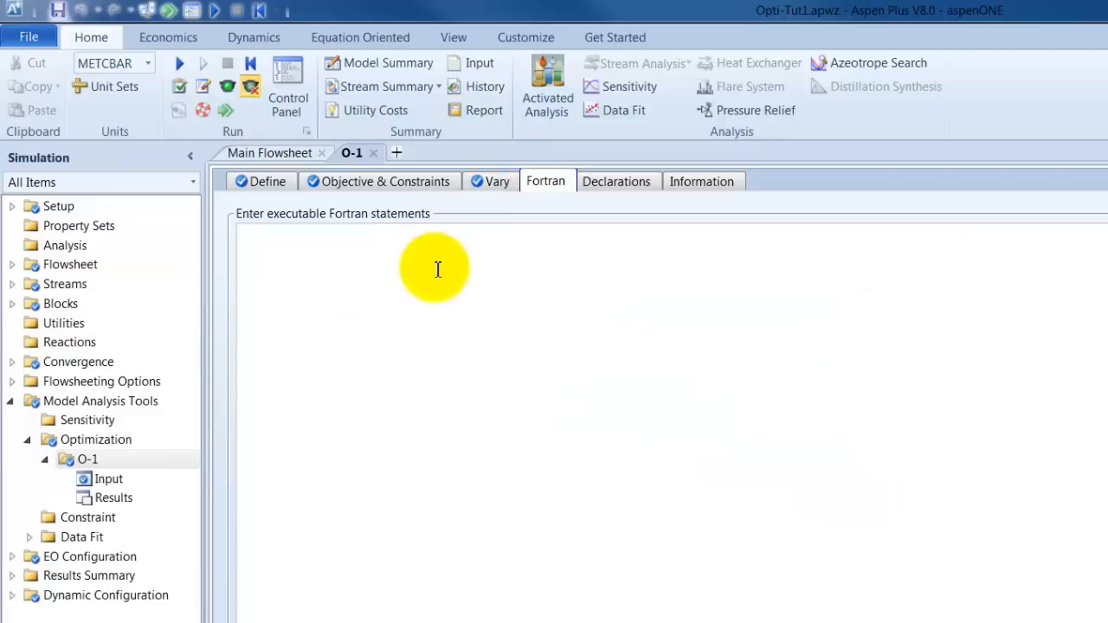
pyautogui.write('PRO')
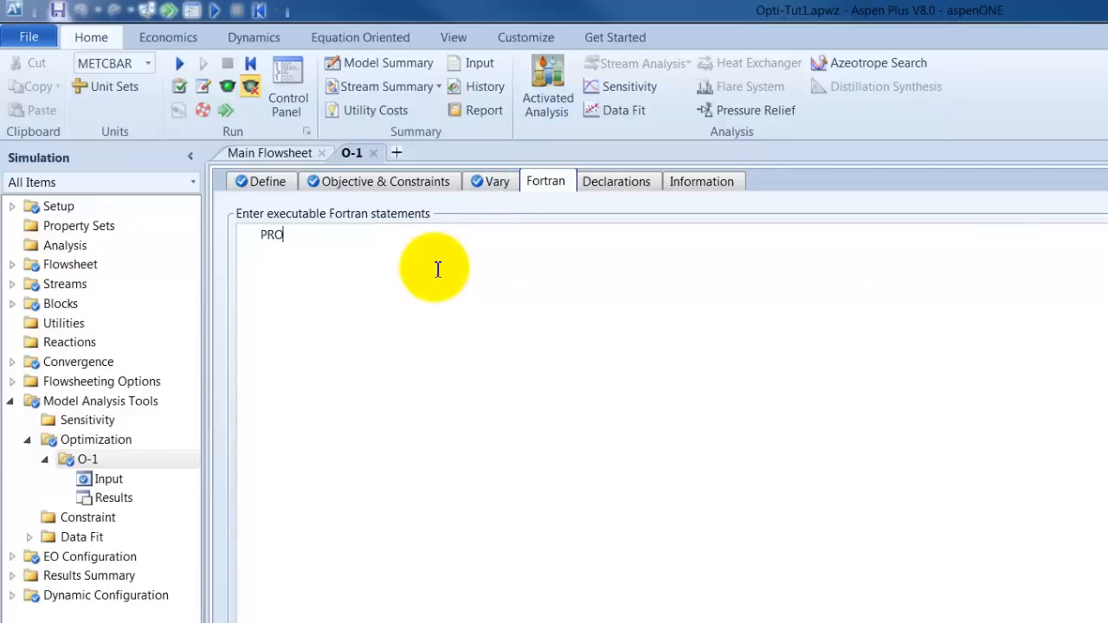
pyautogui.write('FIT')
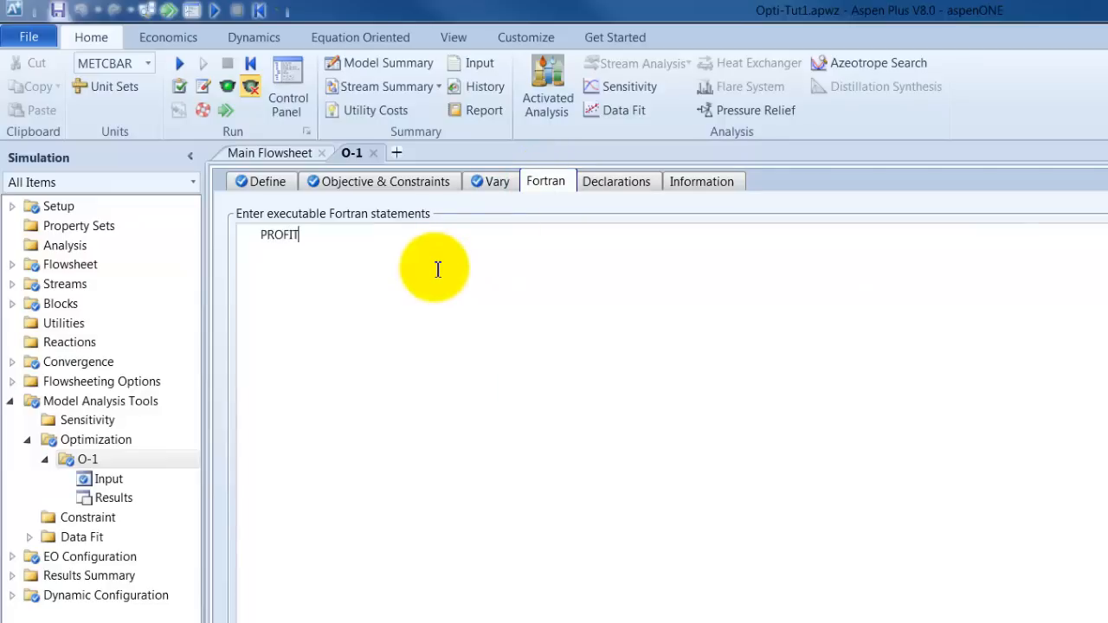
pyautogui.write('=')
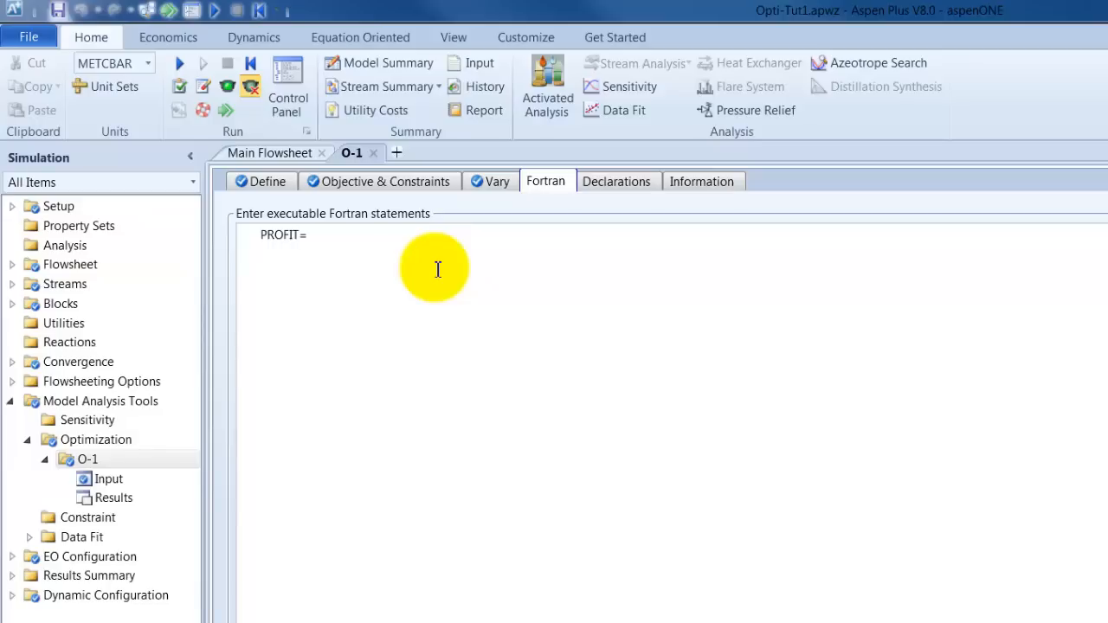
pyautogui.write('5*CO')
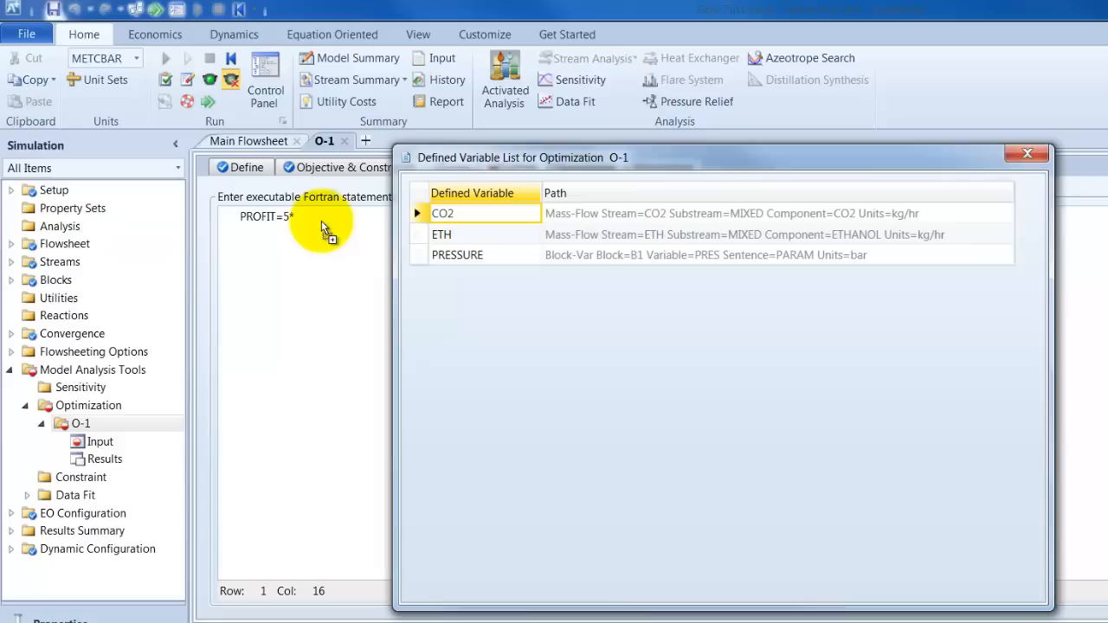
pyautogui.write('CO2+')
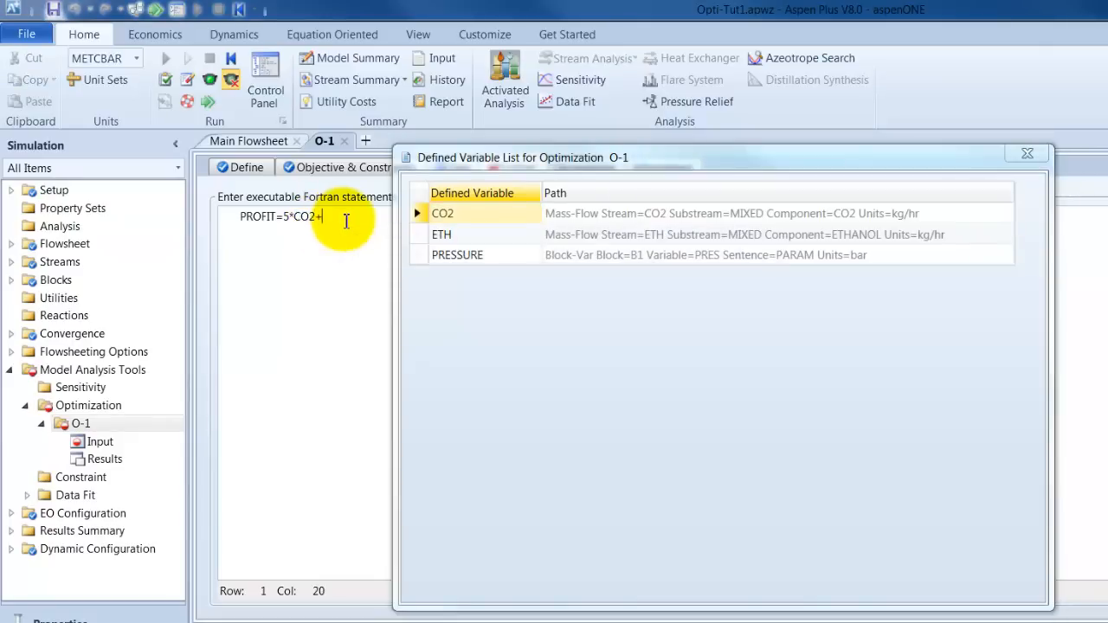
pyautogui.write('30')
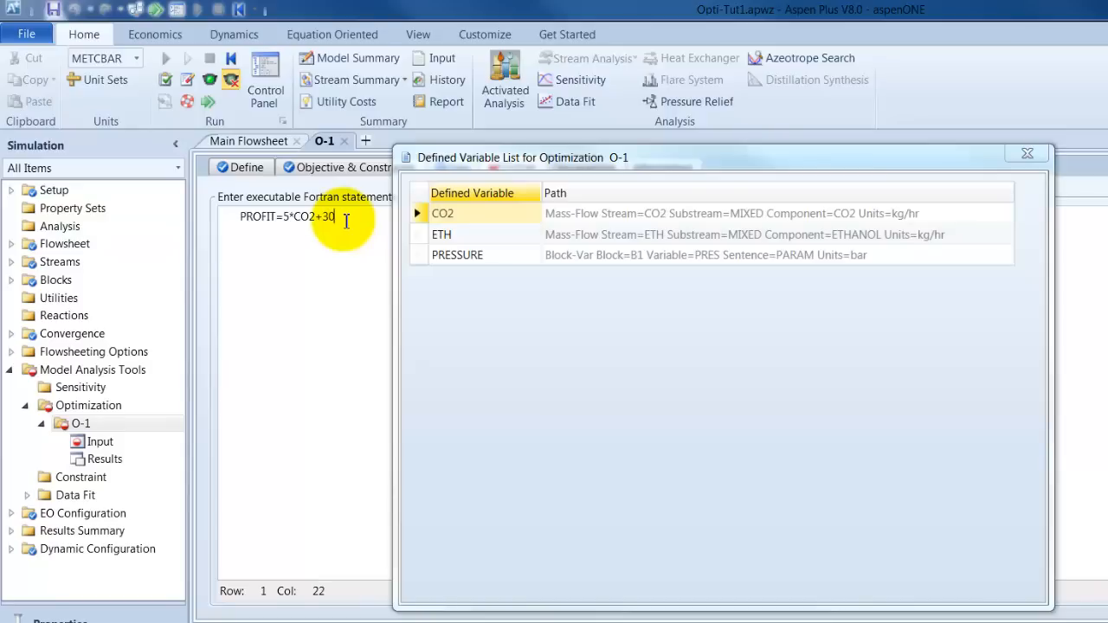
pyautogui.write('0')
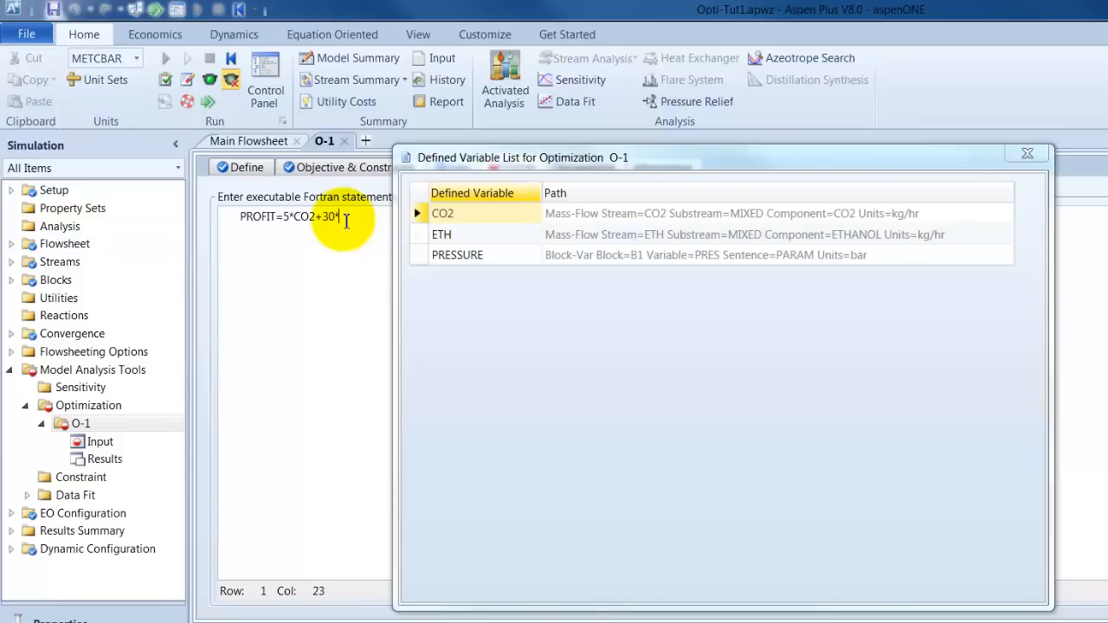
pyautogui.click(443, 234)
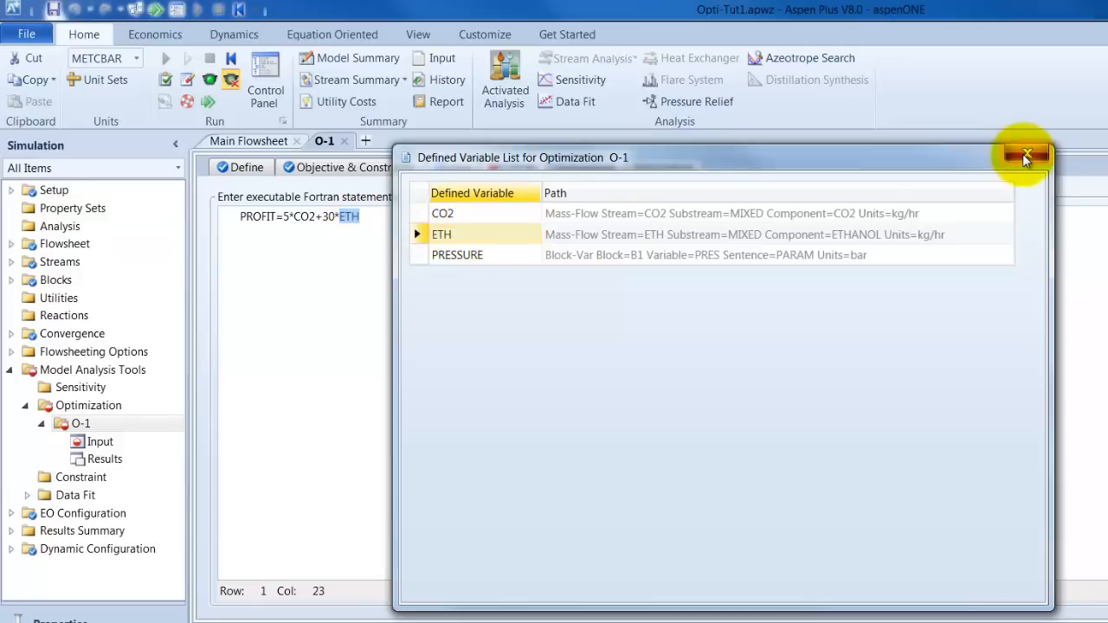
pyautogui.click(1025, 154)
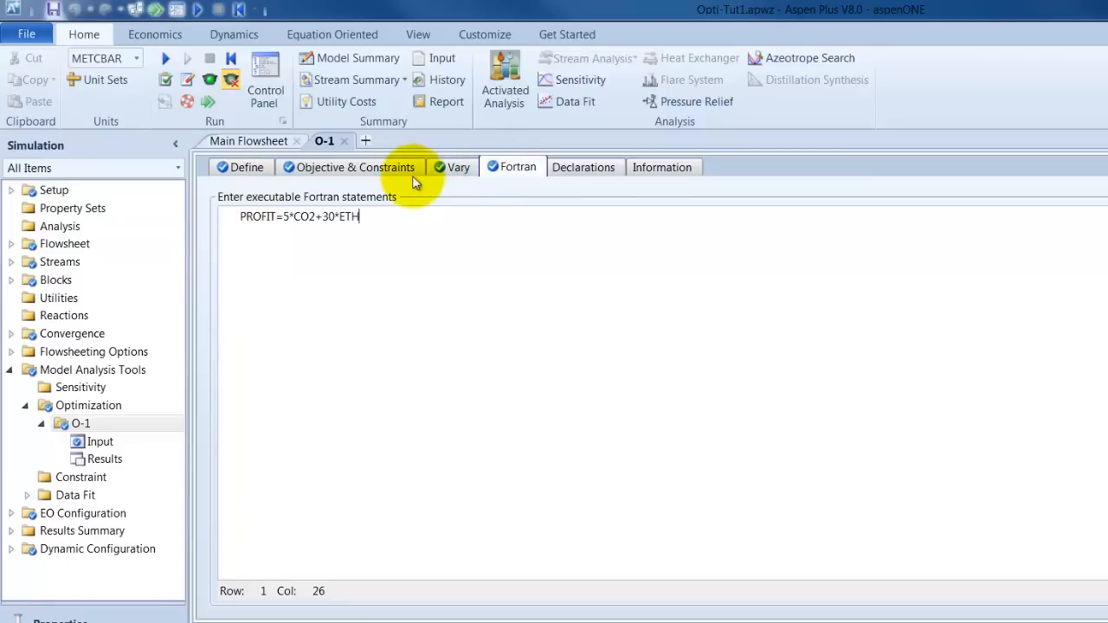
pyautogui.moveTo(367, 182)
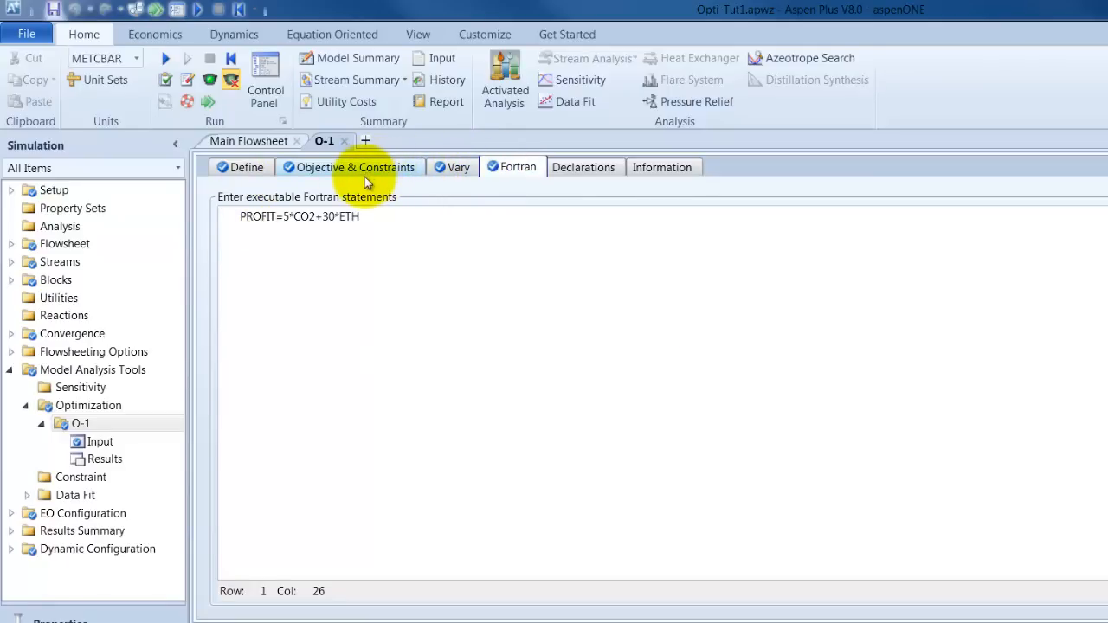
pyautogui.click(458, 166)
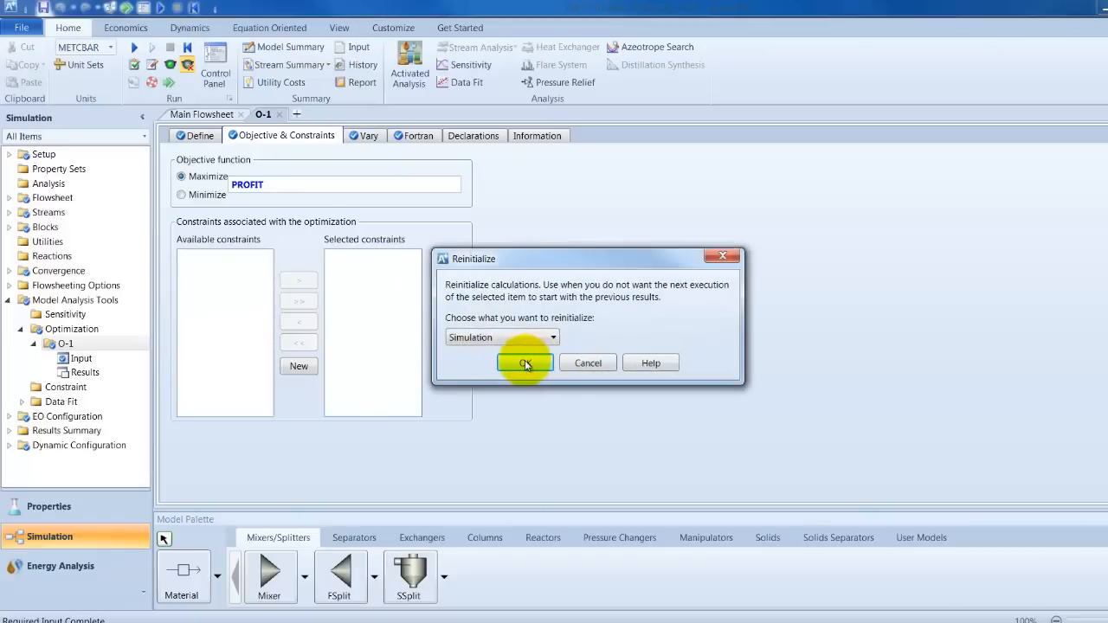
# - Confirm reinitialization and run the simulation to completion with no errors
pyautogui.click(525, 364)
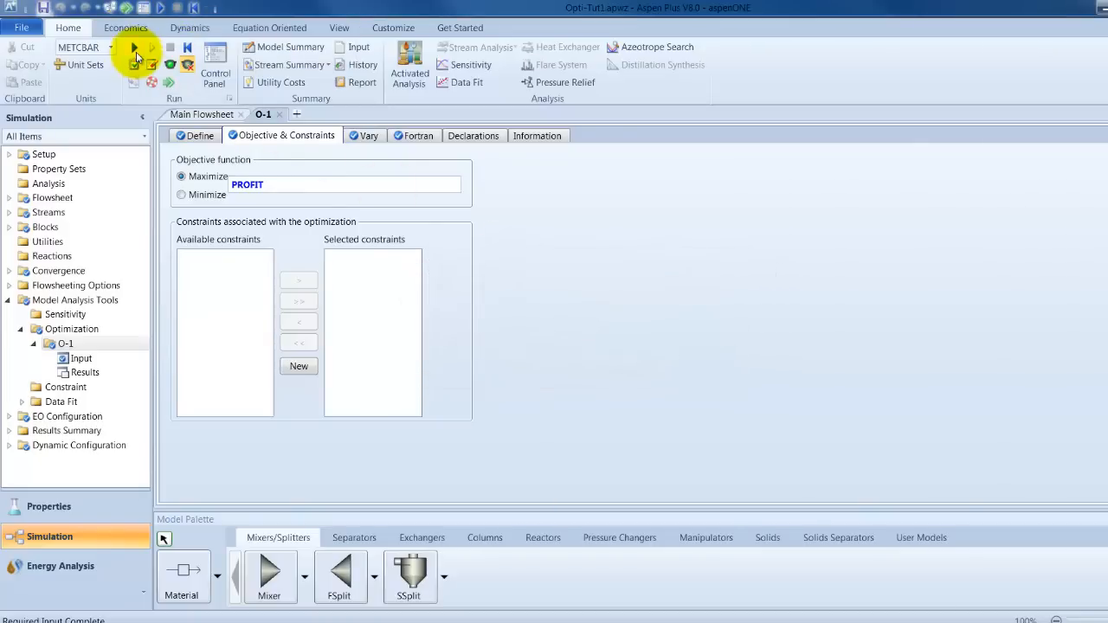
pyautogui.click(134, 46)
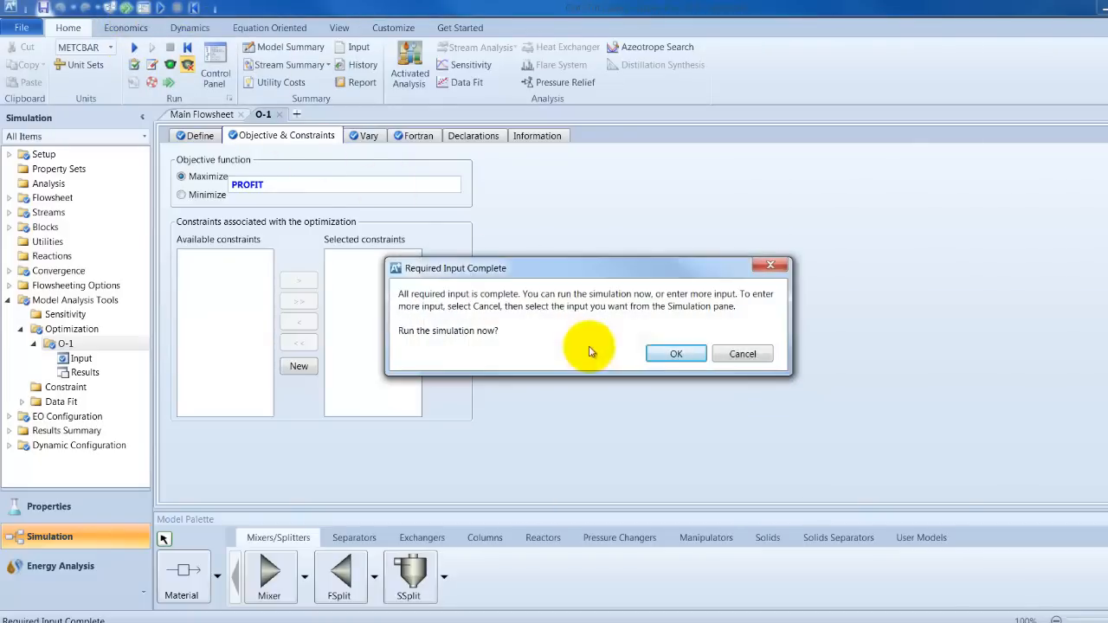
pyautogui.click(676, 354)
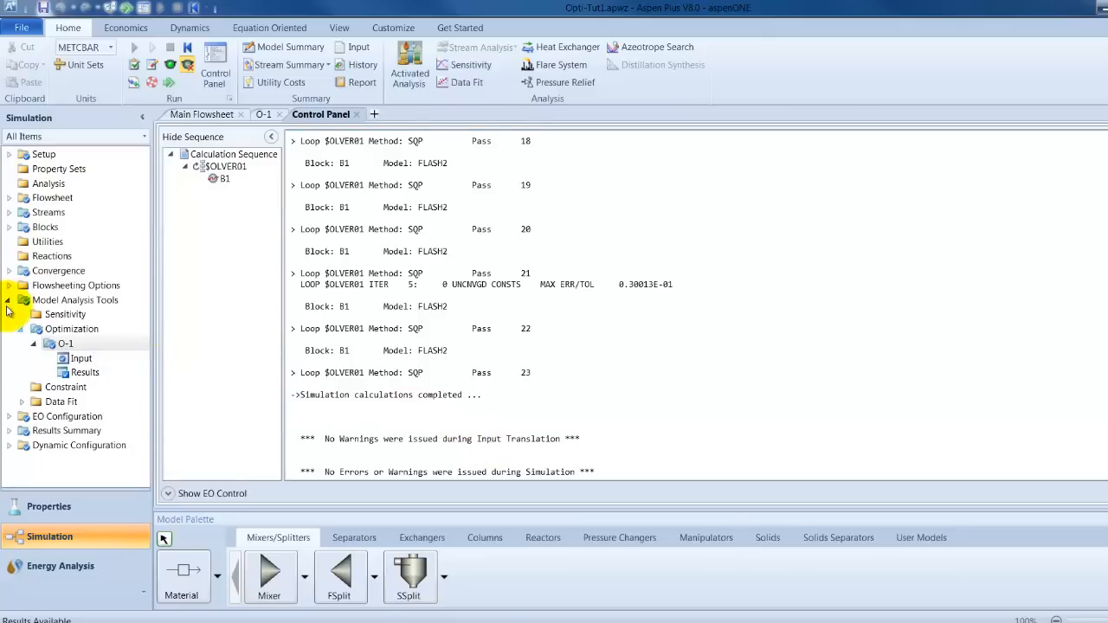
pyautogui.moveTo(83, 370)
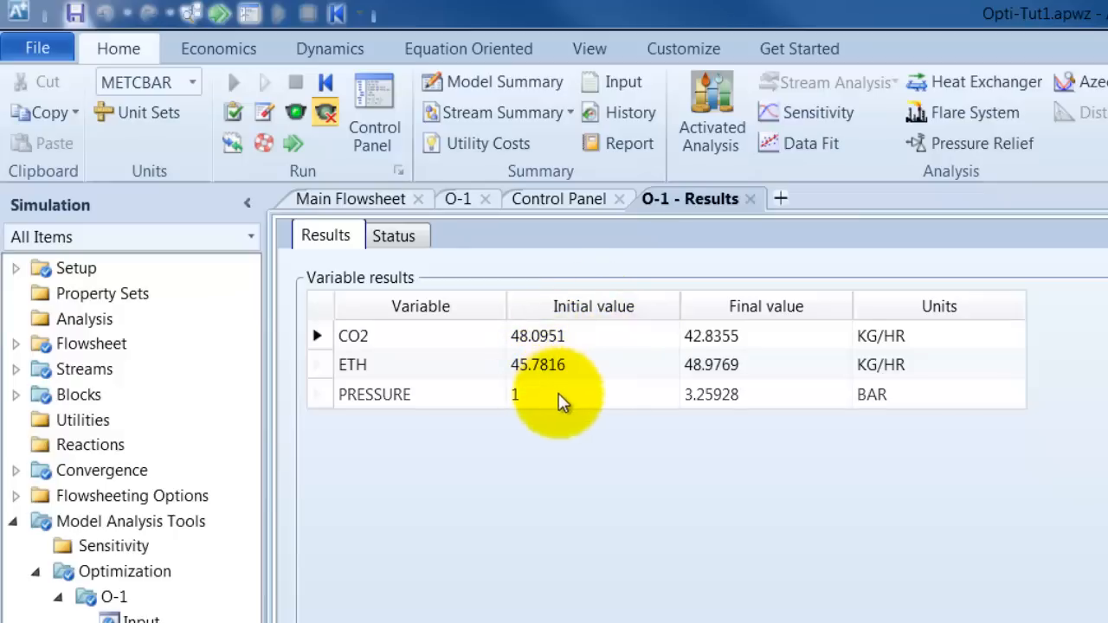
pyautogui.moveTo(776, 384)
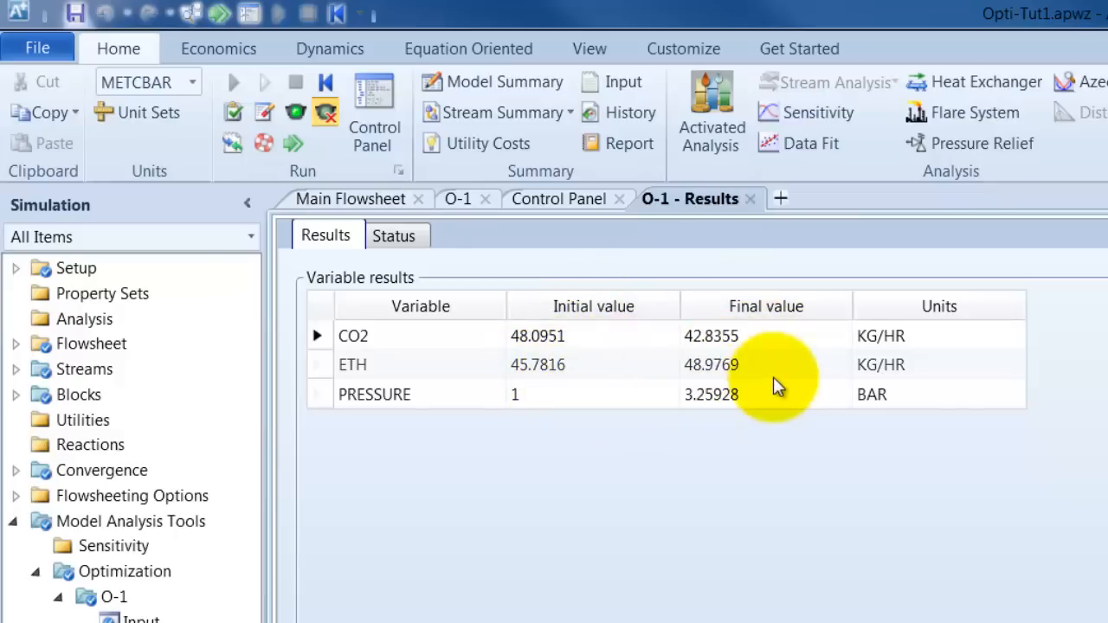
pyautogui.moveTo(744, 338)
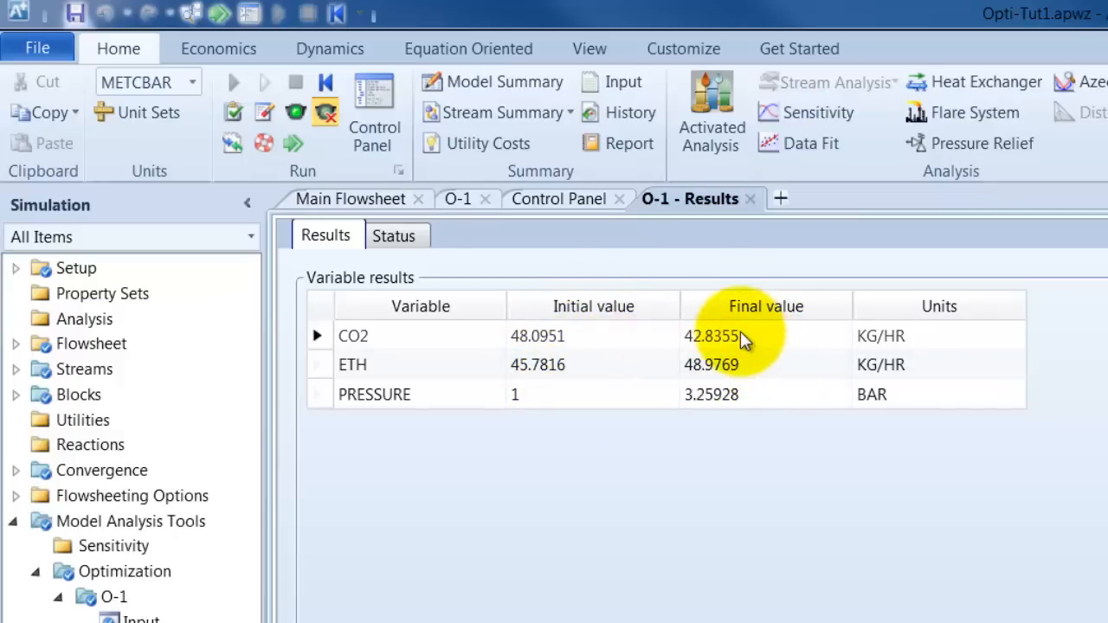
pyautogui.moveTo(771, 402)
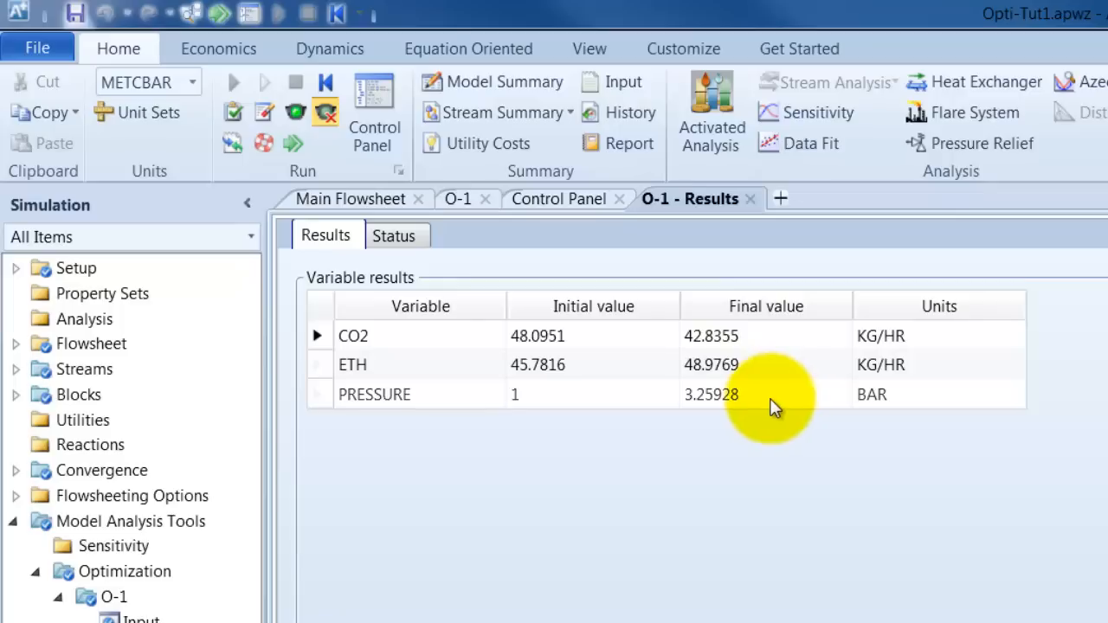
pyautogui.moveTo(322, 506)
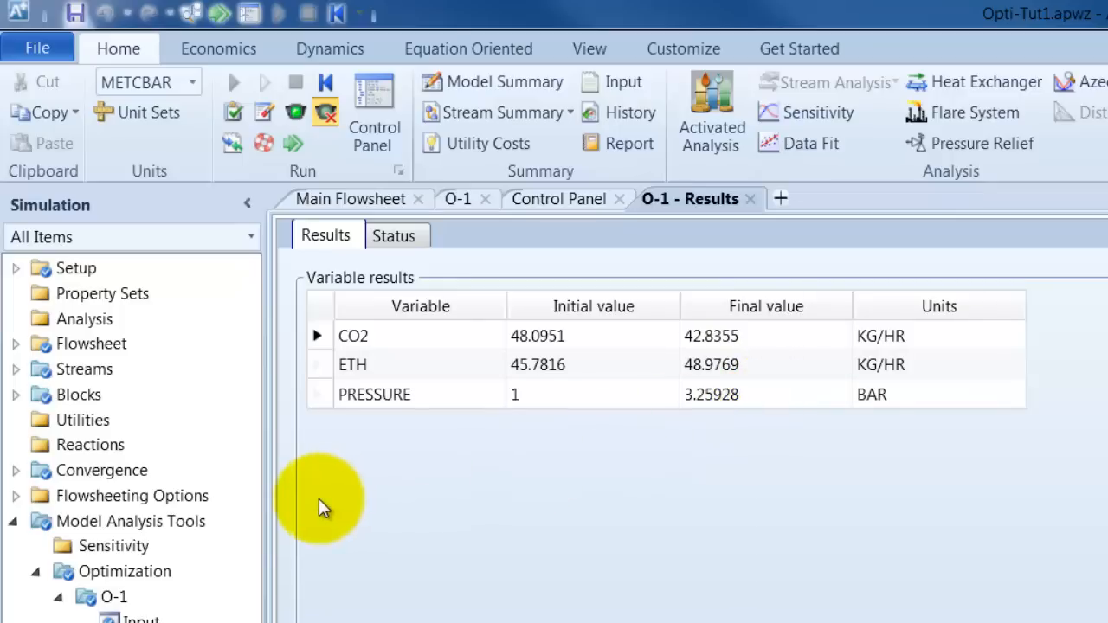
pyautogui.moveTo(21, 481)
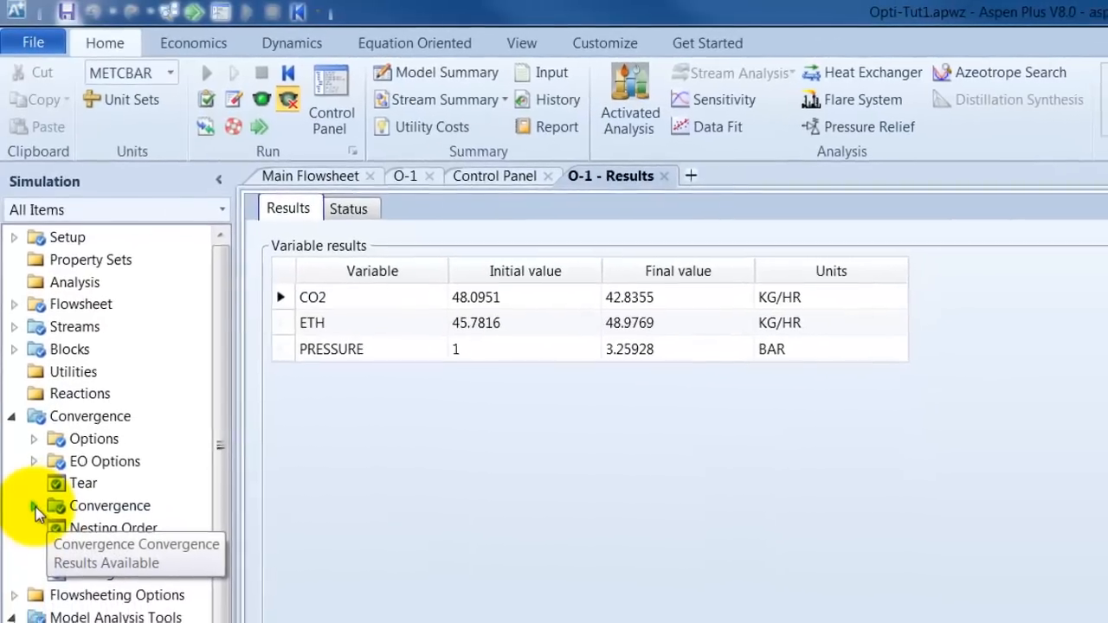
# - Show the $OLVER01 SQP summary with objective 1683.48 after 23 flowsheet passes
pyautogui.click(33, 506)
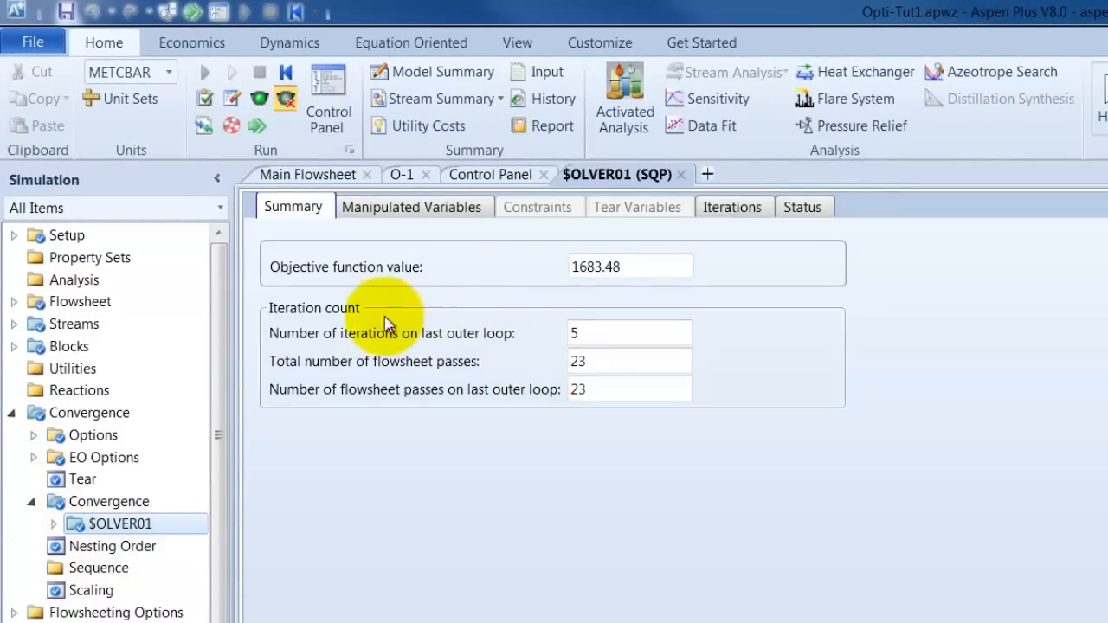
pyautogui.moveTo(580, 274)
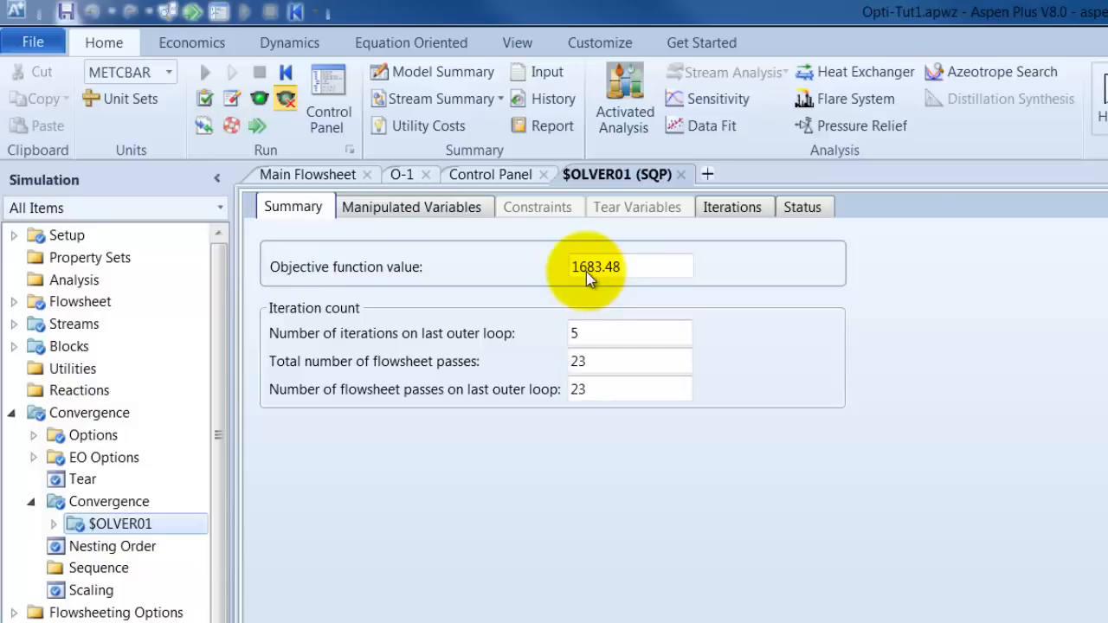
pyautogui.moveTo(604, 298)
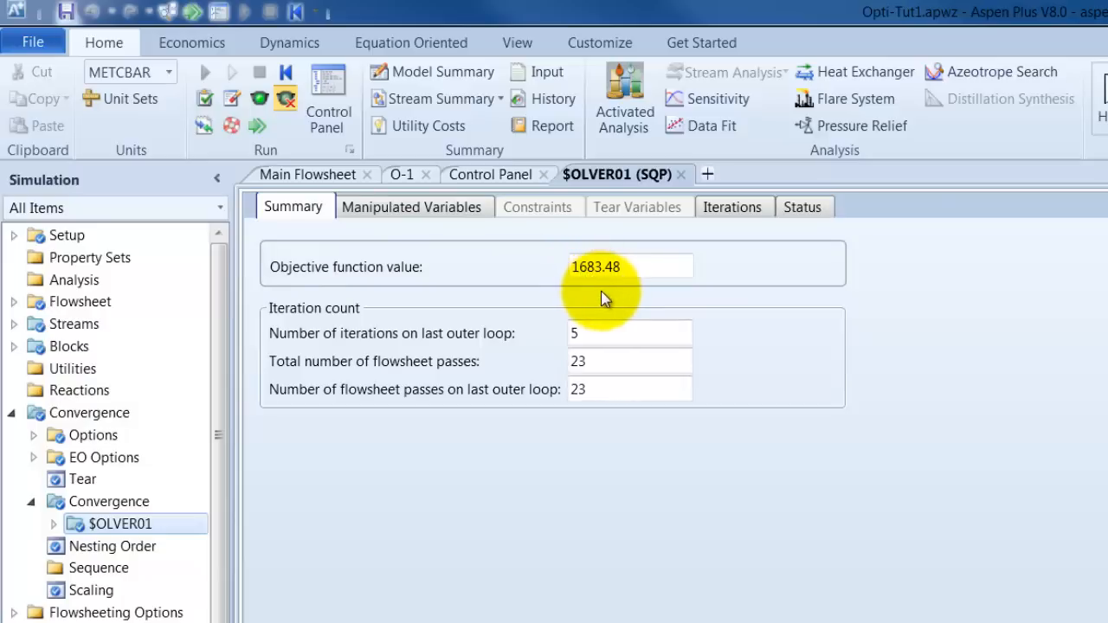
pyautogui.moveTo(620, 274)
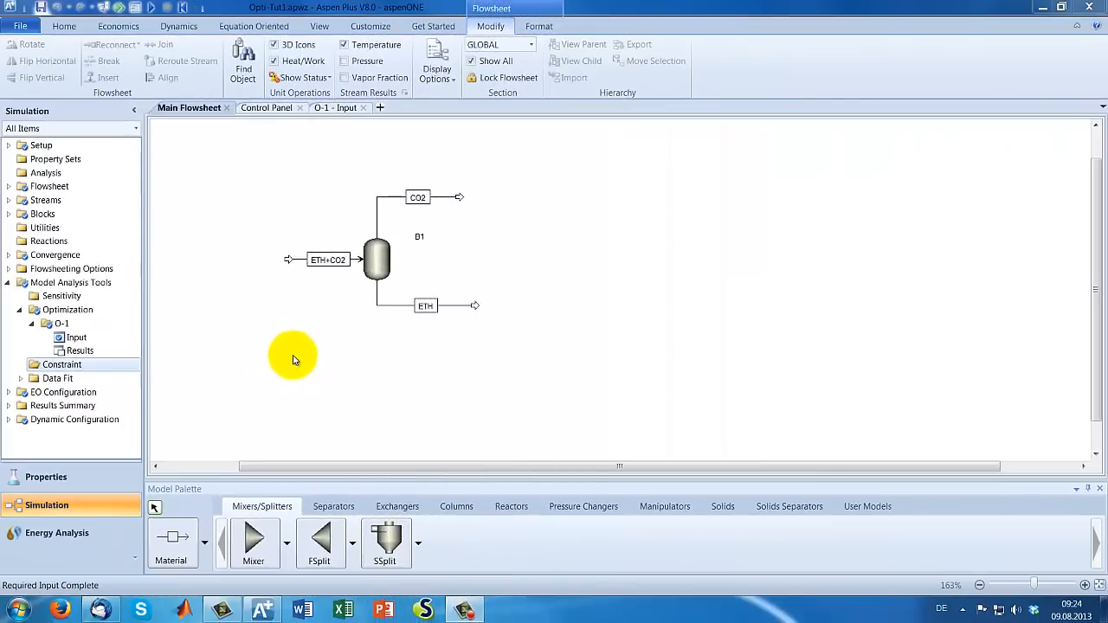
pyautogui.moveTo(519, 212)
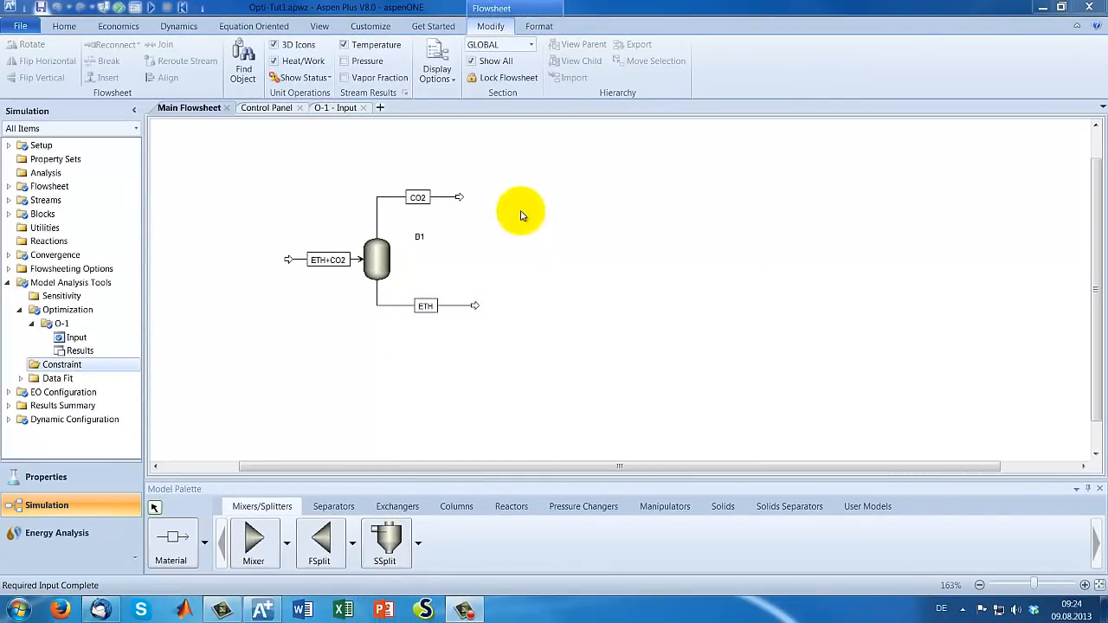
pyautogui.moveTo(519, 205)
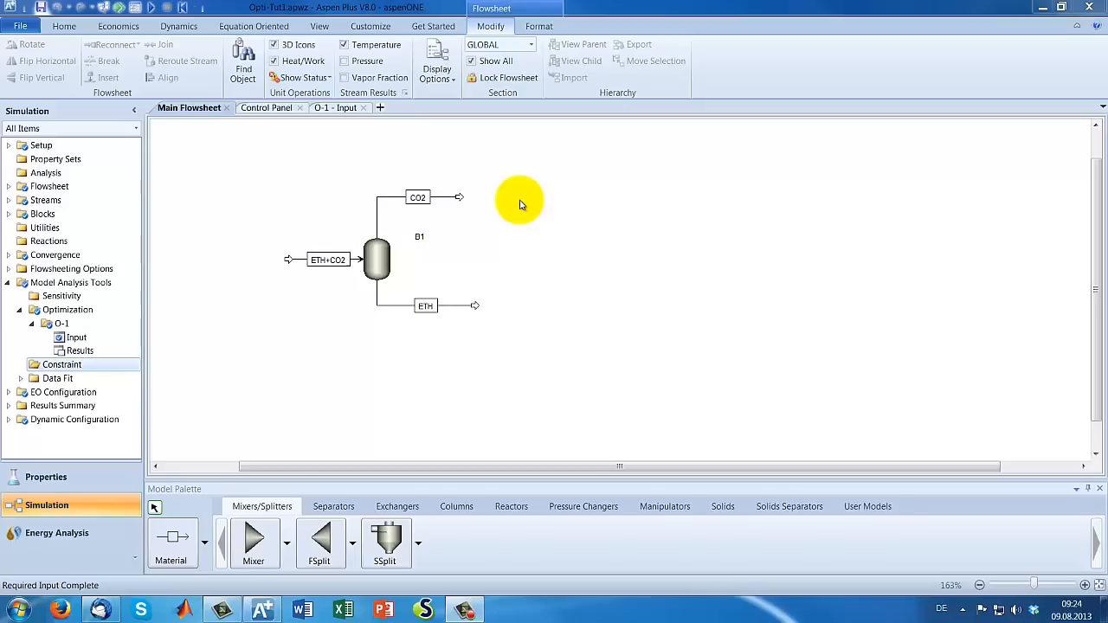
pyautogui.moveTo(66, 308)
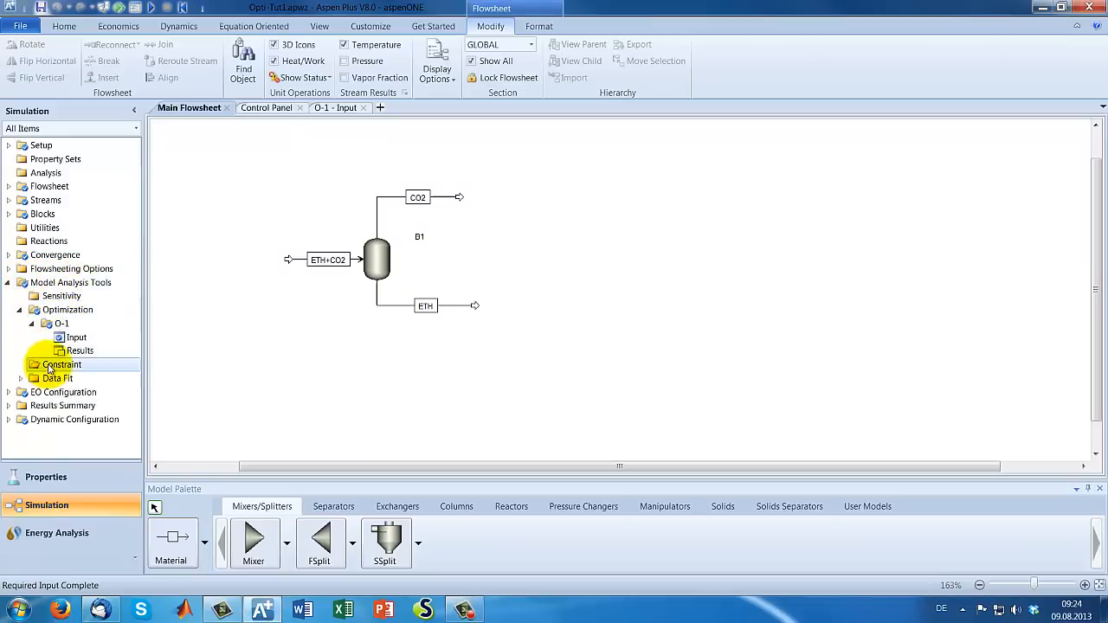
# - Create constraint C-1 and name its first flowsheet variable PRESSURE
pyautogui.click(62, 364)
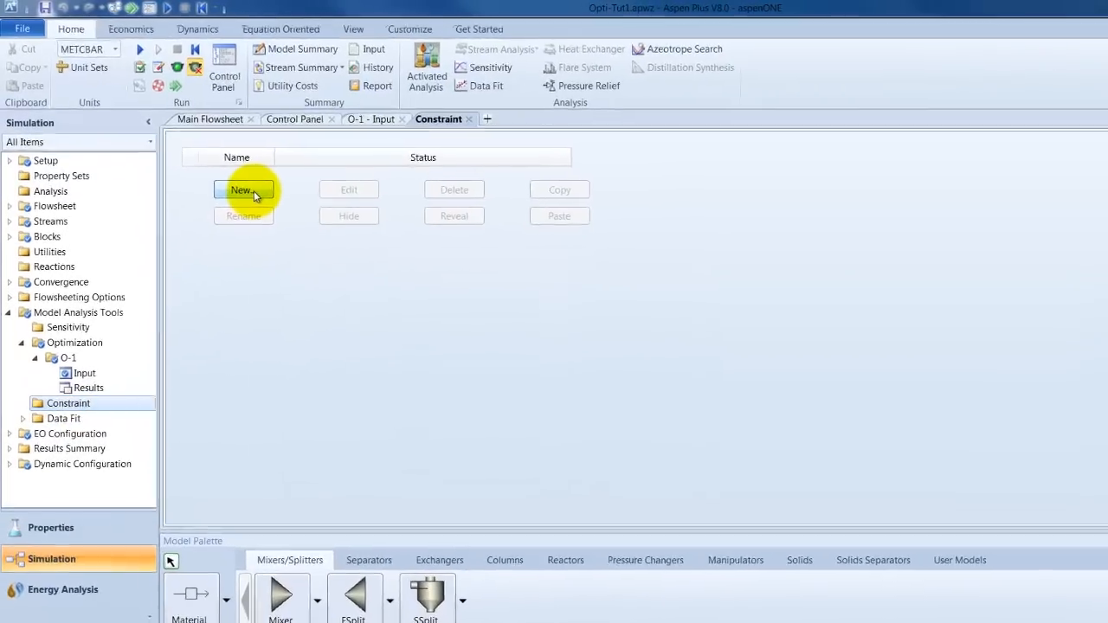
pyautogui.click(243, 189)
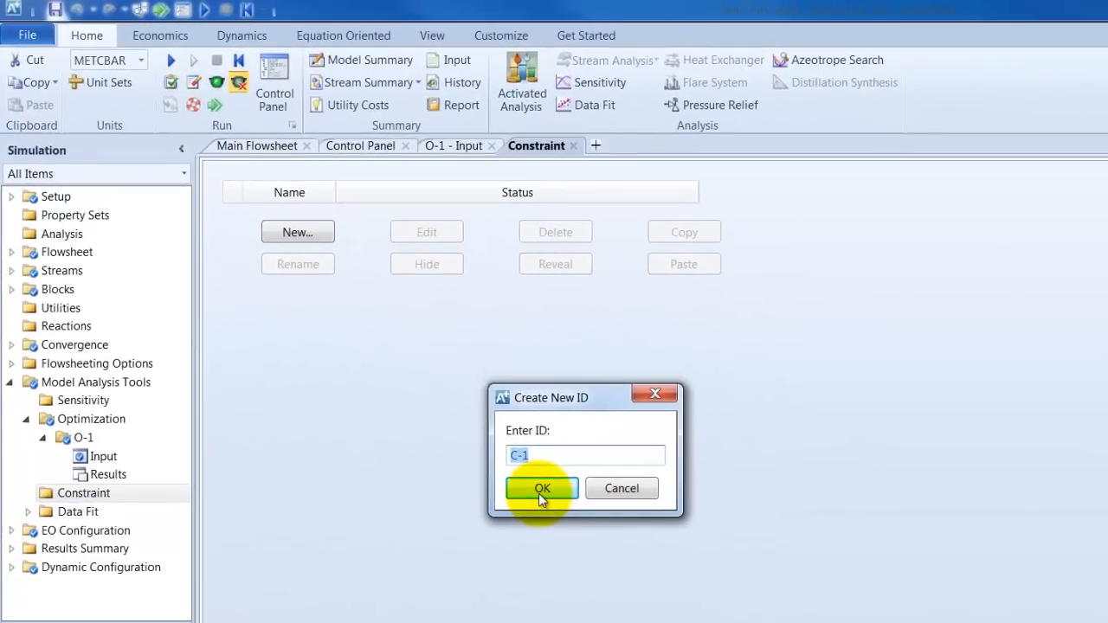
pyautogui.click(540, 488)
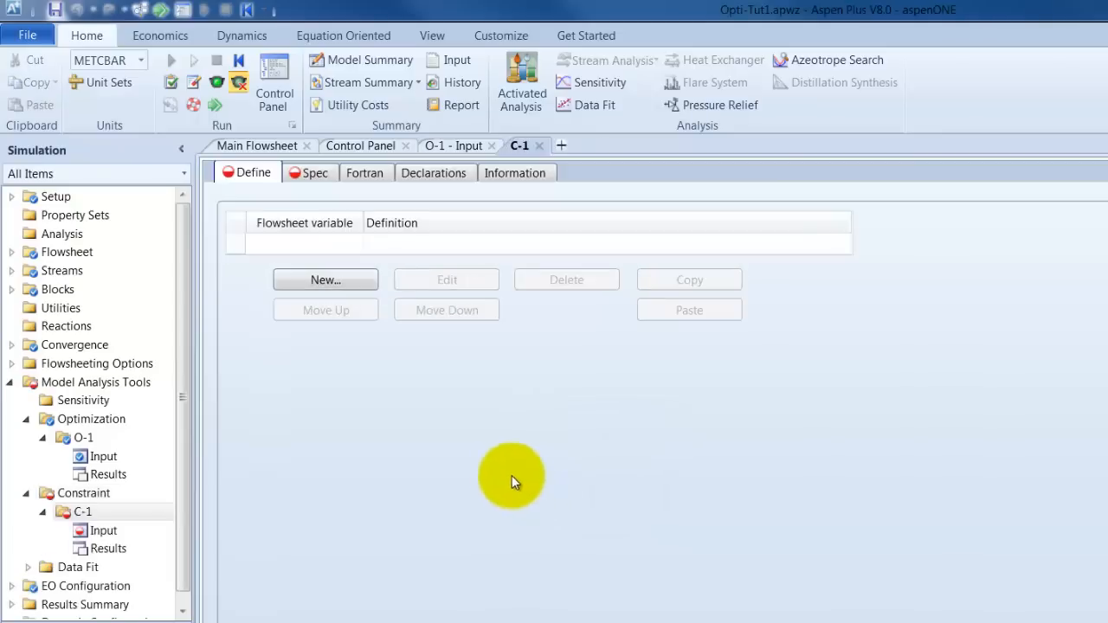
pyautogui.moveTo(371, 357)
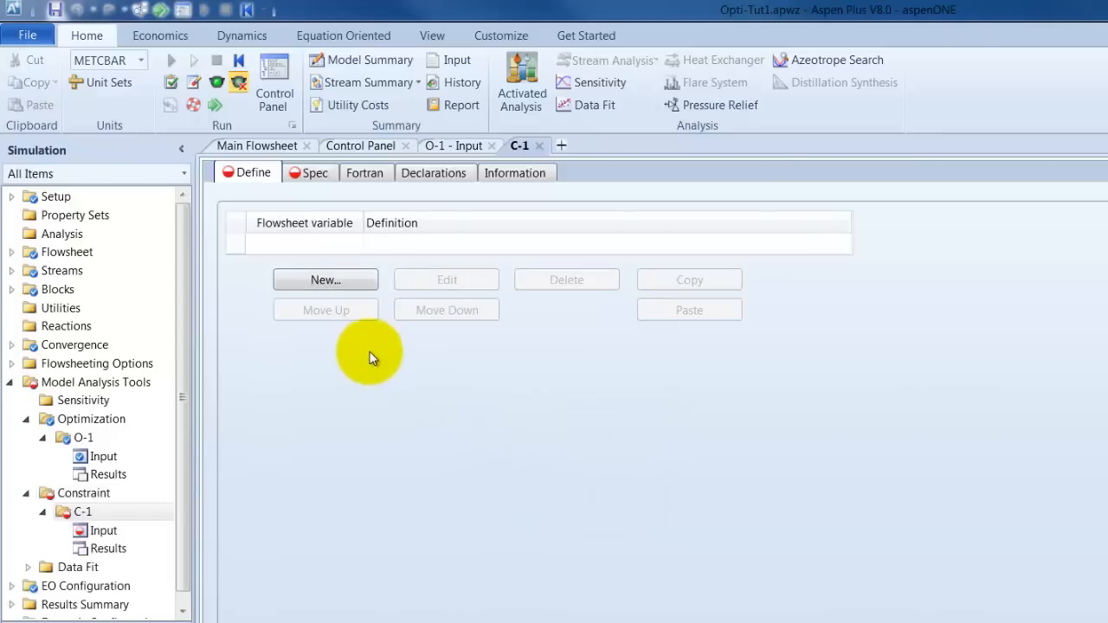
pyautogui.moveTo(303, 251)
pyautogui.write('P')
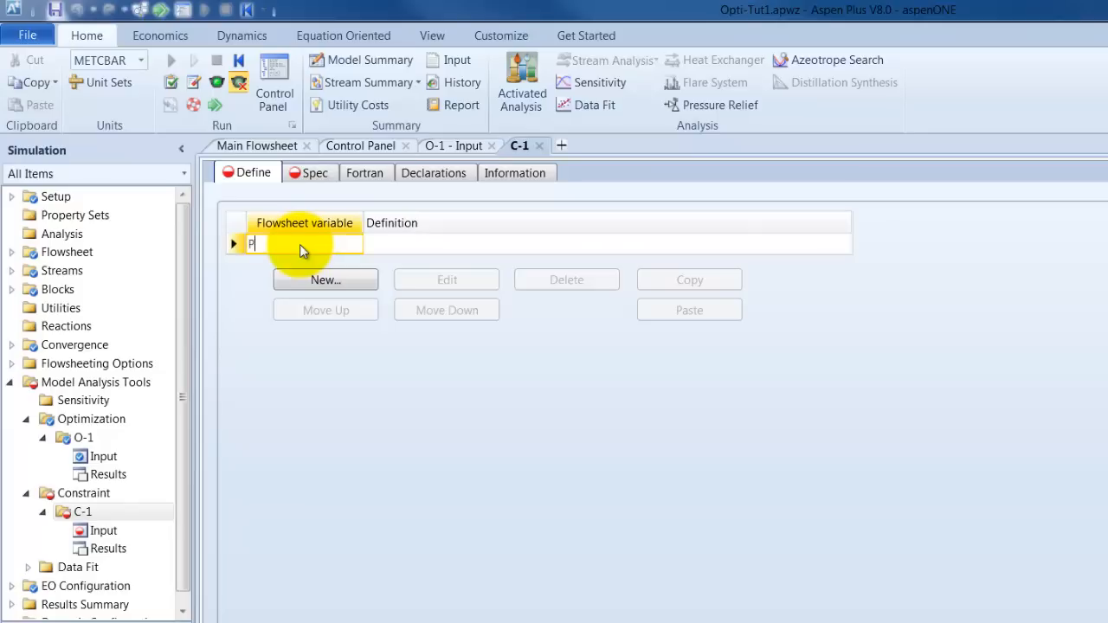
pyautogui.write('RESSU')
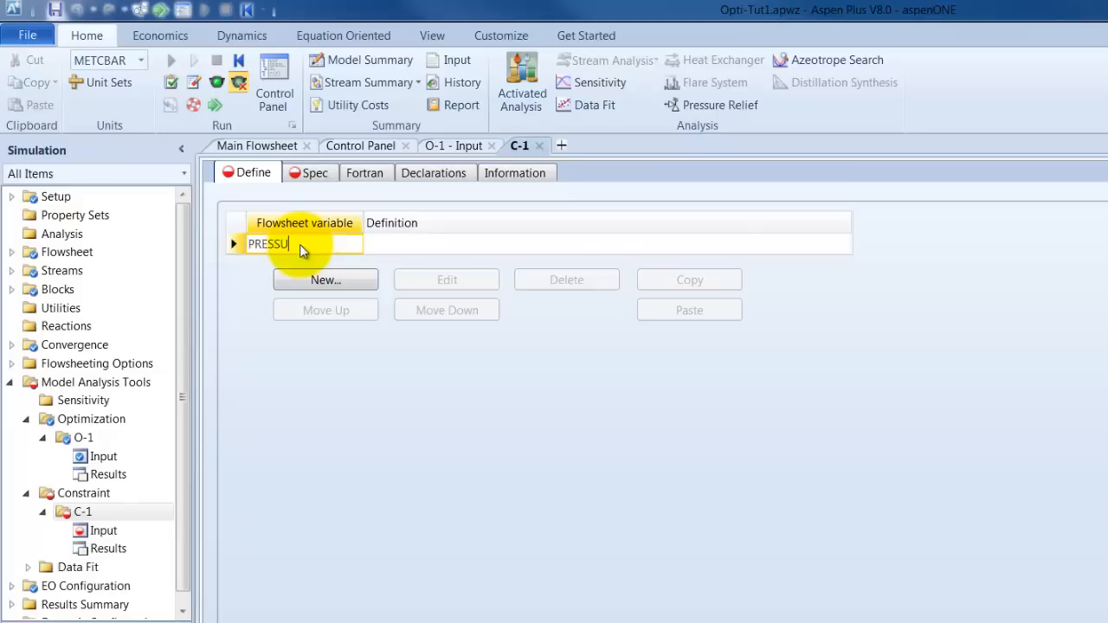
pyautogui.write('RE')
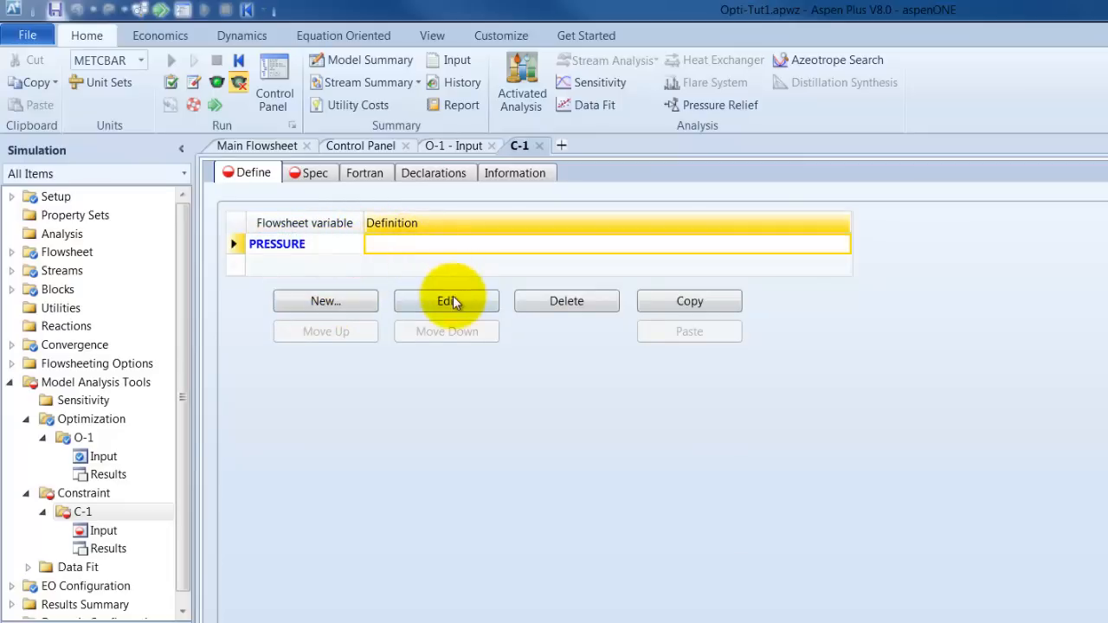
# - Define PRESSURE as a Block-Var of block B1 in the Variable Definition dialog
pyautogui.click(447, 301)
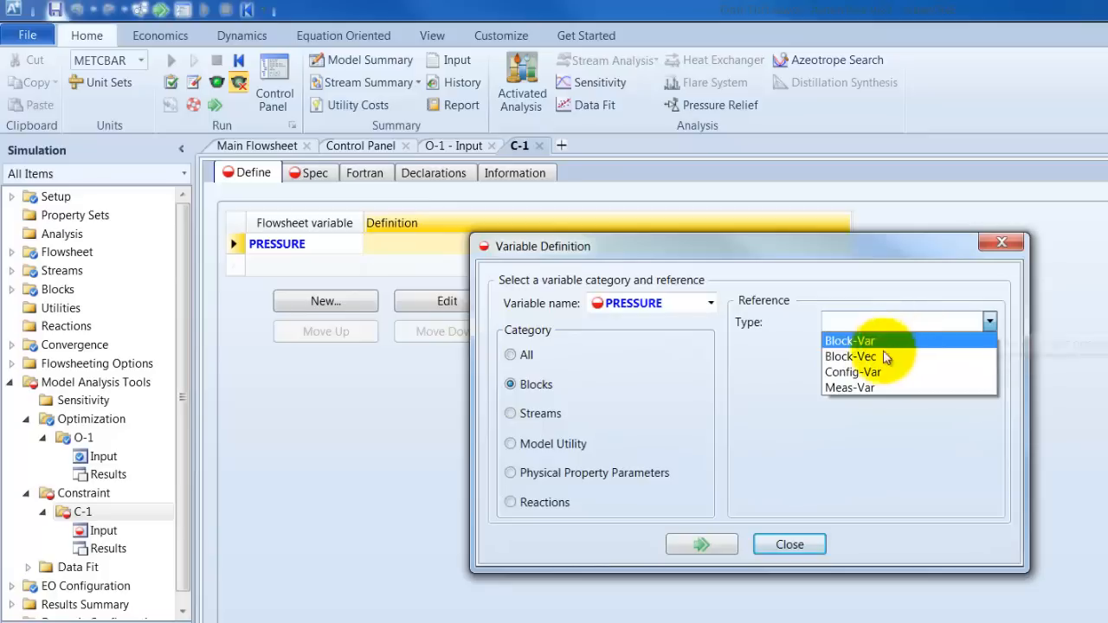
pyautogui.click(848, 340)
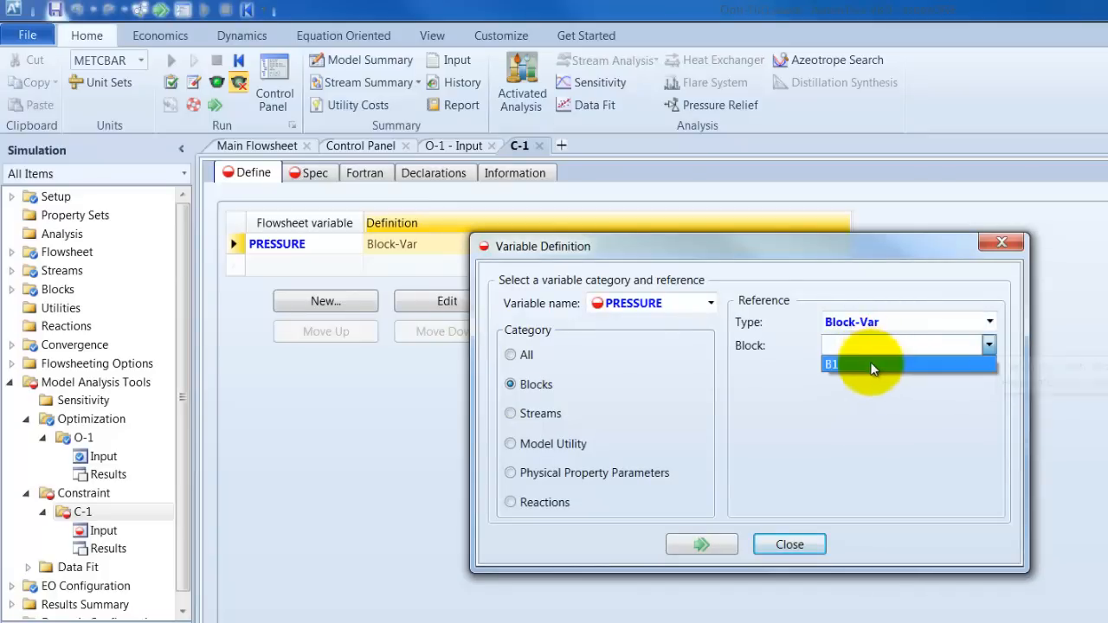
pyautogui.click(866, 363)
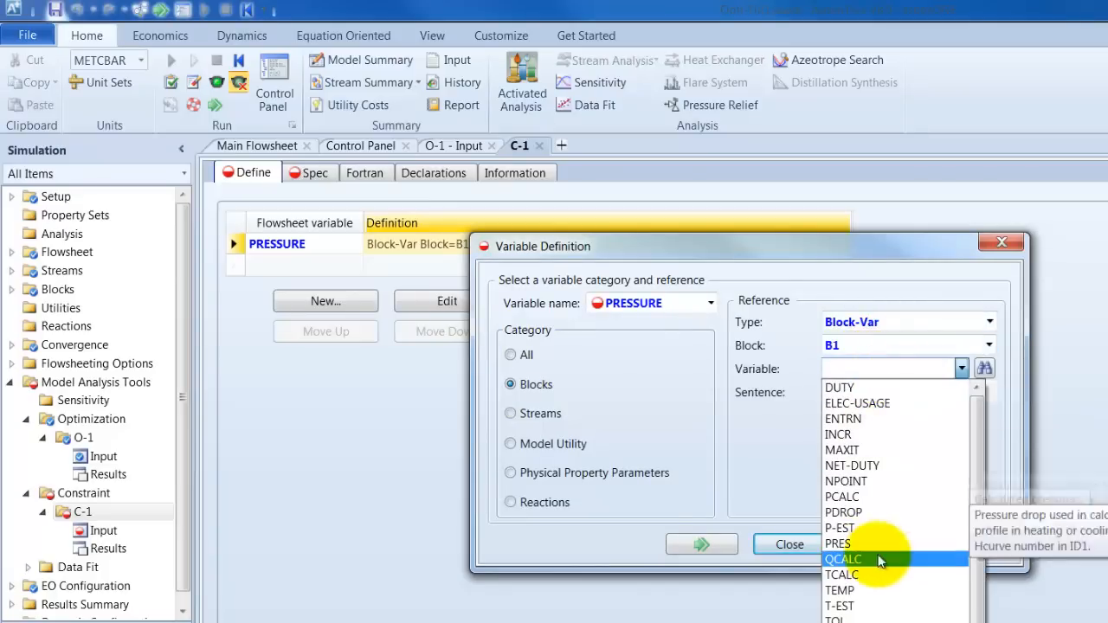
pyautogui.moveTo(839, 544)
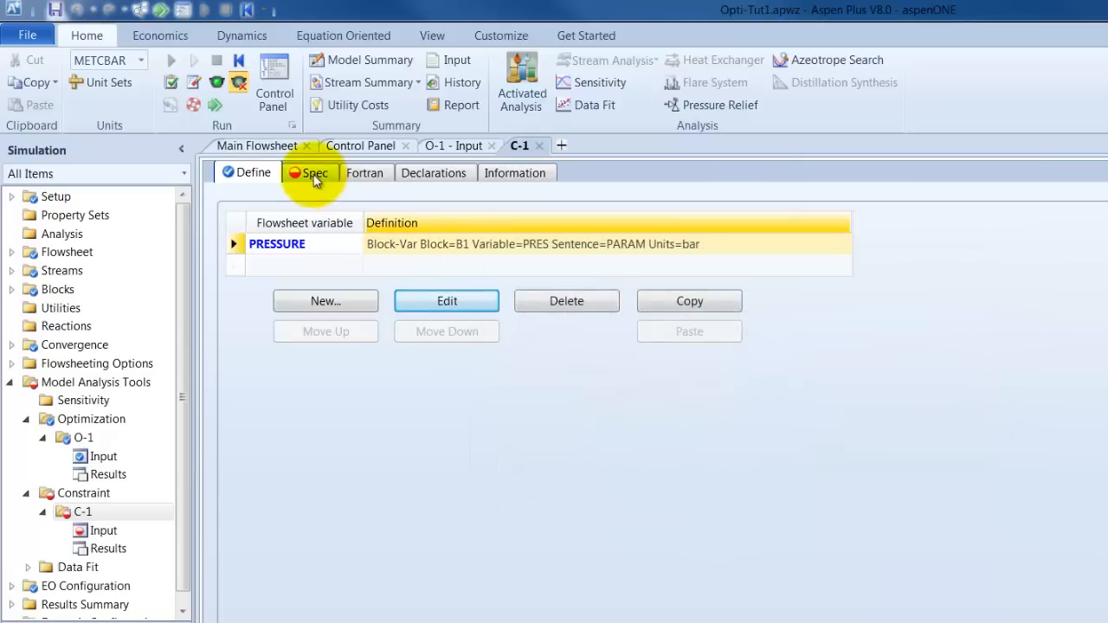
# - Specify Pressure greater than or equal to 4 with tolerance 0.001, then check required input via Next
pyautogui.click(316, 173)
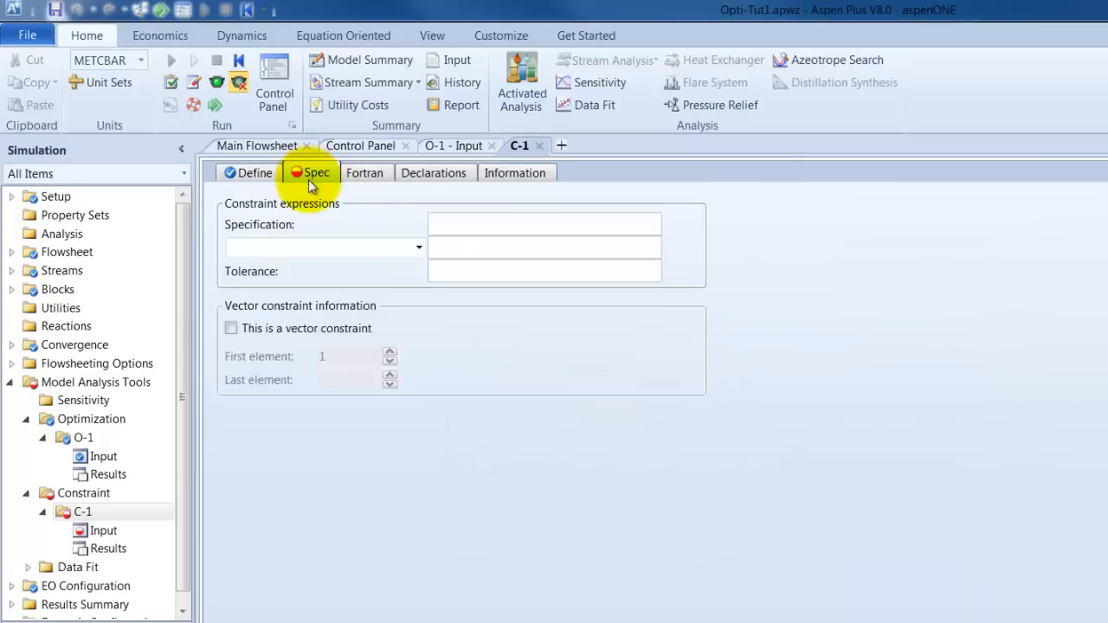
pyautogui.moveTo(264, 226)
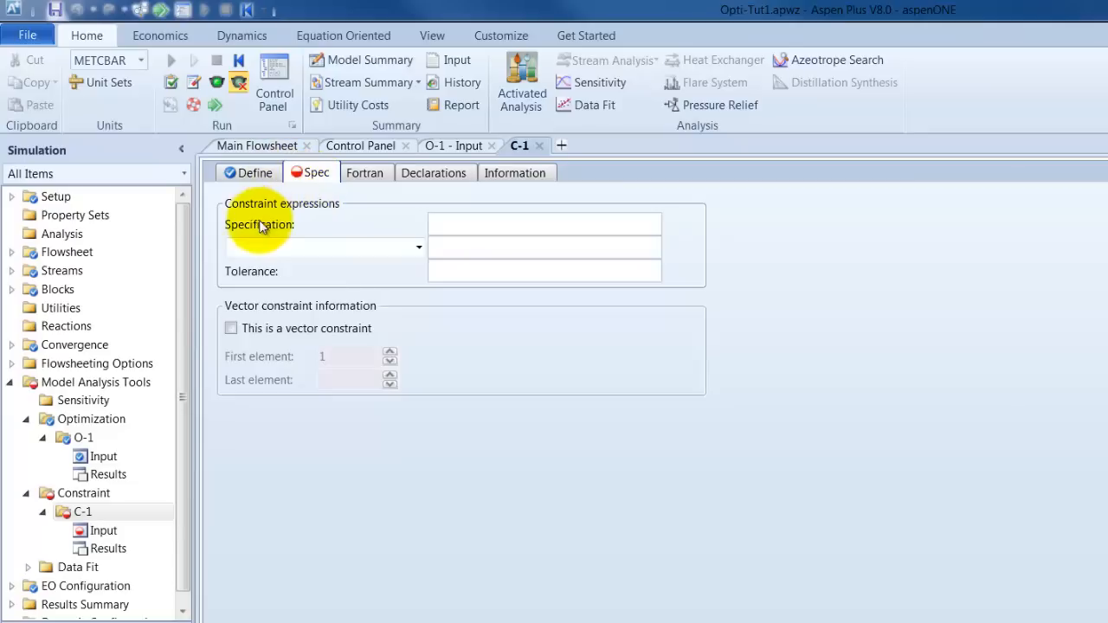
pyautogui.click(544, 225)
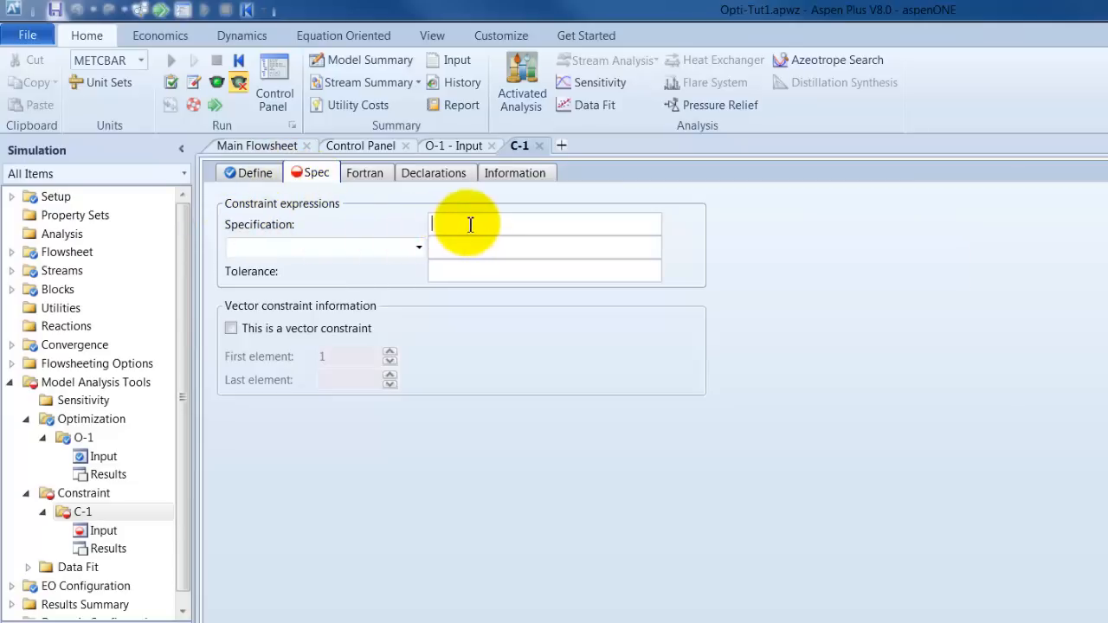
pyautogui.write('Pressu')
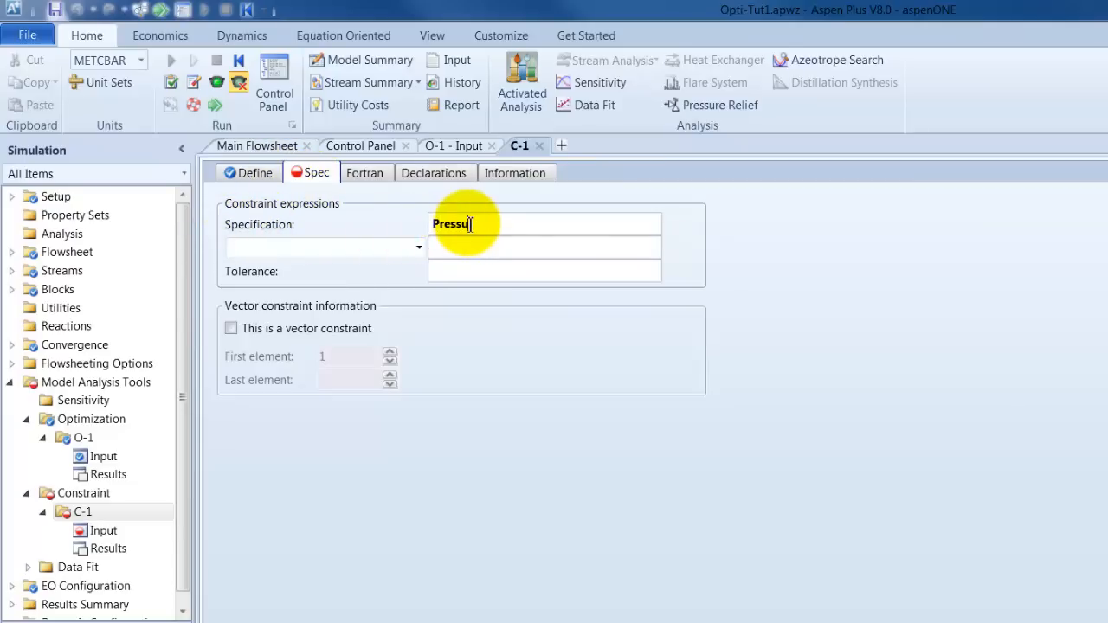
pyautogui.write('re')
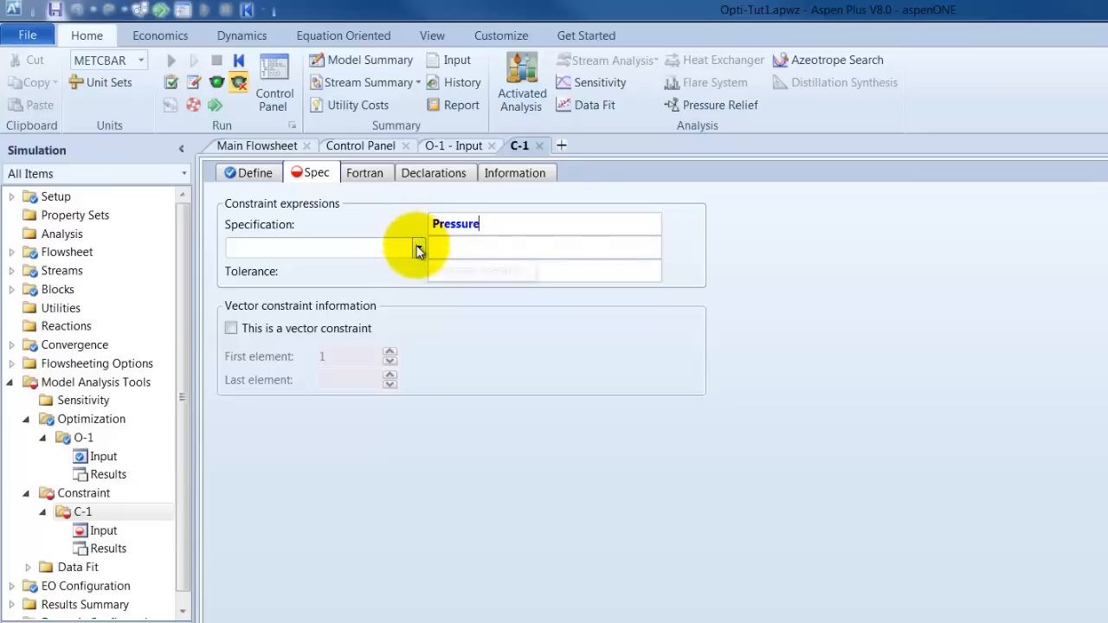
pyautogui.moveTo(419, 250)
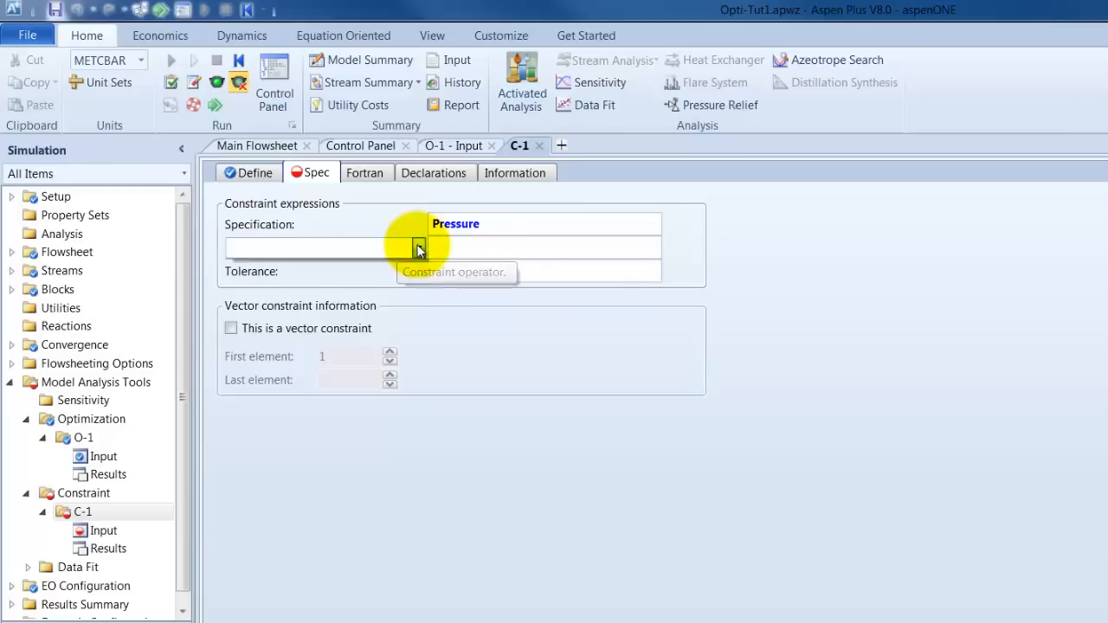
pyautogui.click(419, 248)
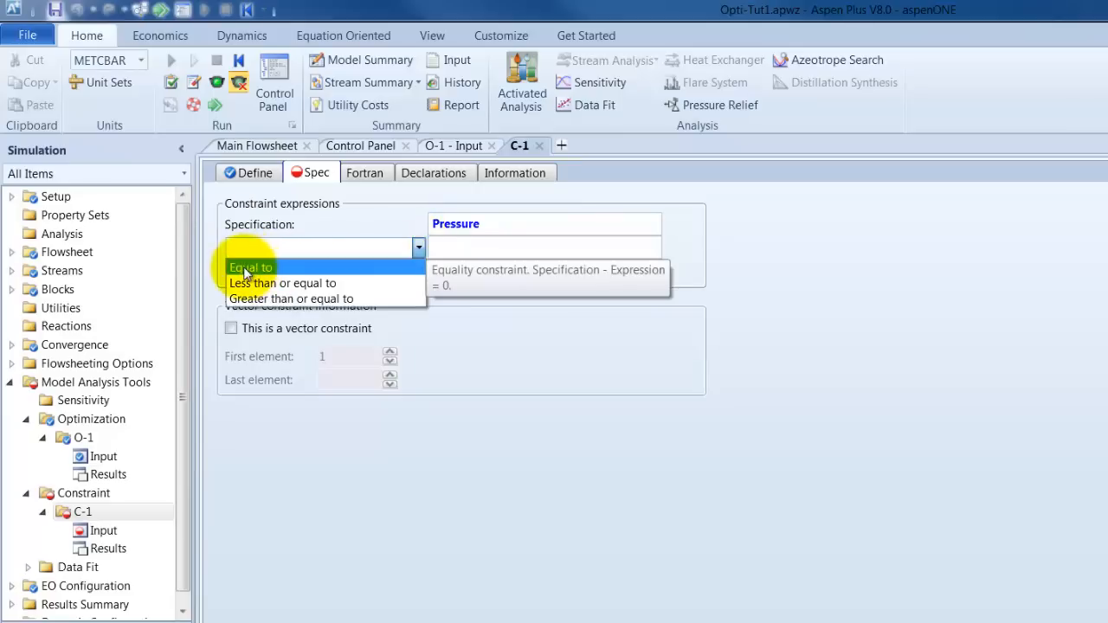
pyautogui.moveTo(364, 275)
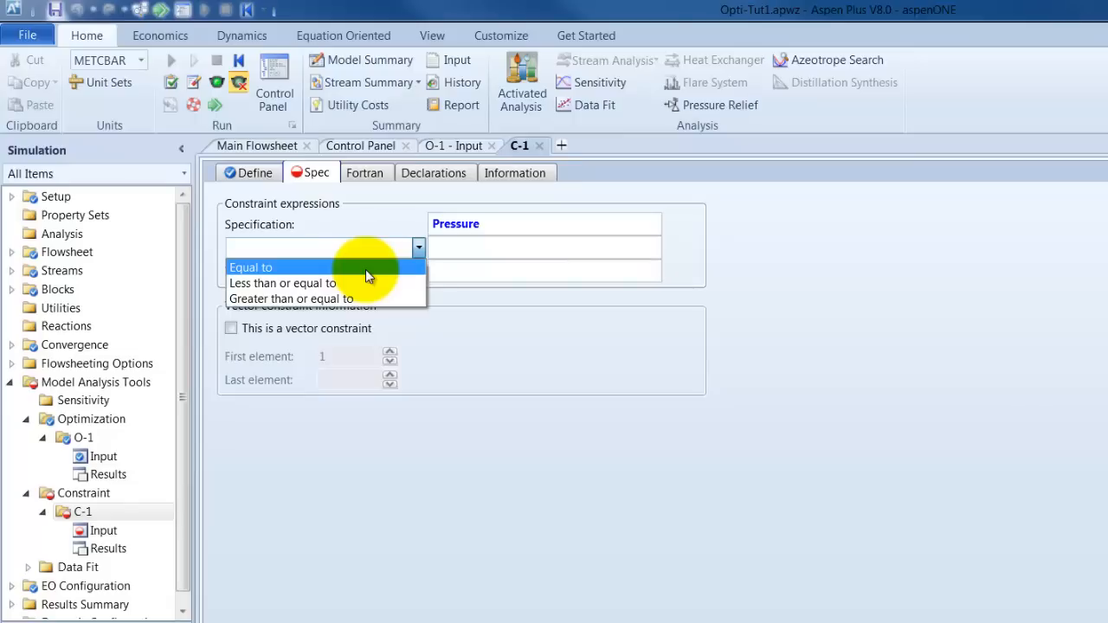
pyautogui.moveTo(321, 298)
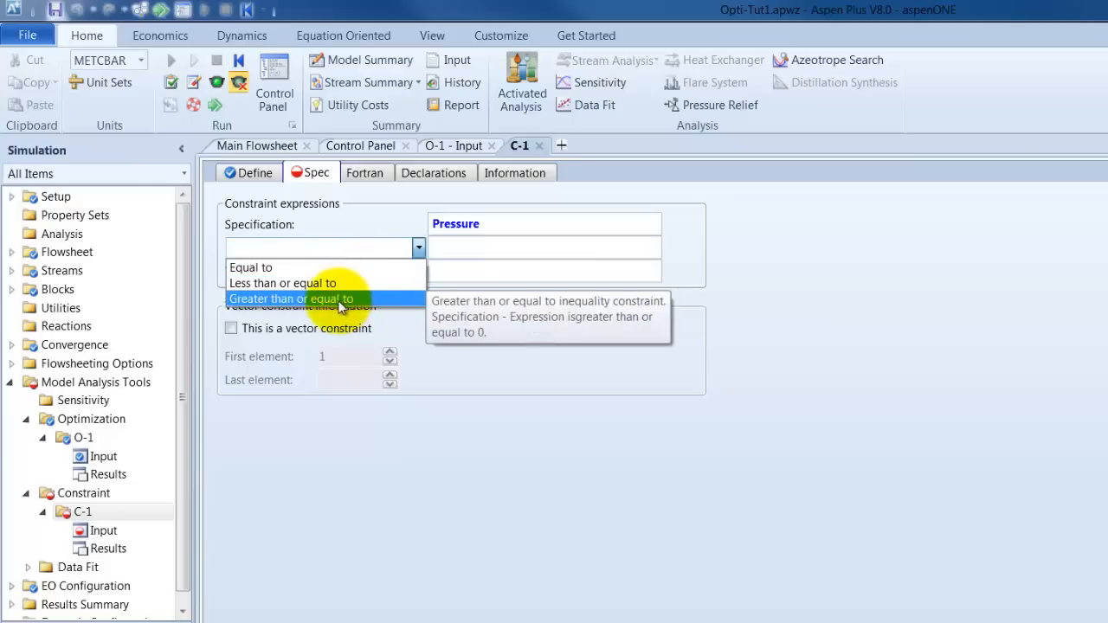
pyautogui.moveTo(365, 302)
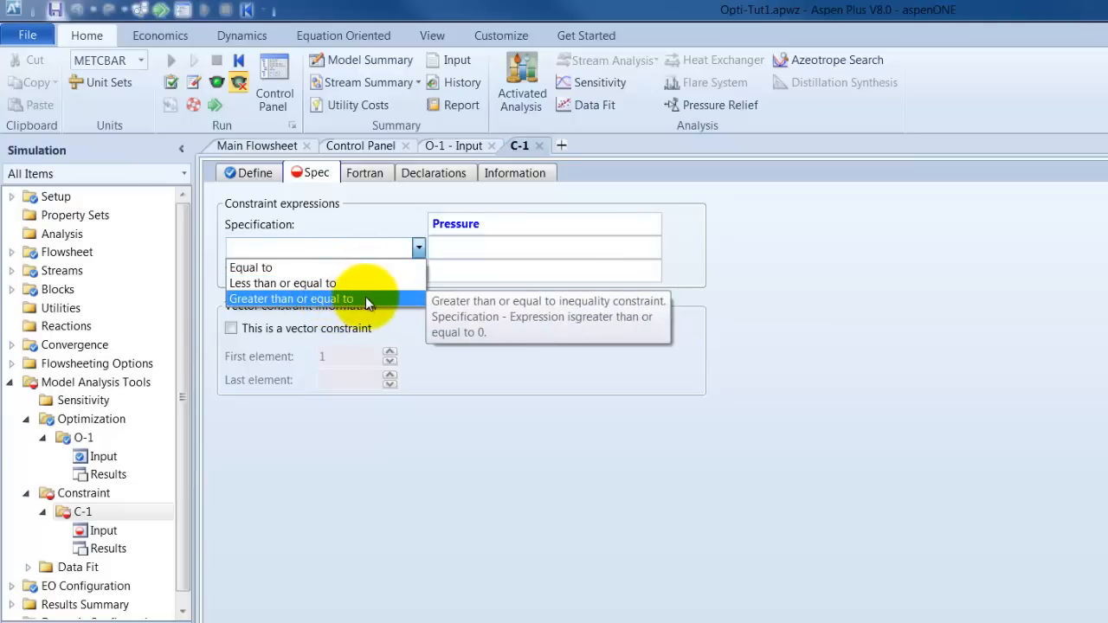
pyautogui.click(291, 298)
pyautogui.write('4')
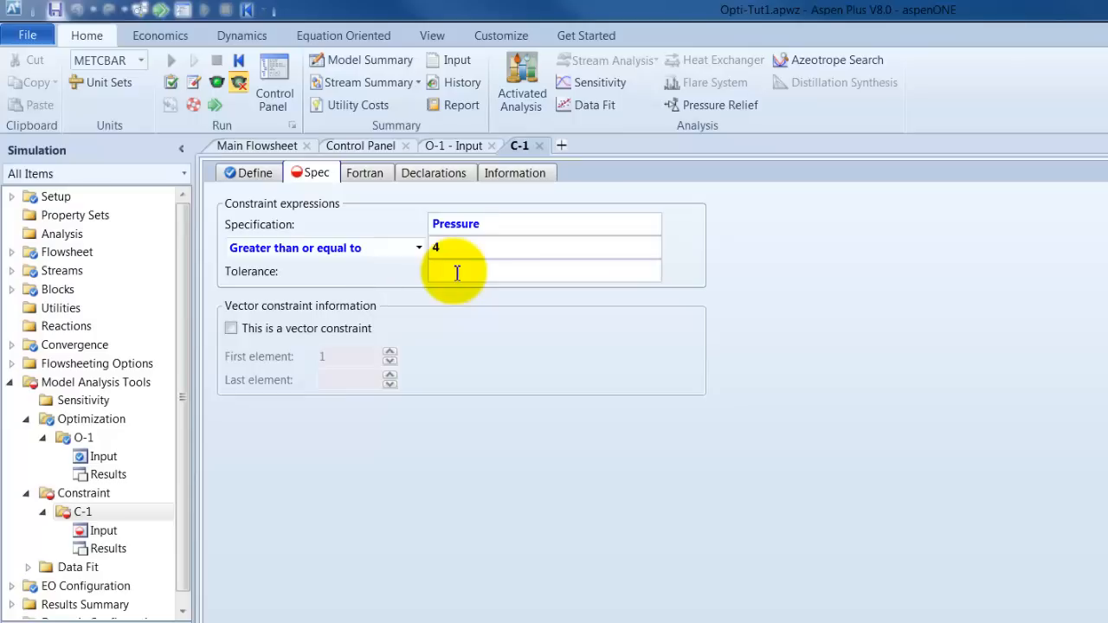
pyautogui.write('0.001')
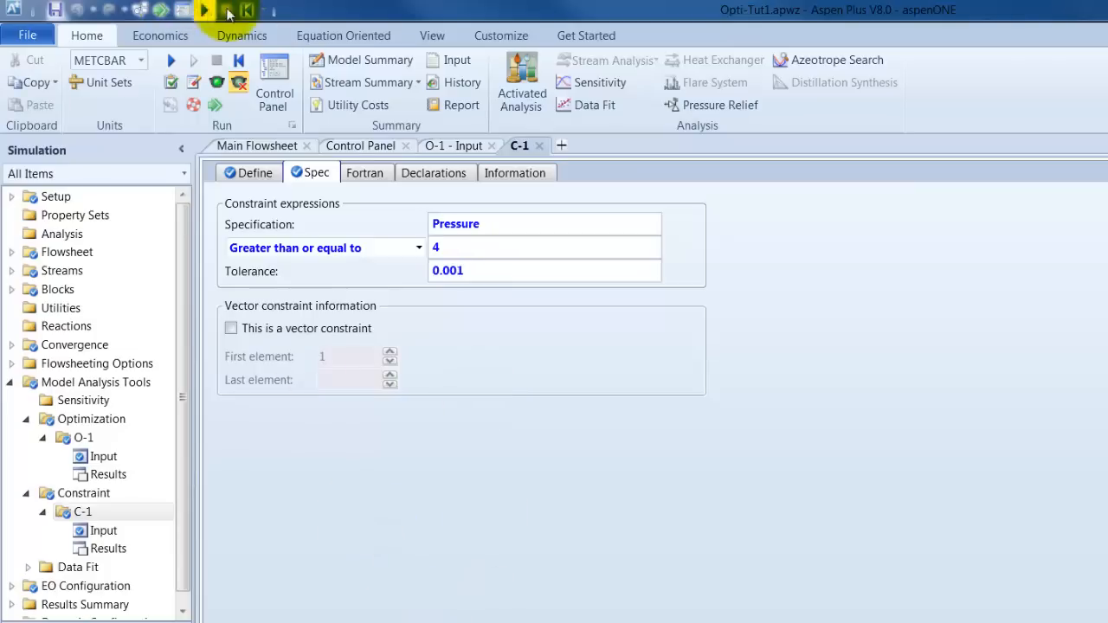
pyautogui.moveTo(161, 10)
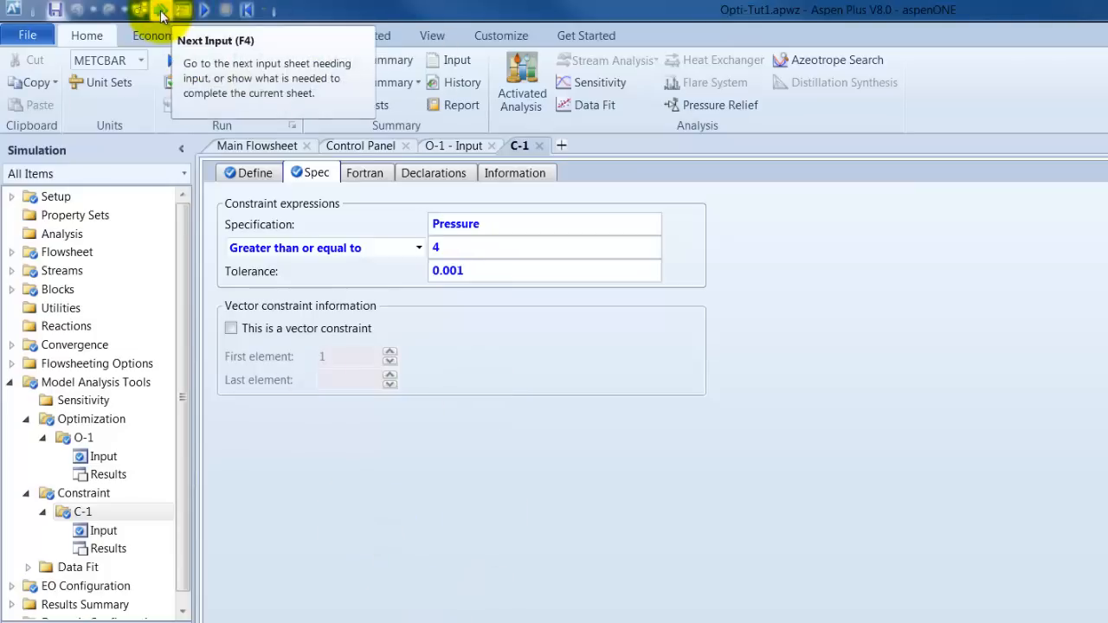
pyautogui.click(163, 10)
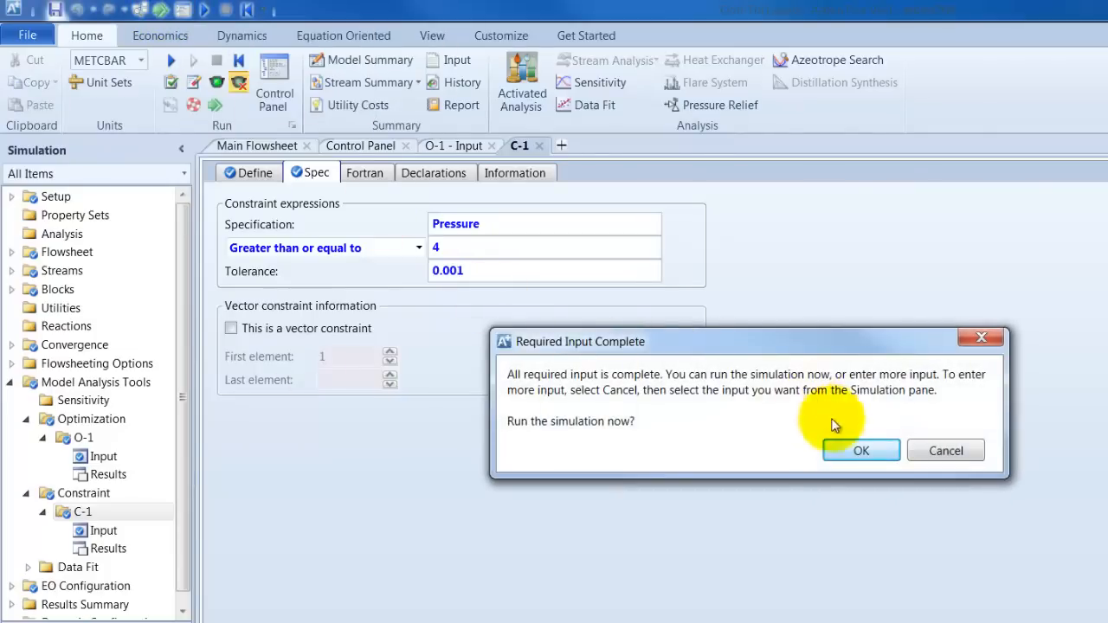
# - Run the simulation now, then return to O-1's Input form in the navigation pane
pyautogui.click(861, 450)
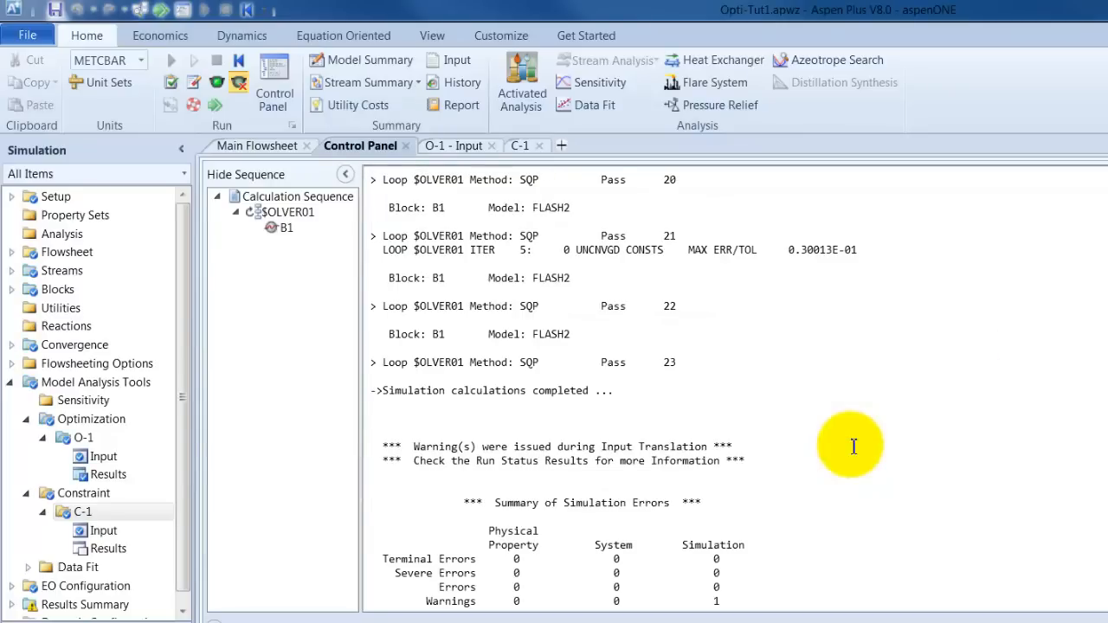
pyautogui.moveTo(710, 597)
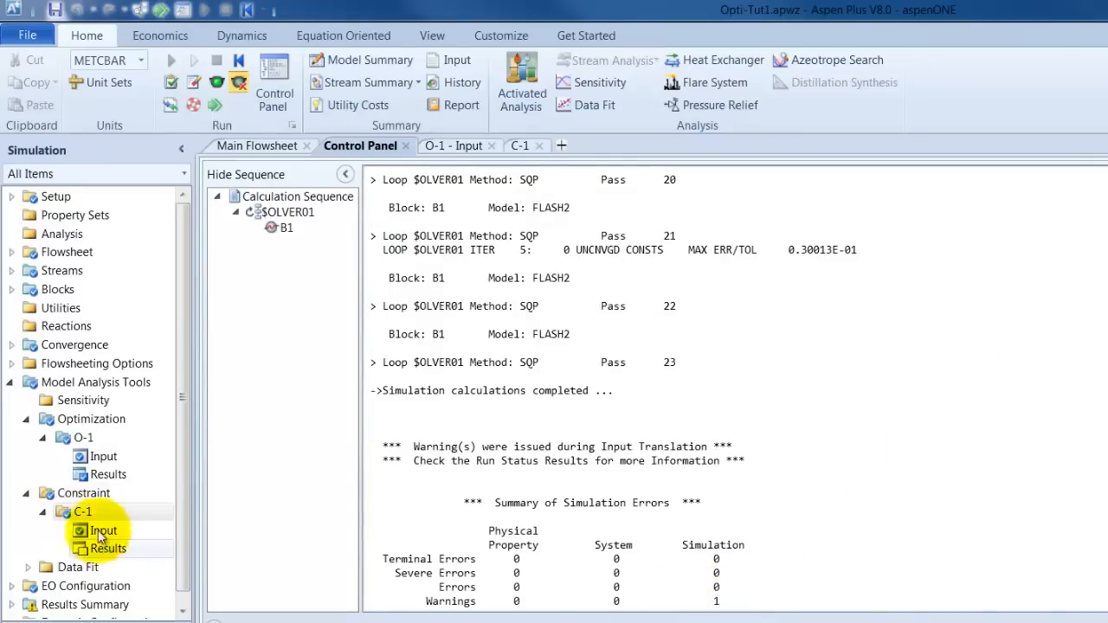
pyautogui.click(83, 437)
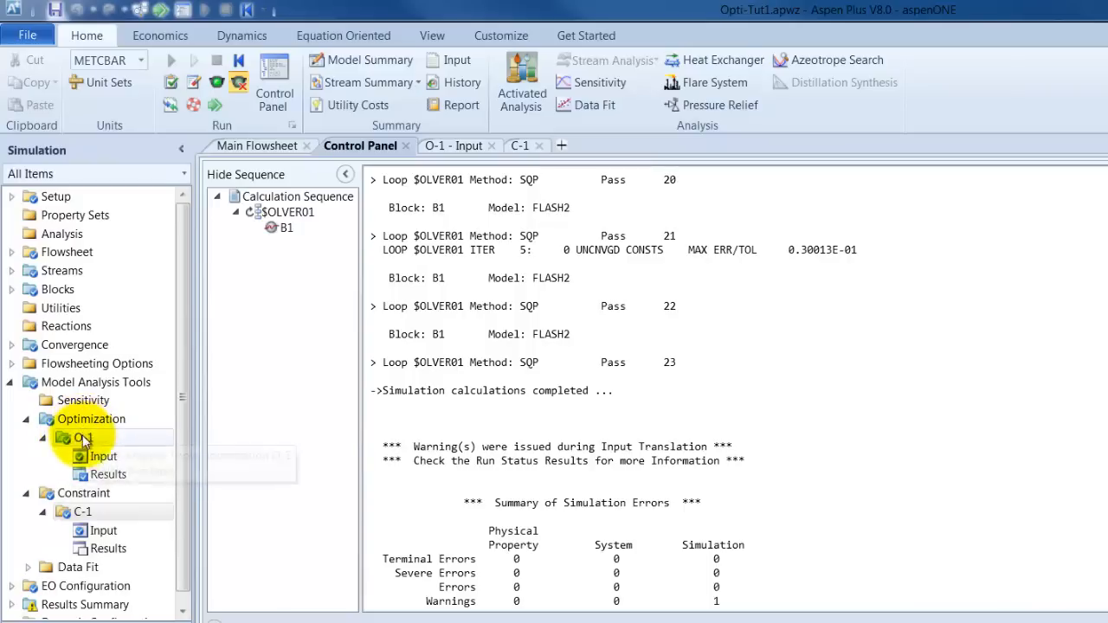
pyautogui.click(104, 457)
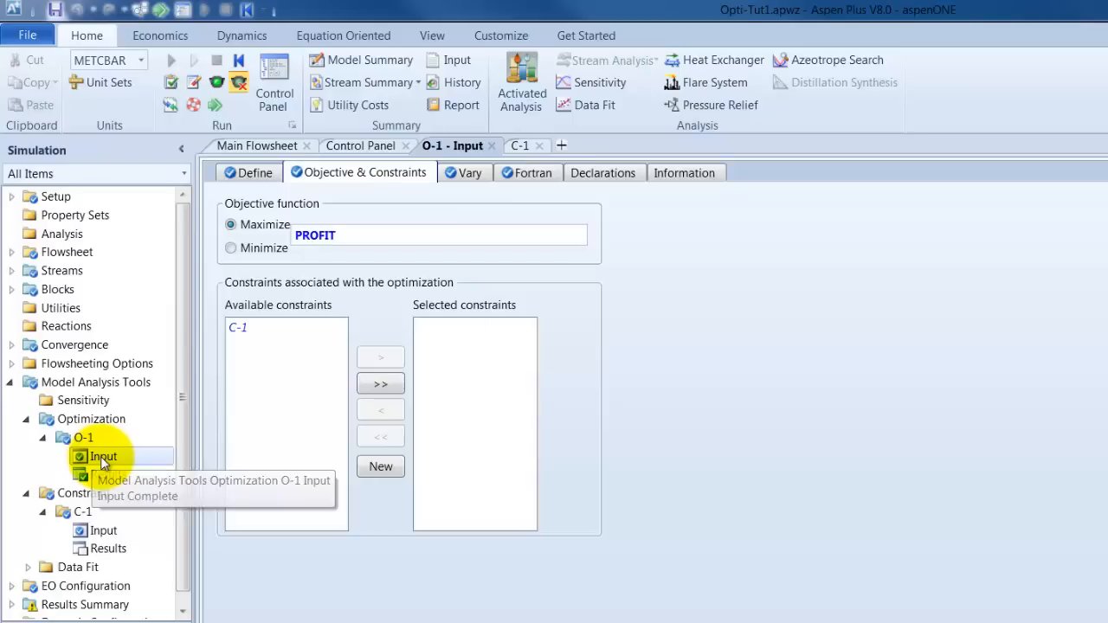
pyautogui.moveTo(311, 311)
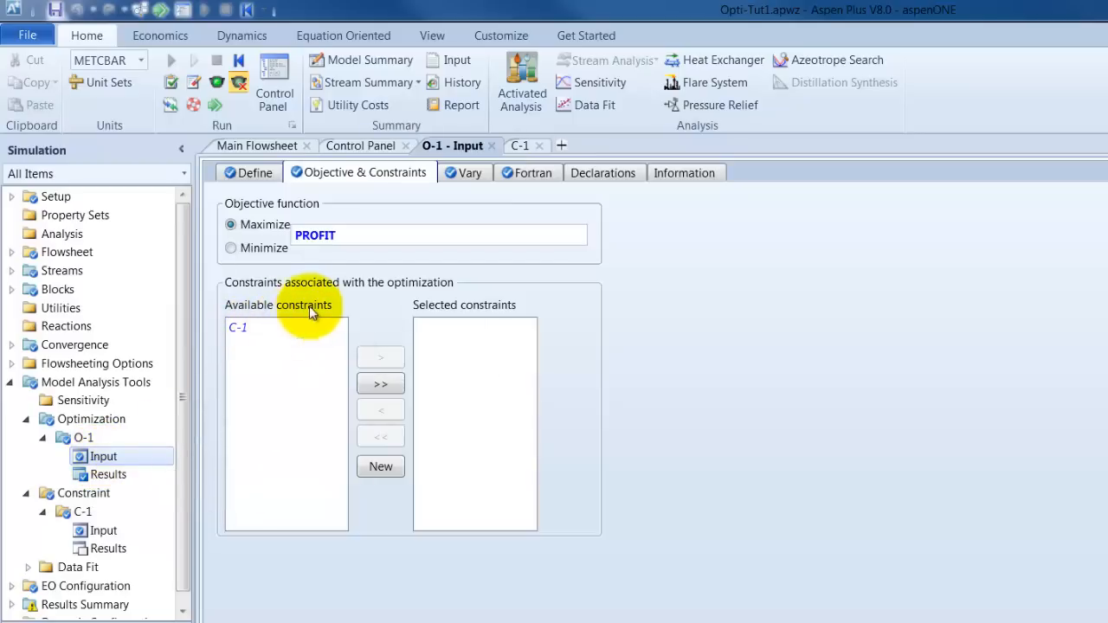
# - Activate C-1 from its context menu and move it into O-1's selected constraints
pyautogui.click(239, 327)
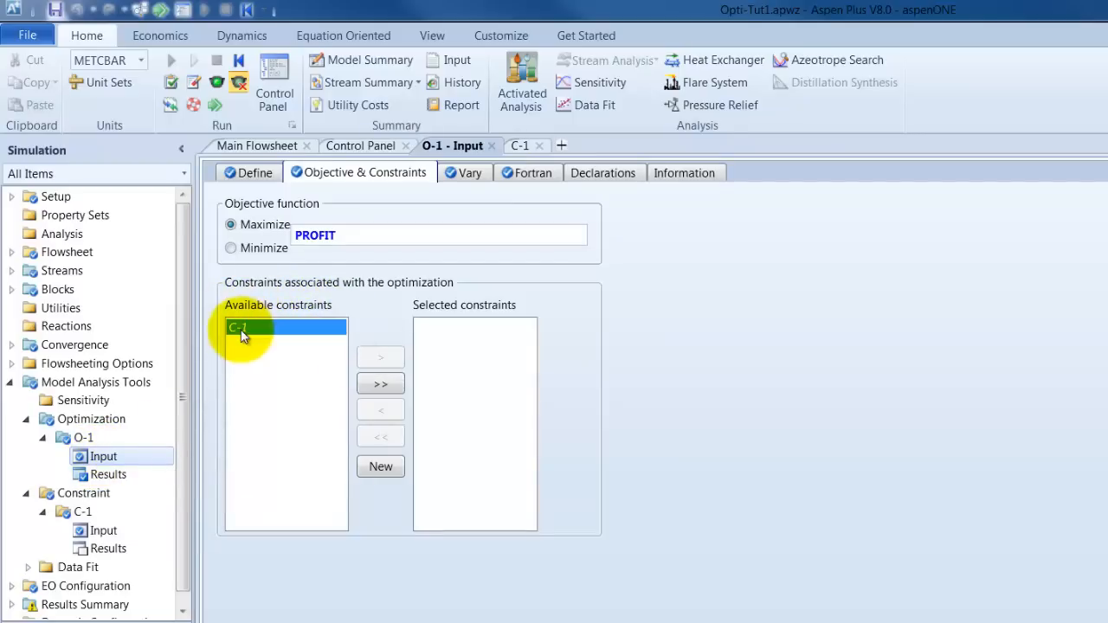
pyautogui.moveTo(381, 357)
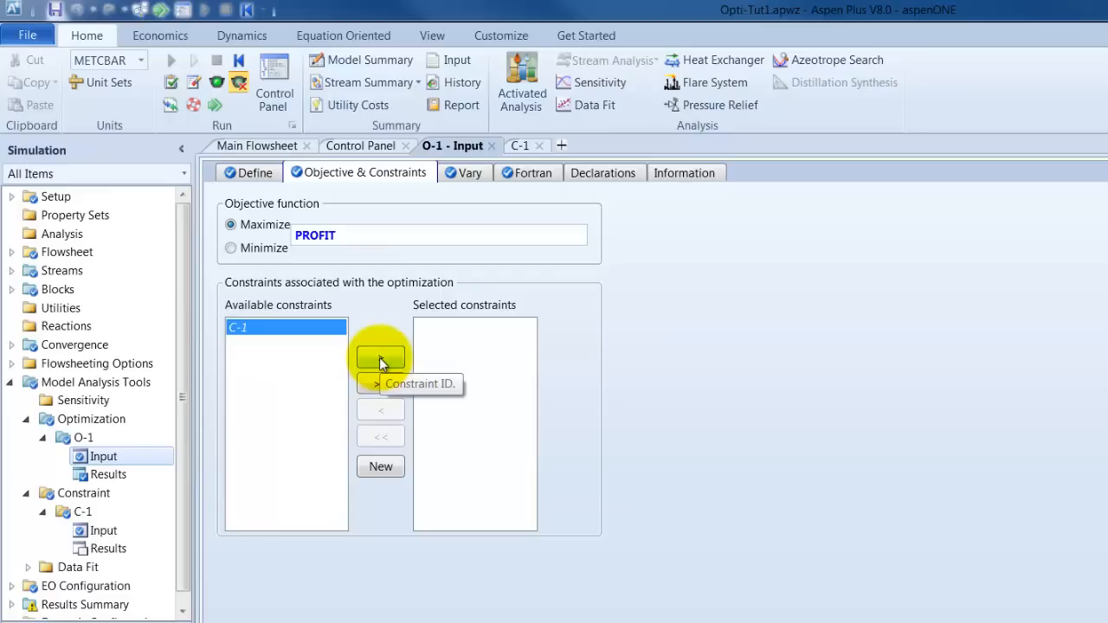
pyautogui.moveTo(370, 343)
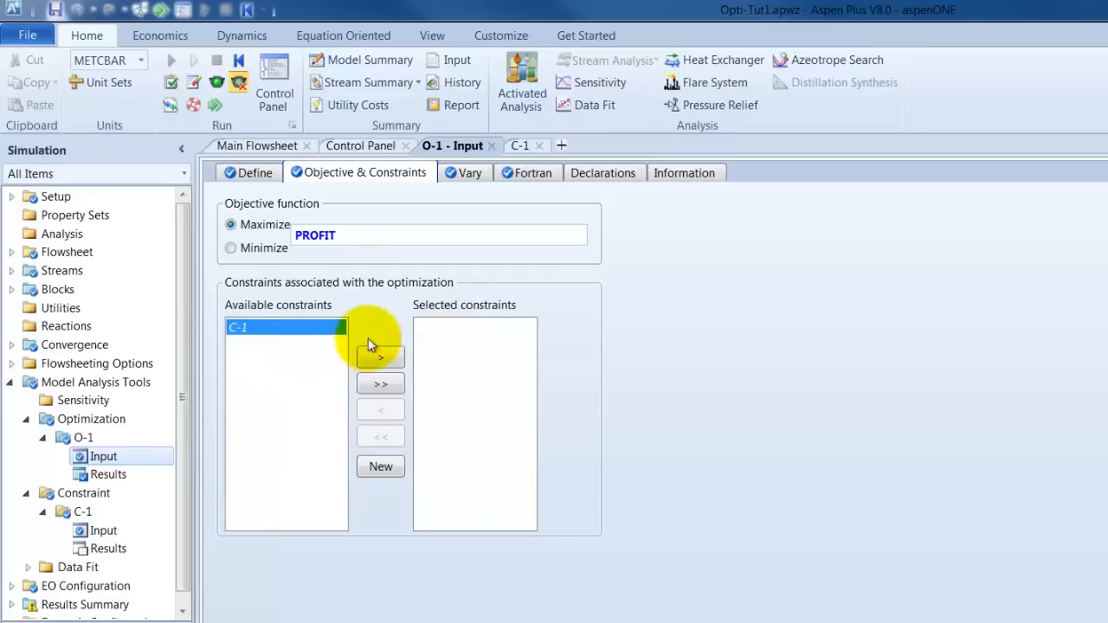
pyautogui.moveTo(104, 530)
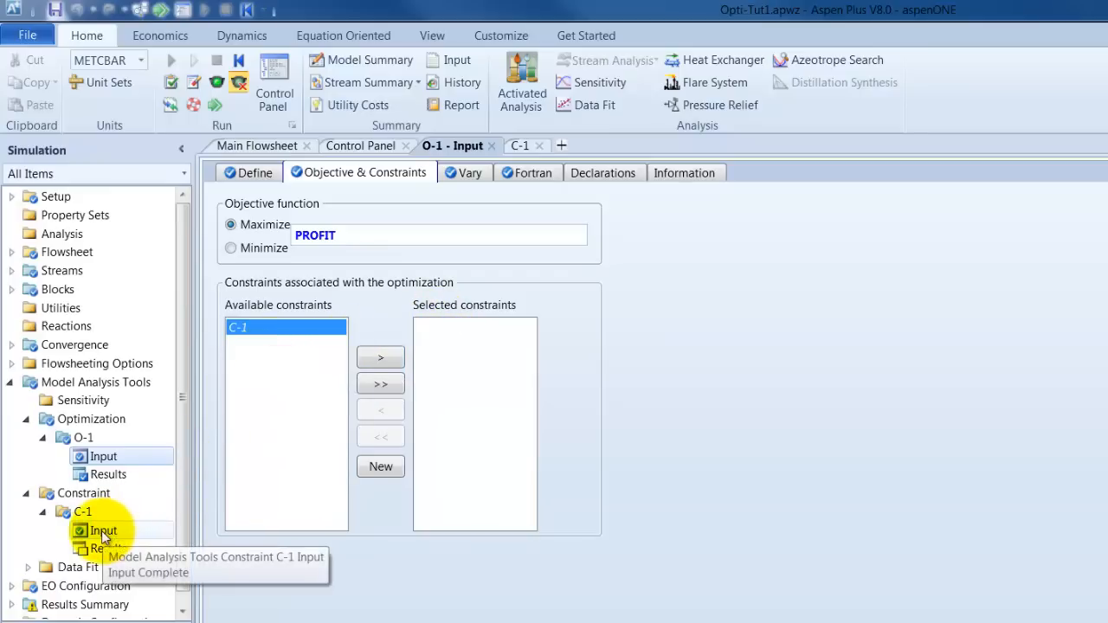
pyautogui.rightClick(103, 530)
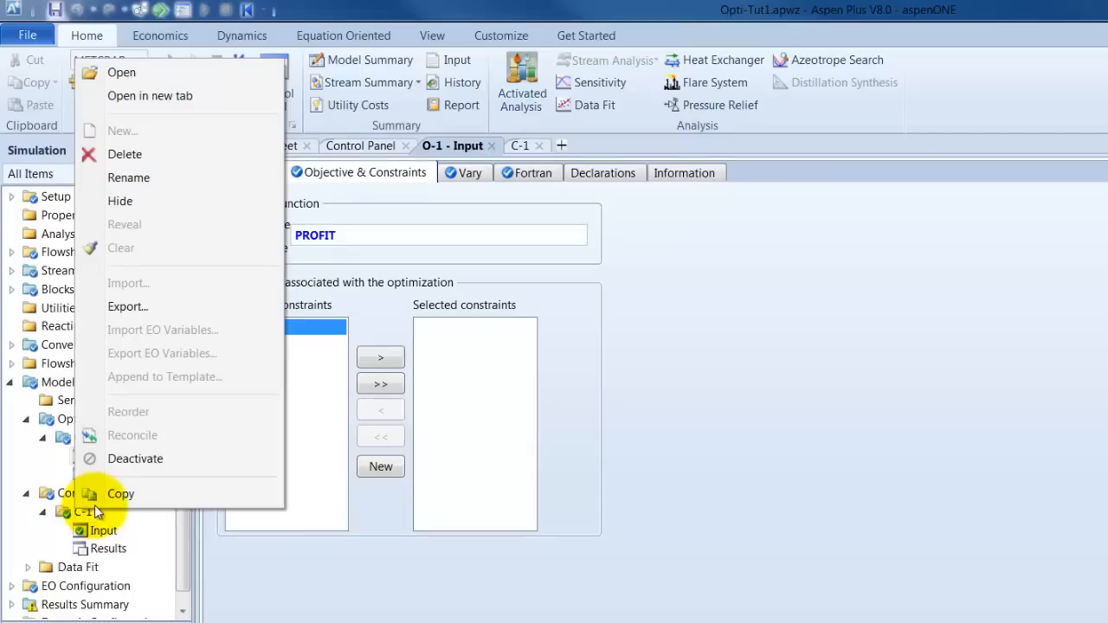
pyautogui.moveTo(121, 459)
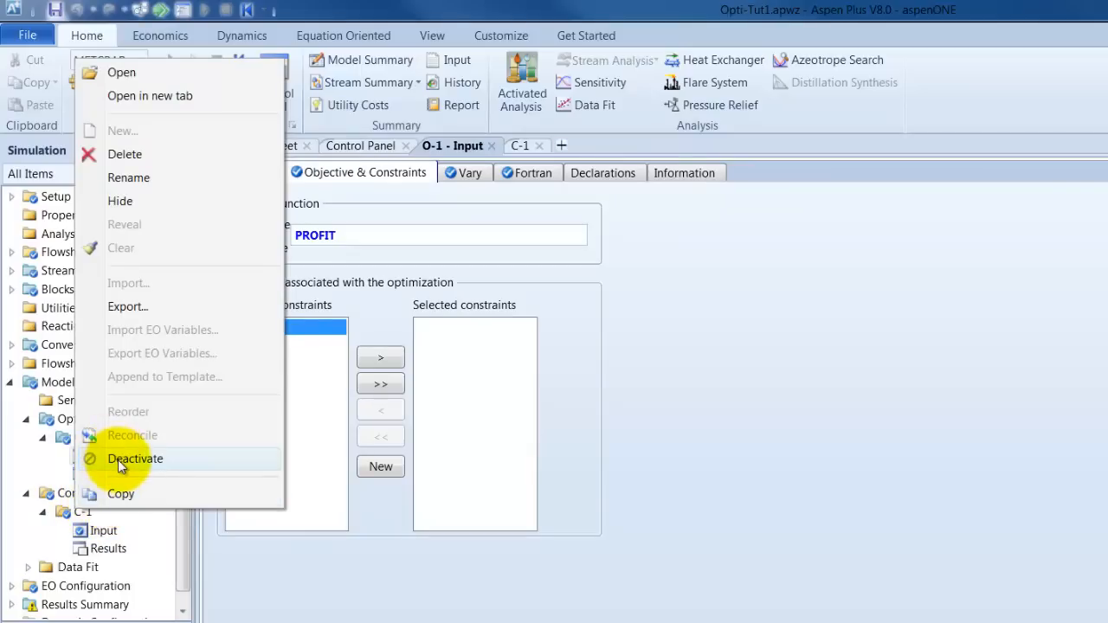
pyautogui.moveTo(121, 494)
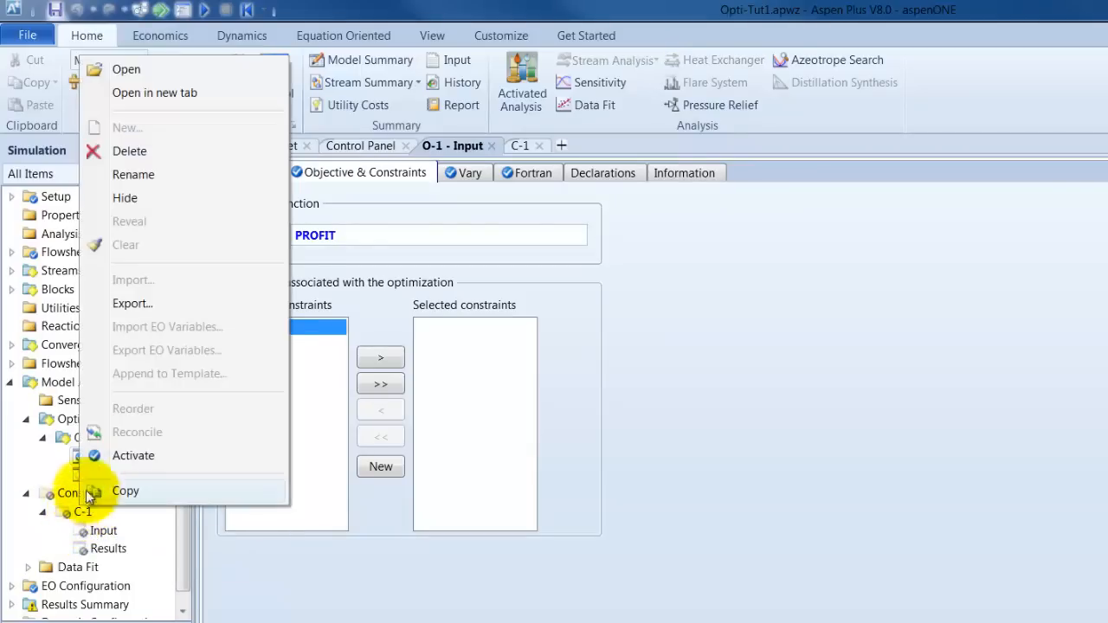
pyautogui.moveTo(133, 455)
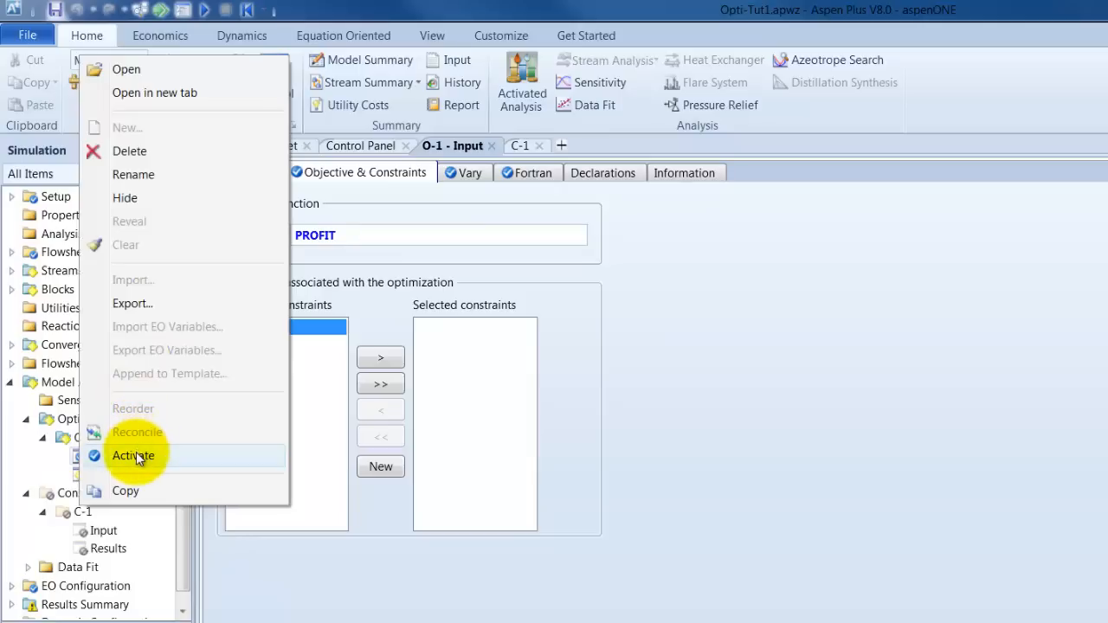
pyautogui.click(134, 456)
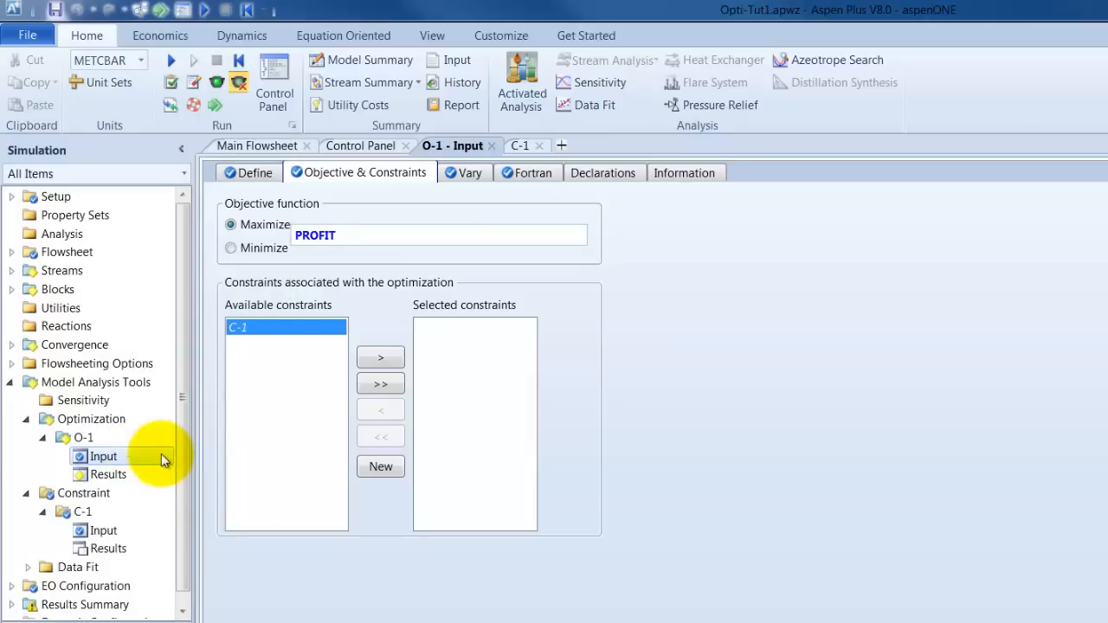
pyautogui.click(381, 357)
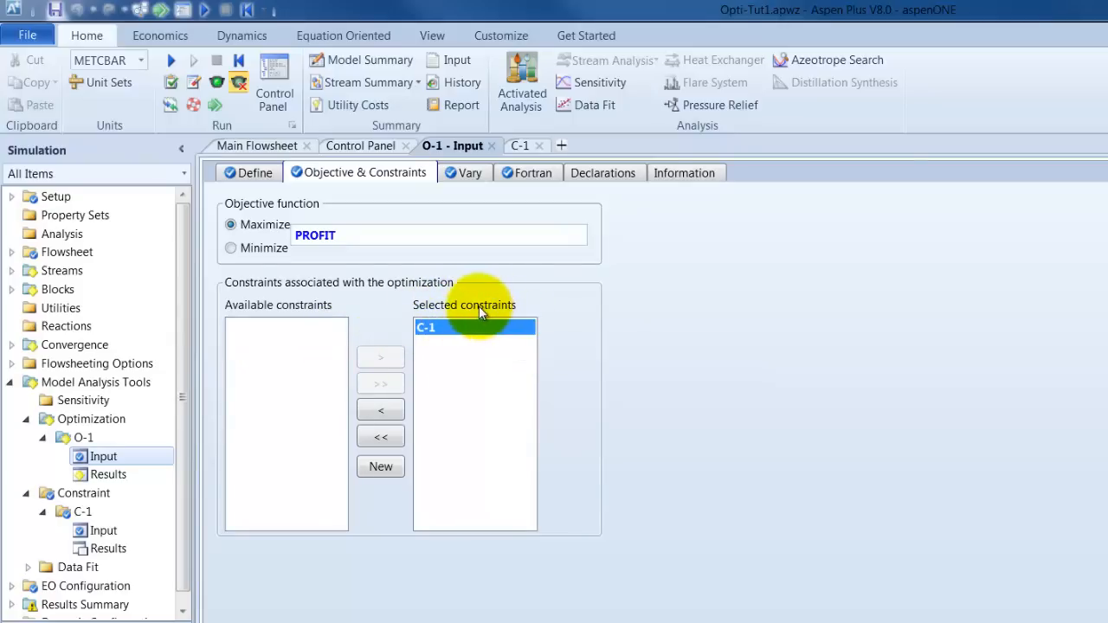
pyautogui.moveTo(249, 10)
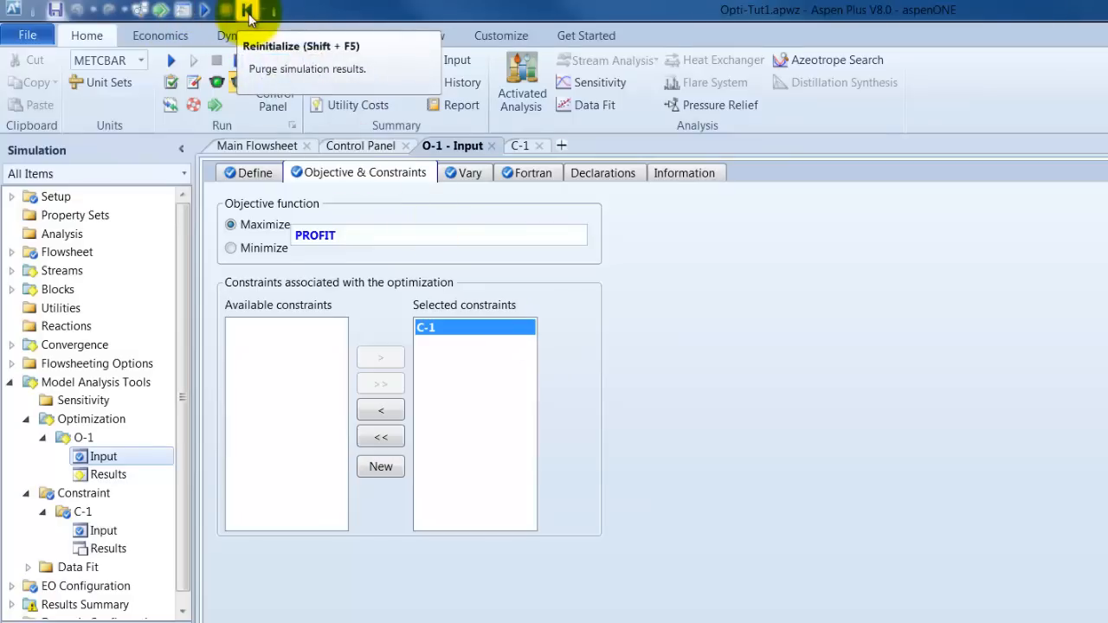
# - Reinitialize to purge old results, confirm, and run the simulation with C-1 active
pyautogui.click(249, 11)
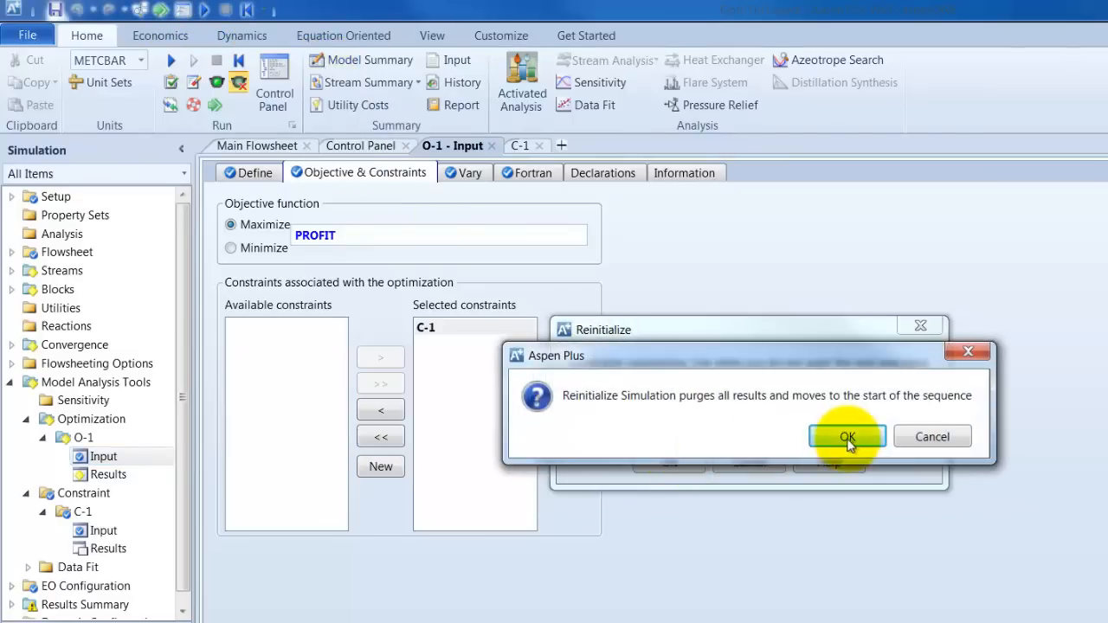
pyautogui.click(847, 436)
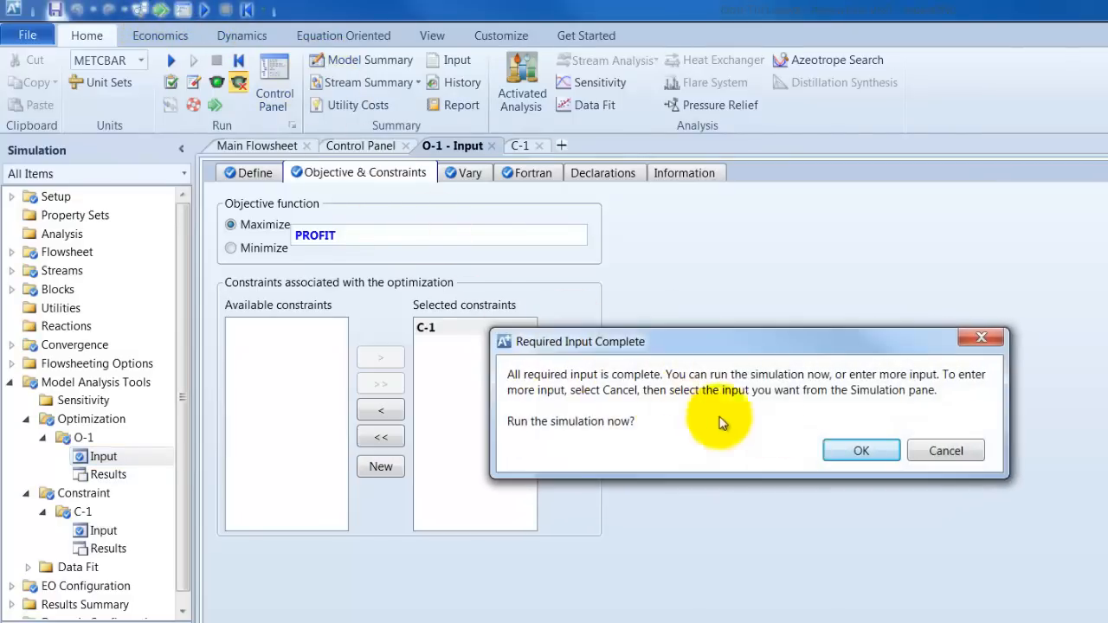
pyautogui.click(861, 451)
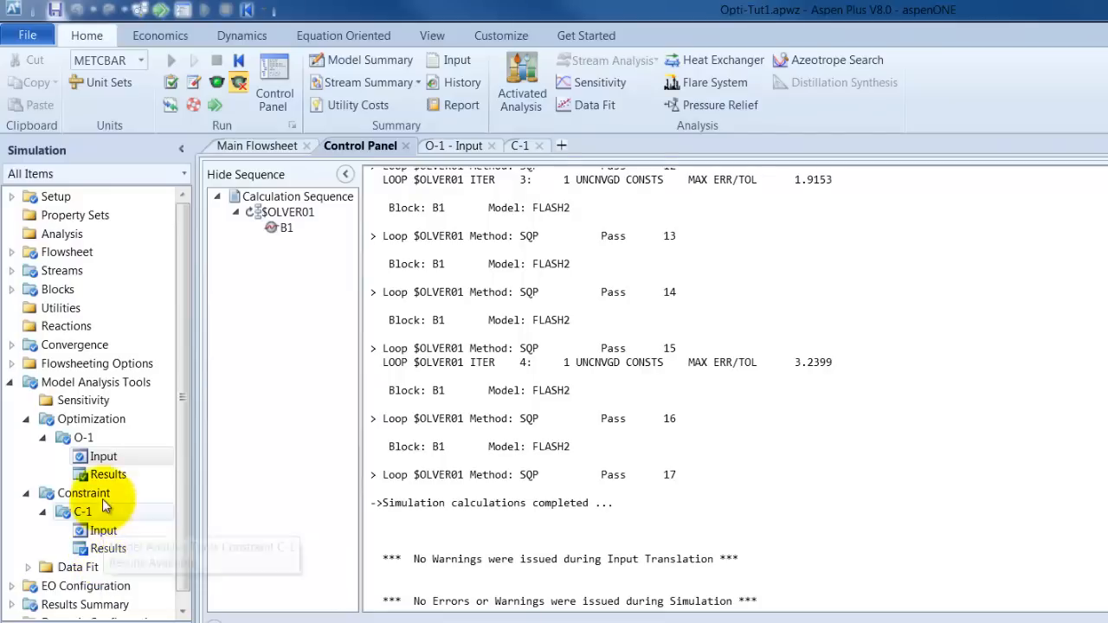
pyautogui.moveTo(108, 474)
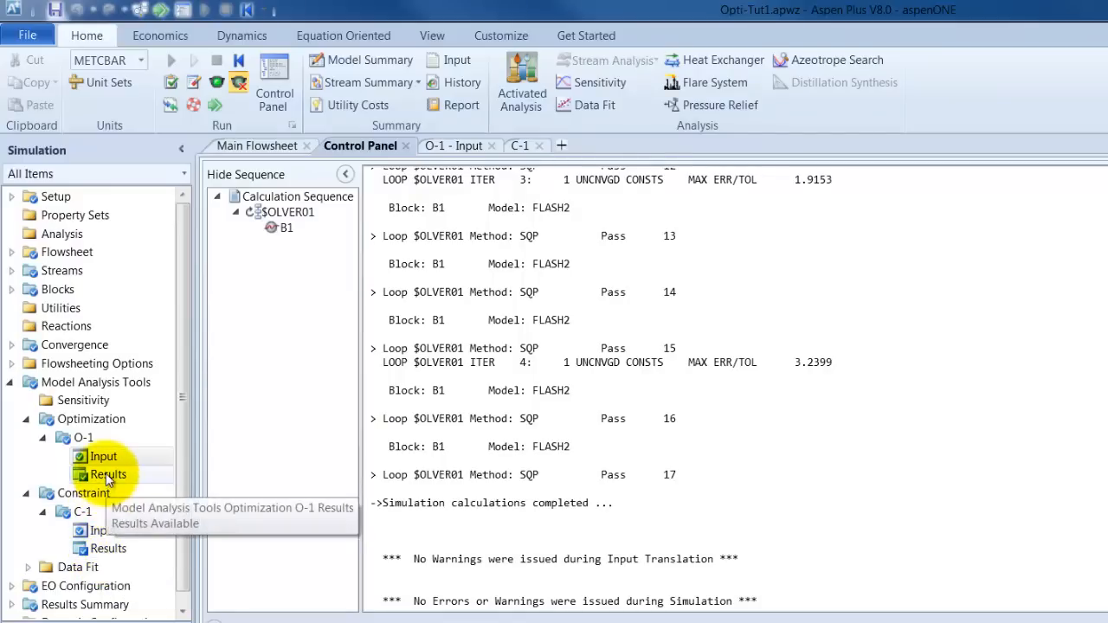
# - Show O-1 Results: pressure 4 bar, CO2 41.0631 and ETH 49.2203 kg/hr
pyautogui.click(108, 474)
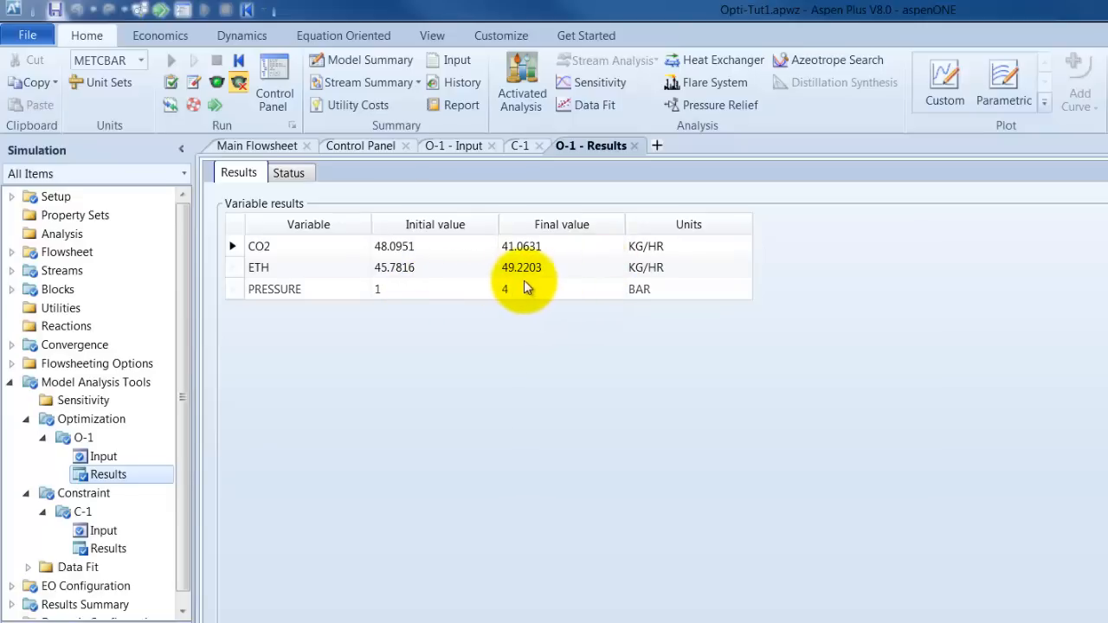
pyautogui.moveTo(535, 287)
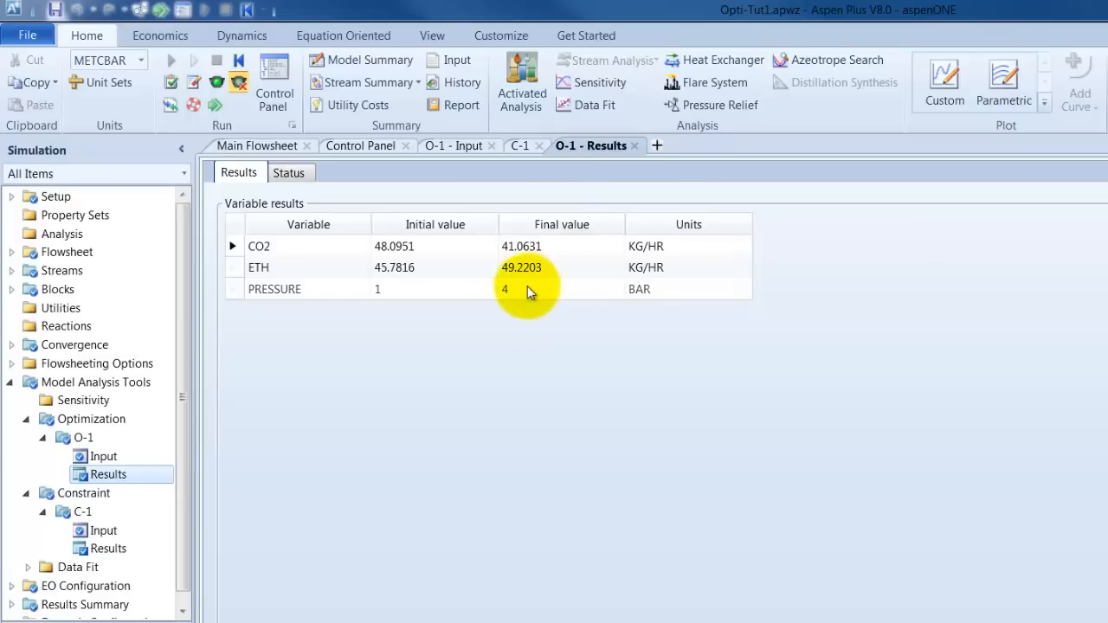
pyautogui.moveTo(48, 408)
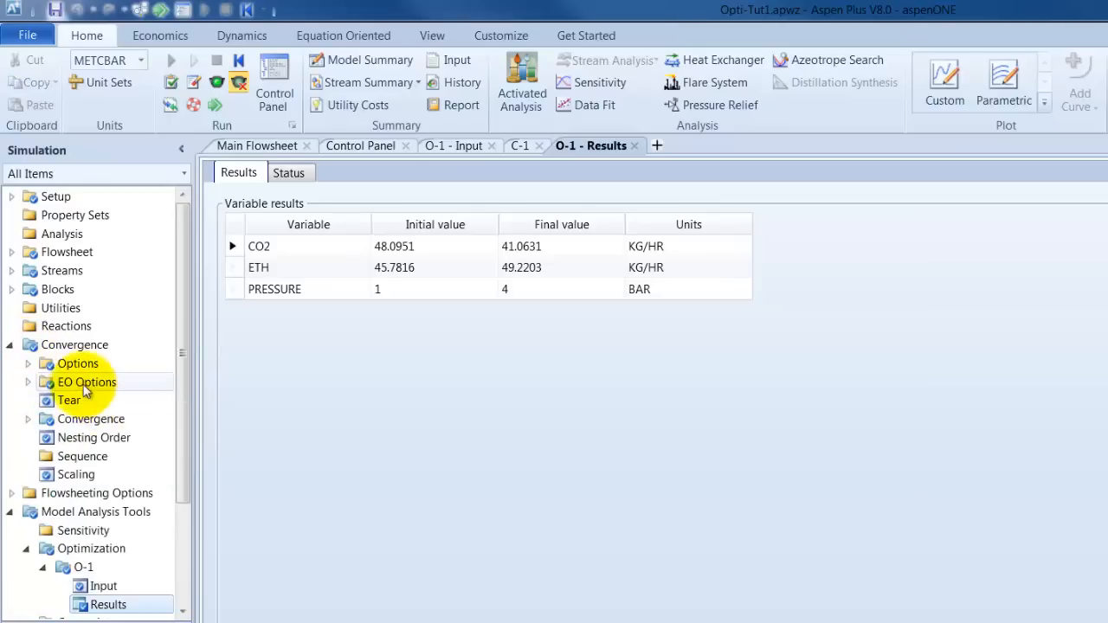
# - Review $SOLVER01 summary (objective 1681.92, 4 iterations), then go back to the main flowsheet
pyautogui.click(90, 418)
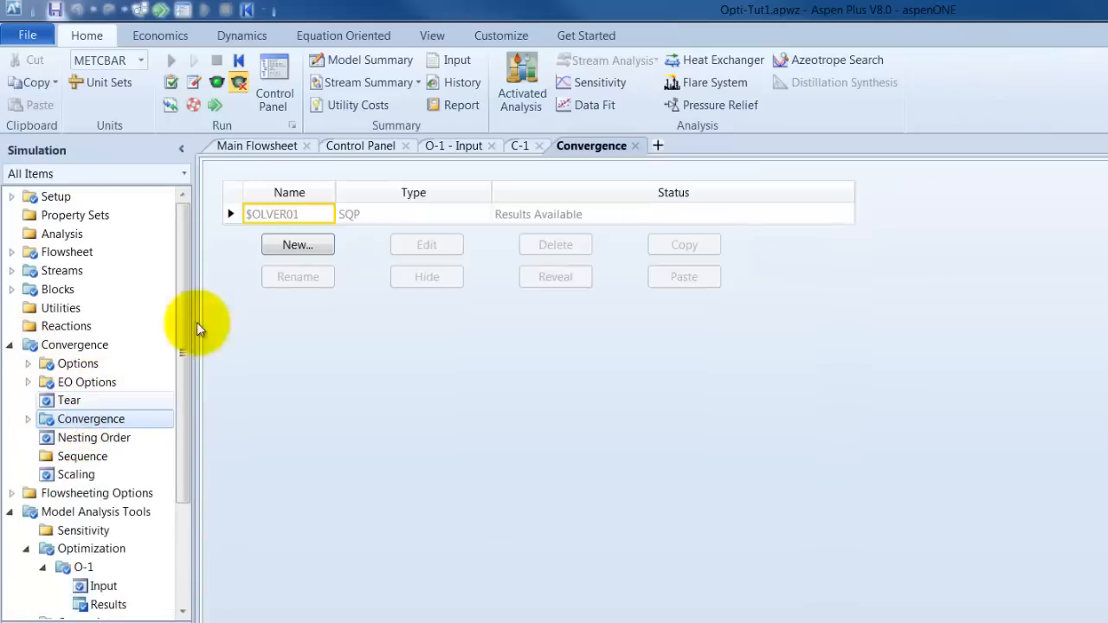
pyautogui.doubleClick(271, 215)
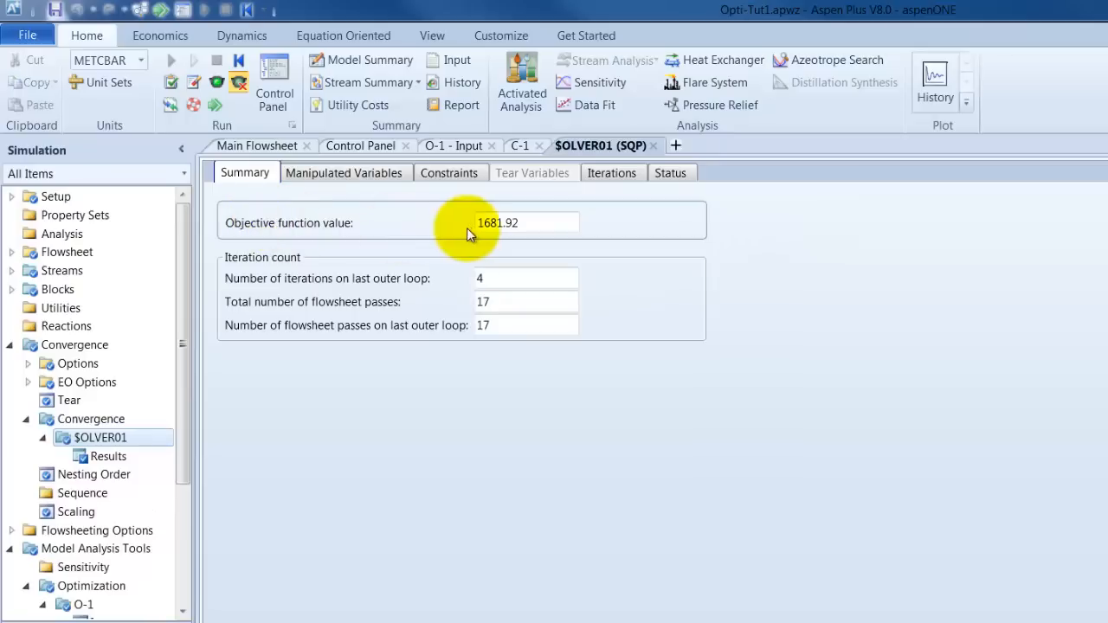
pyautogui.moveTo(461, 246)
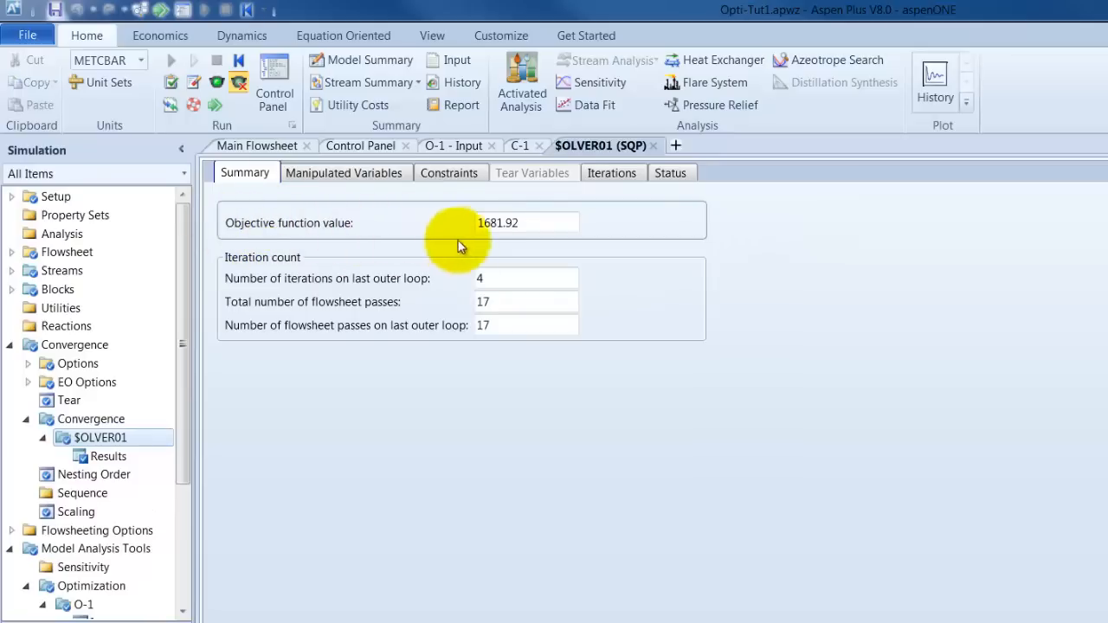
pyautogui.moveTo(494, 235)
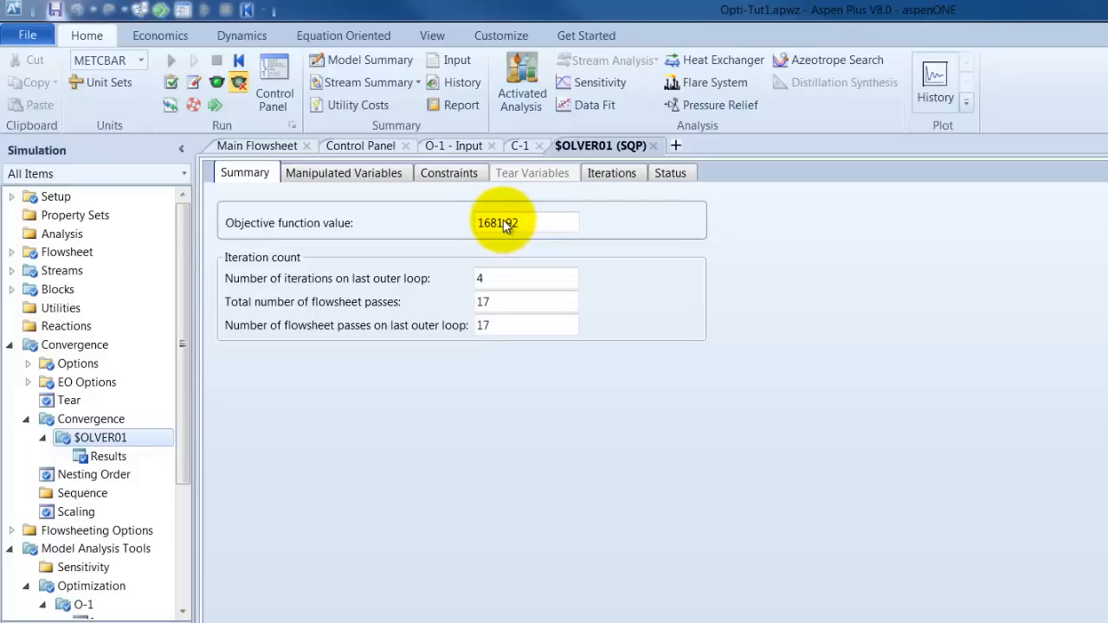
pyautogui.moveTo(422, 291)
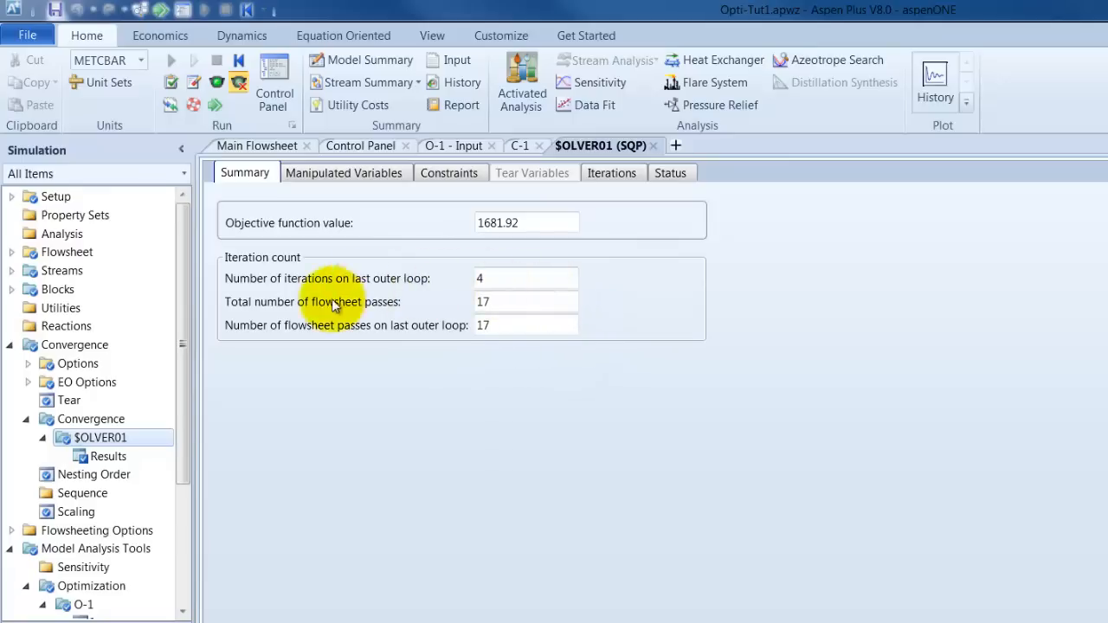
pyautogui.moveTo(188, 377)
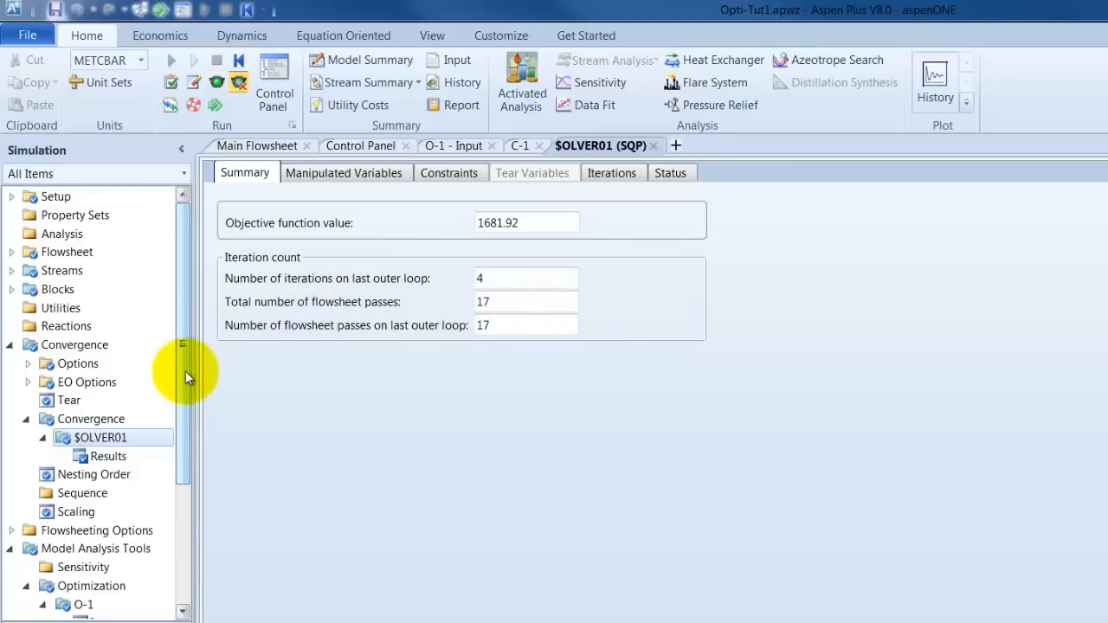
pyautogui.click(256, 146)
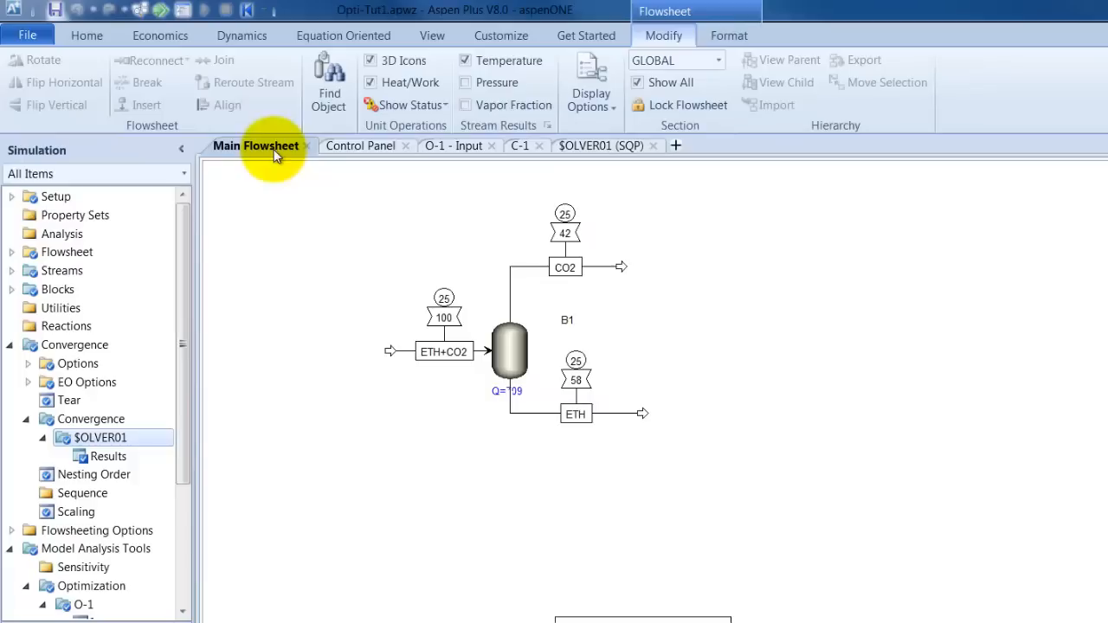
pyautogui.moveTo(676, 414)
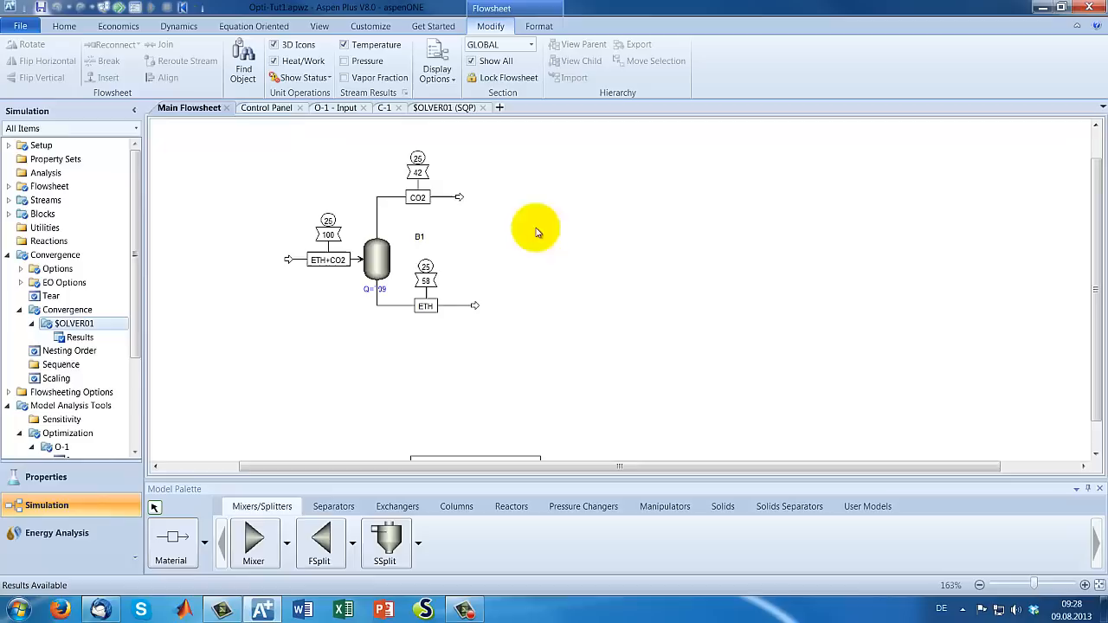
pyautogui.moveTo(523, 187)
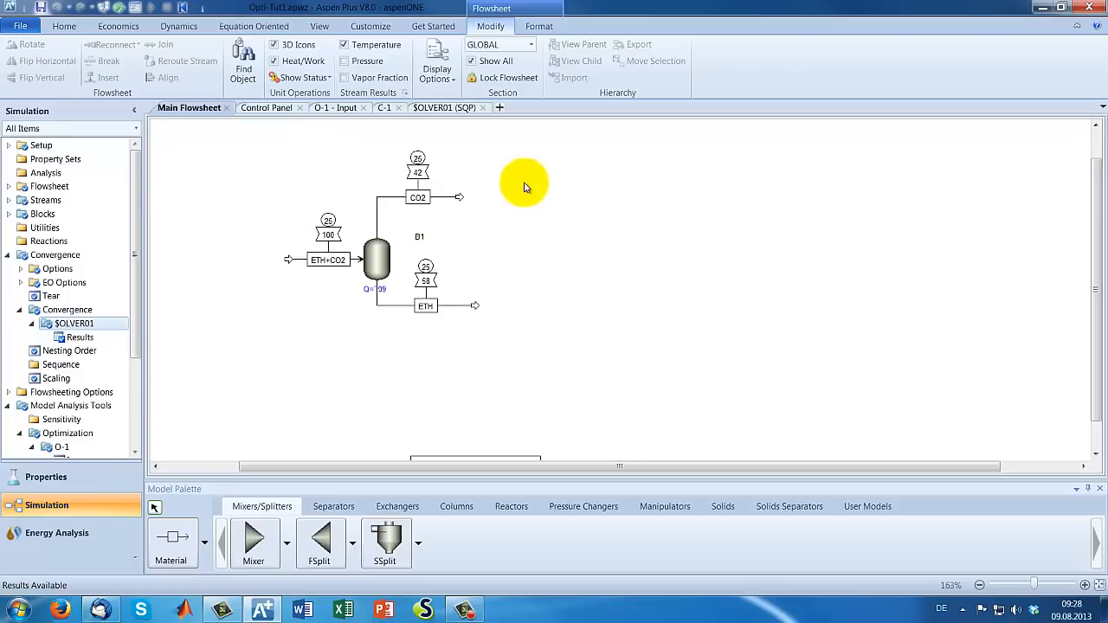
pyautogui.moveTo(246, 212)
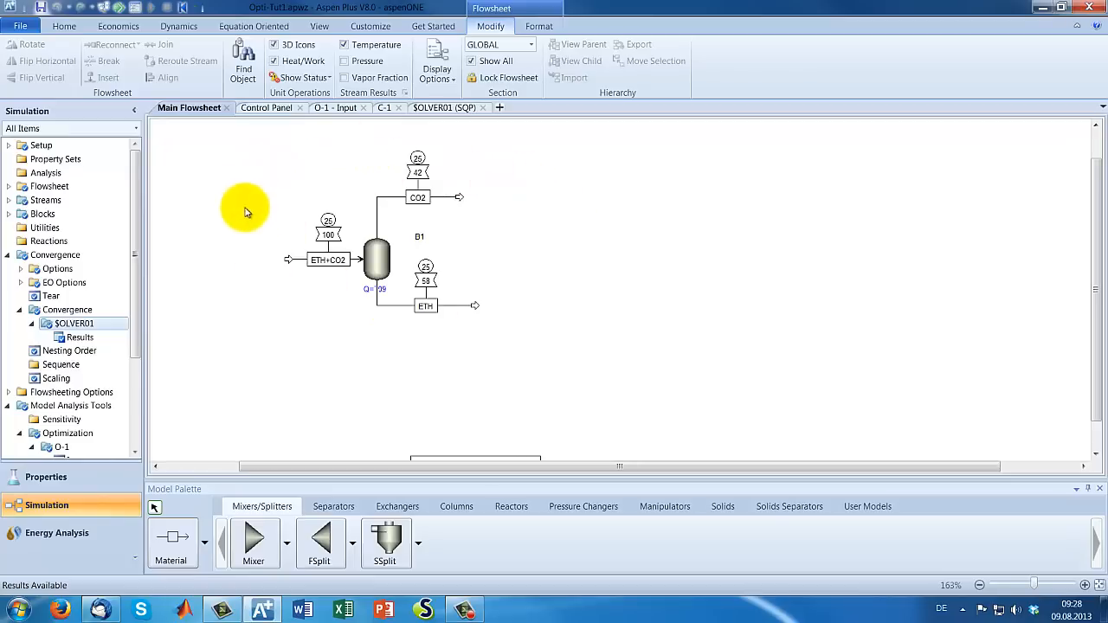